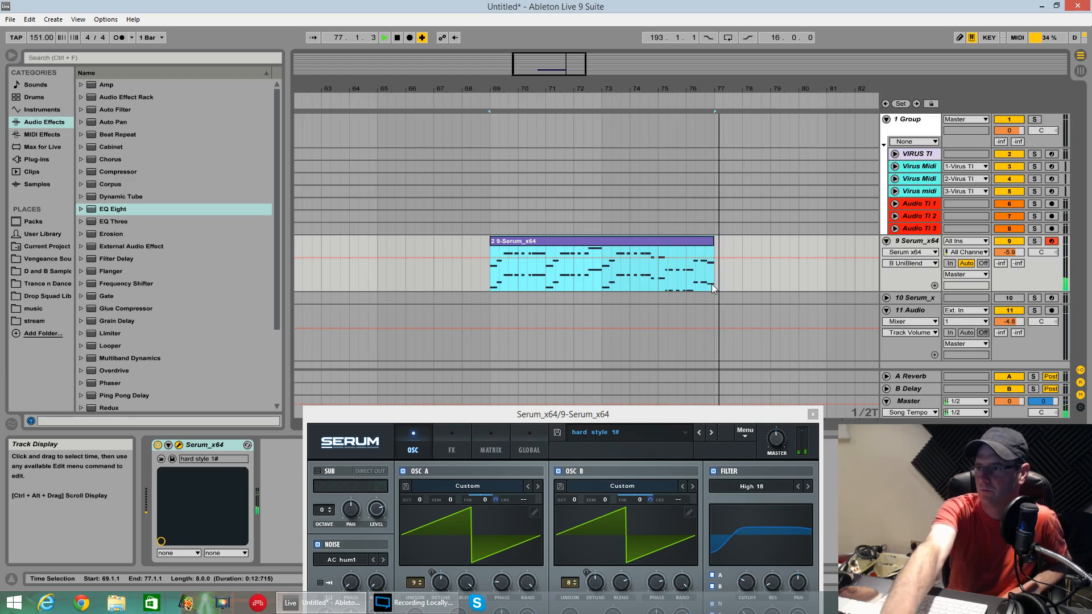
Centre the Serum window, then play and stop the clip to audition the hard style 1# patch.
click(384, 37)
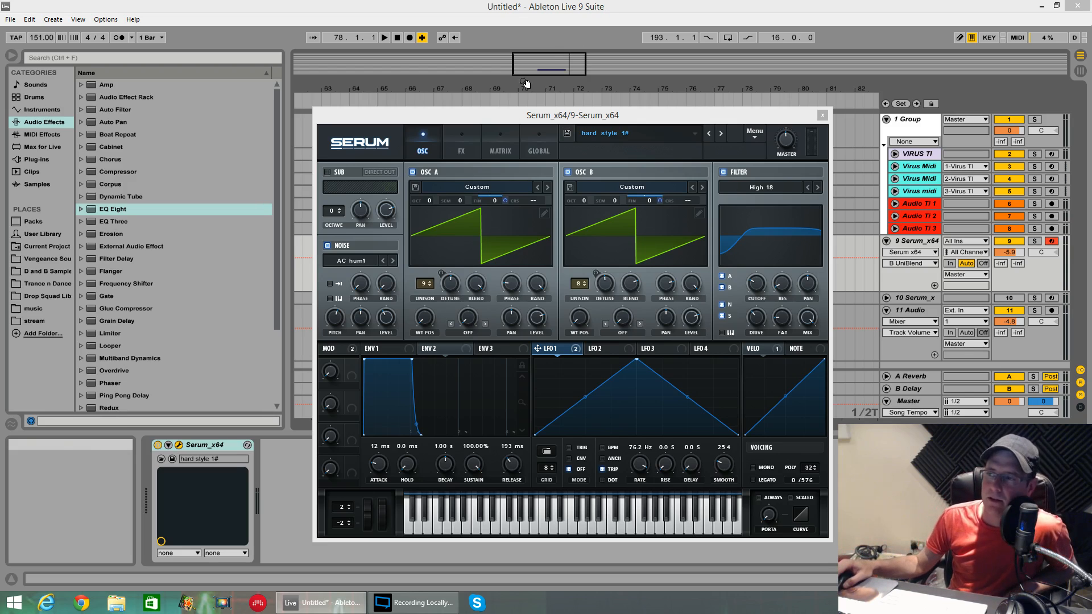
drag(574, 115, 568, 91)
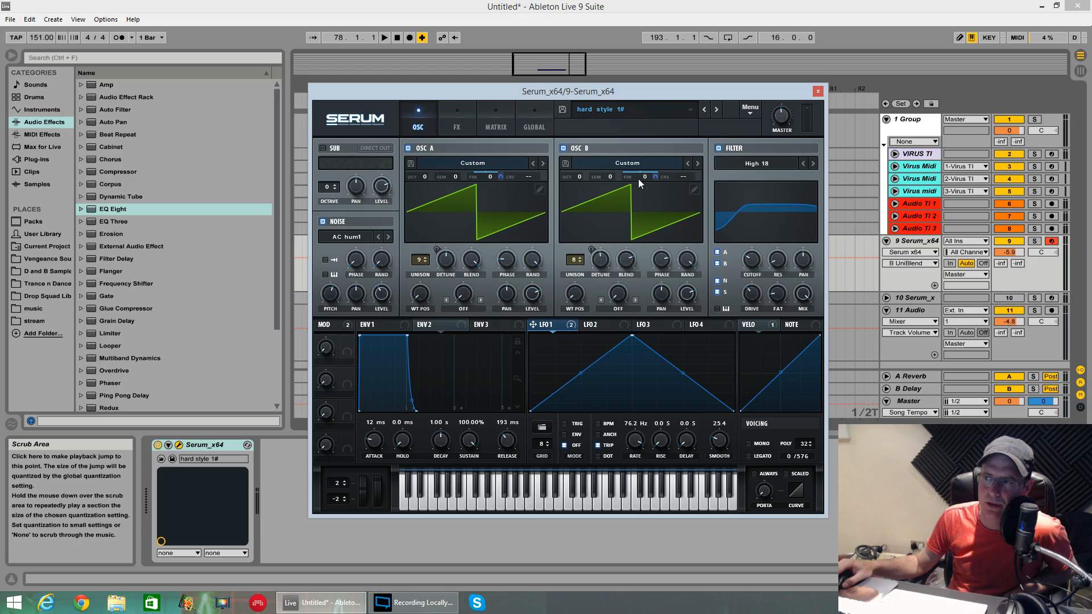
mouse_move(549, 329)
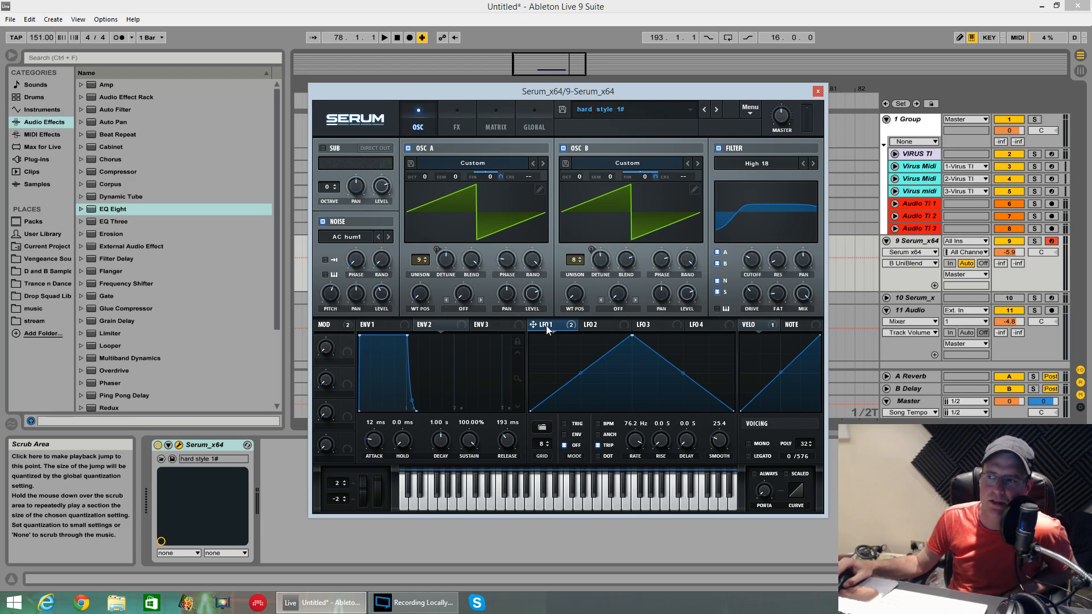
mouse_move(559, 246)
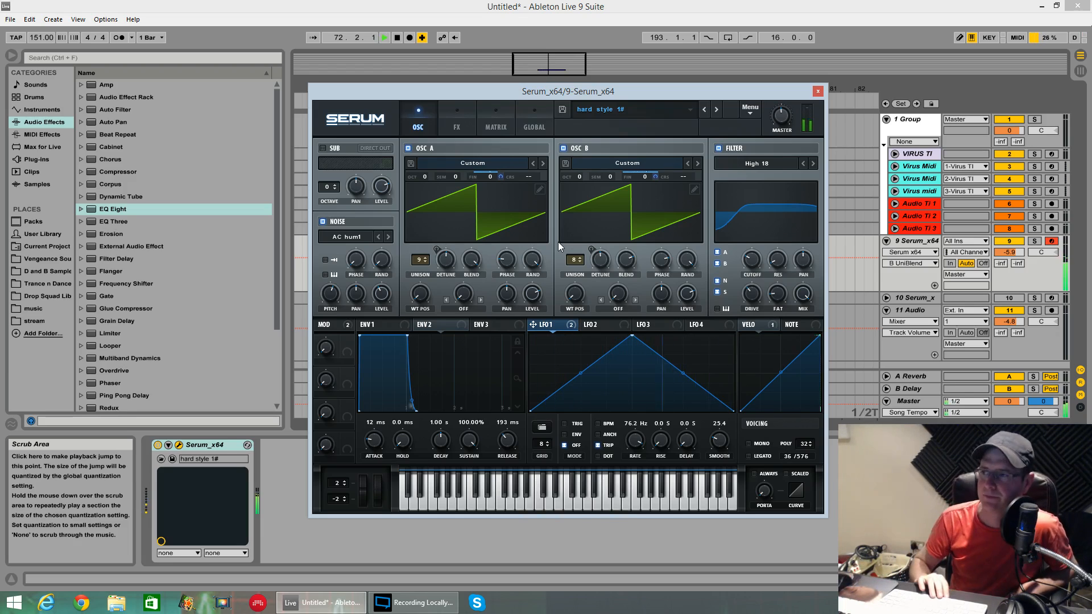
click(384, 37)
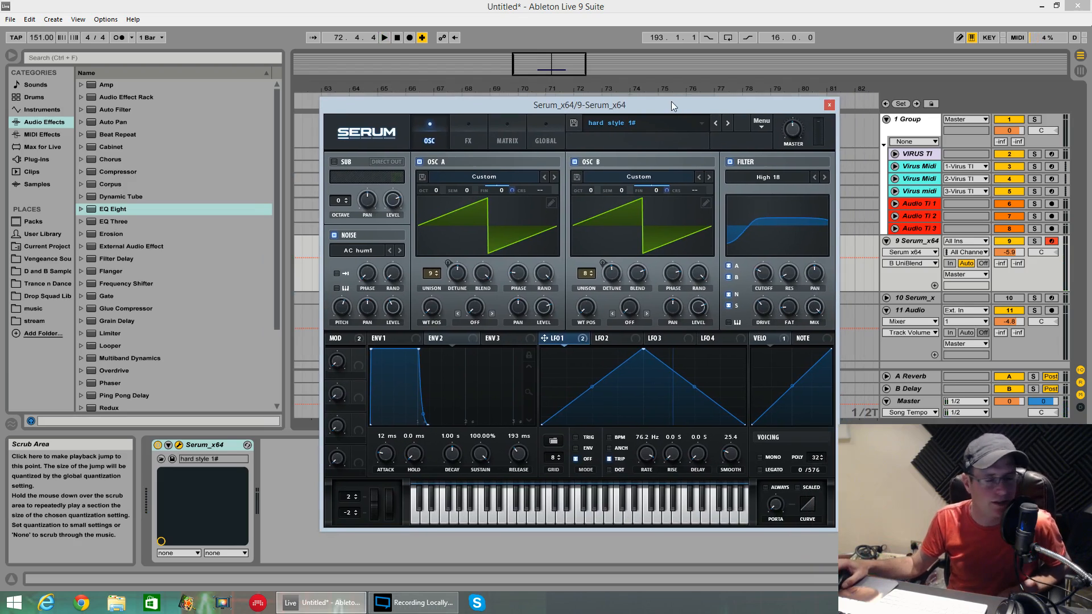
mouse_move(620, 104)
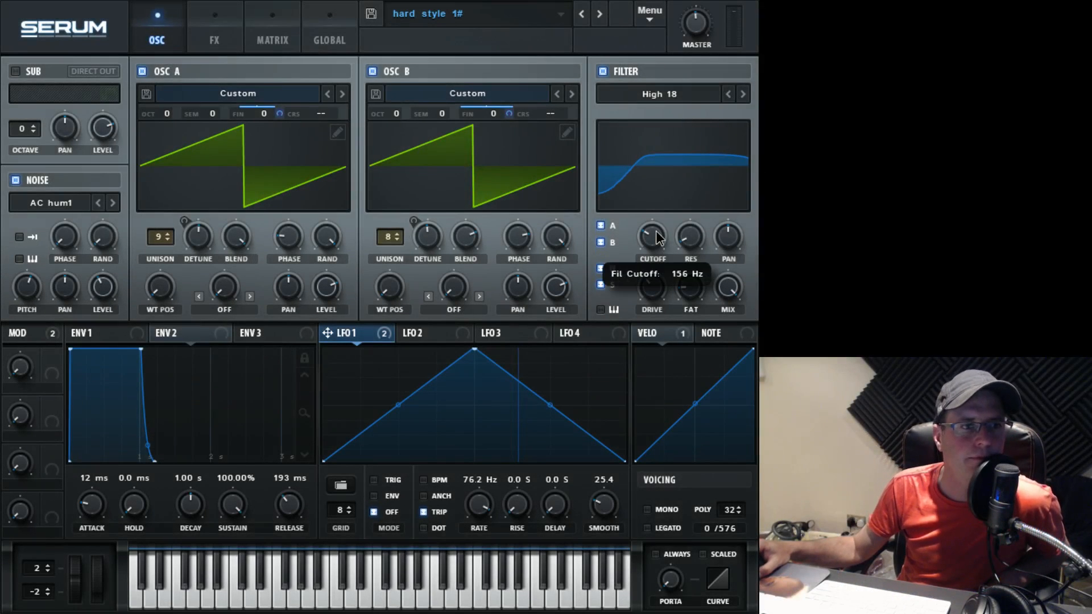
Load Serum's Init Preset to replace the hard style 1# patch with a blank one.
click(648, 11)
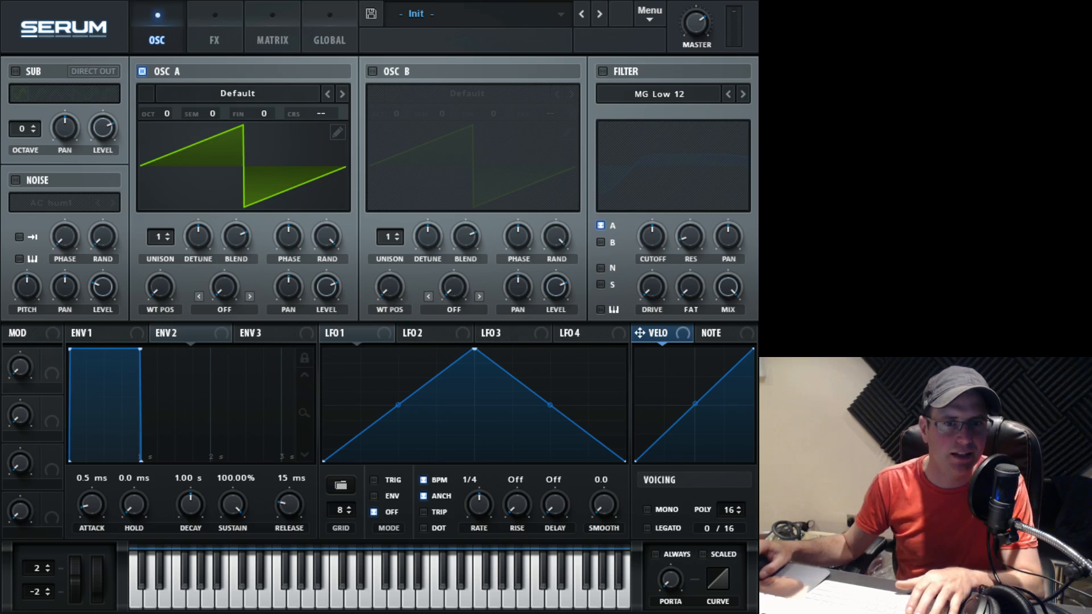
mouse_move(350, 44)
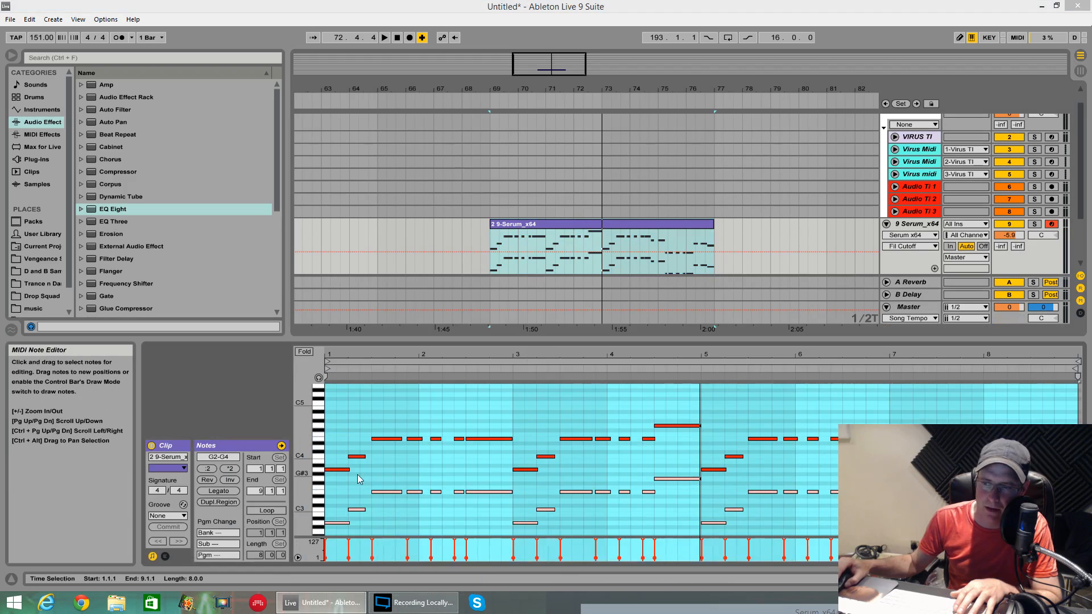
Reopen the Serum plugin window showing the blank Init patch from the wrench icon.
click(348, 468)
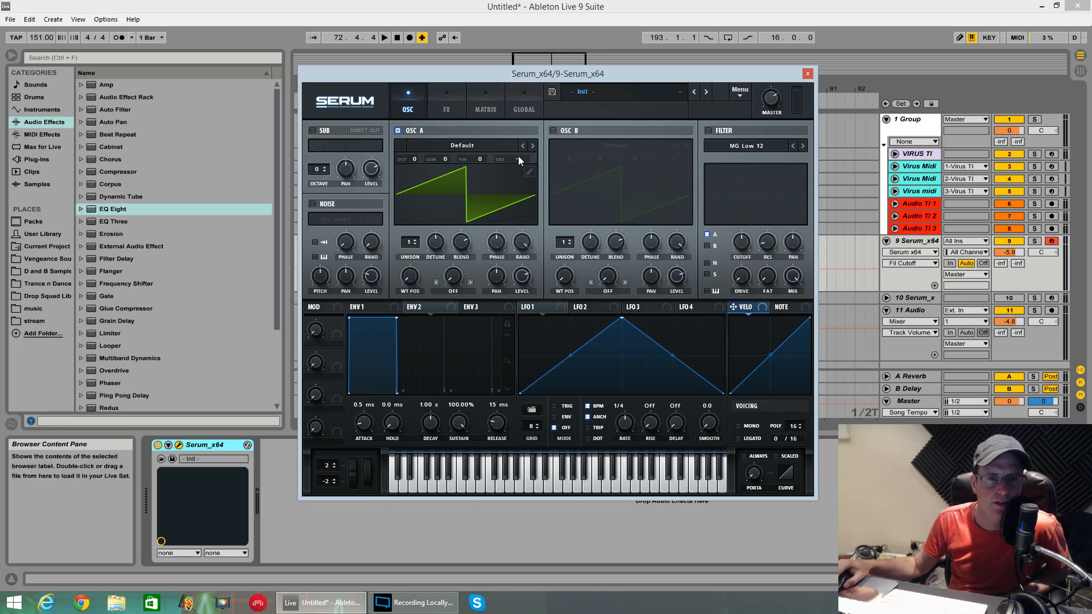
mouse_move(451, 189)
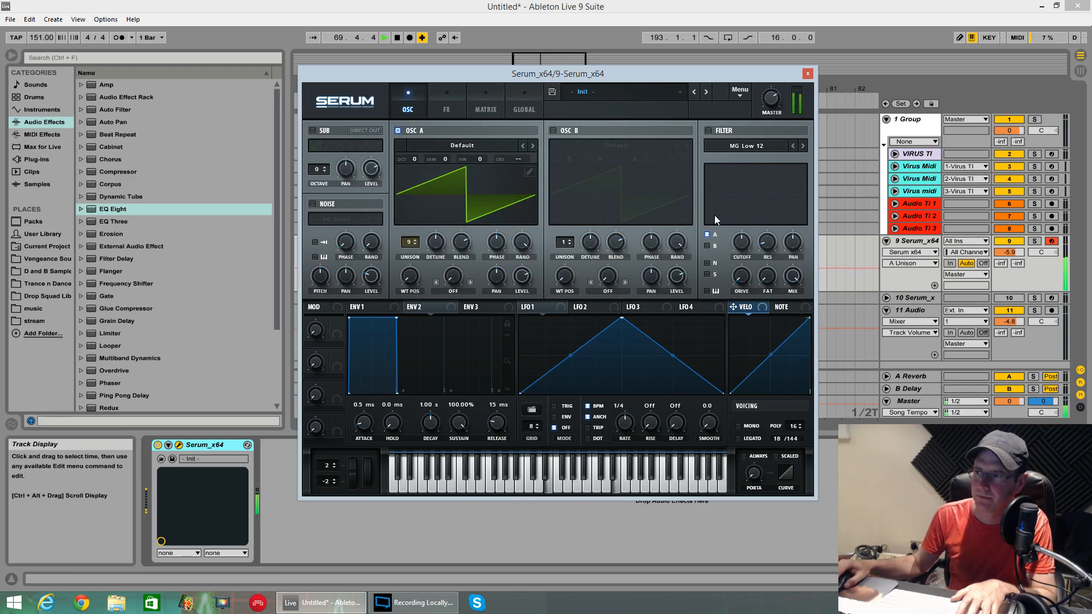
Play the clip and raise oscillator A's unison to 9 voices.
click(384, 37)
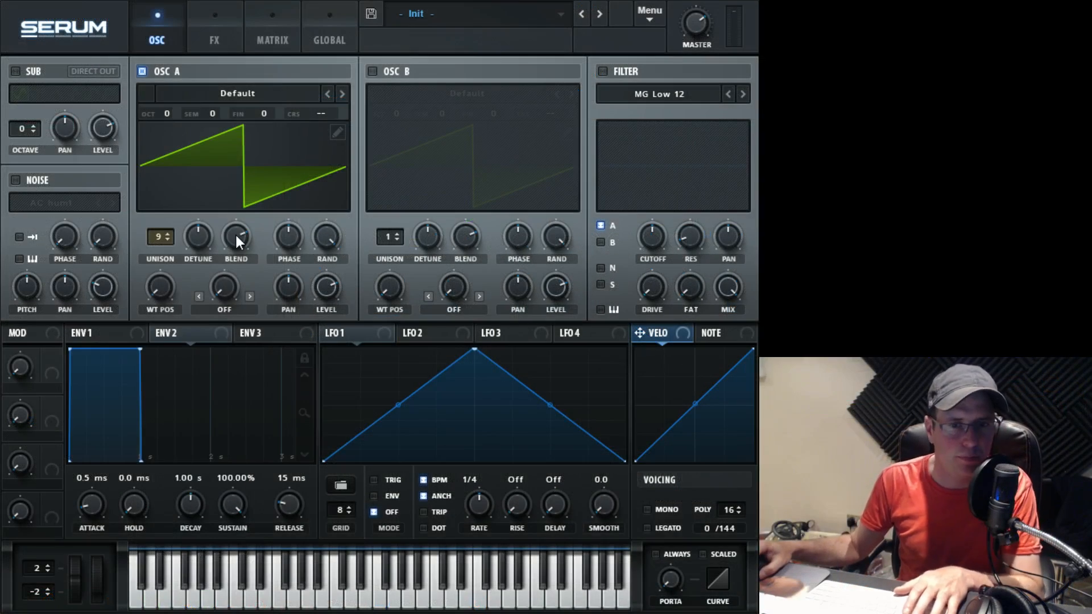
mouse_move(288, 237)
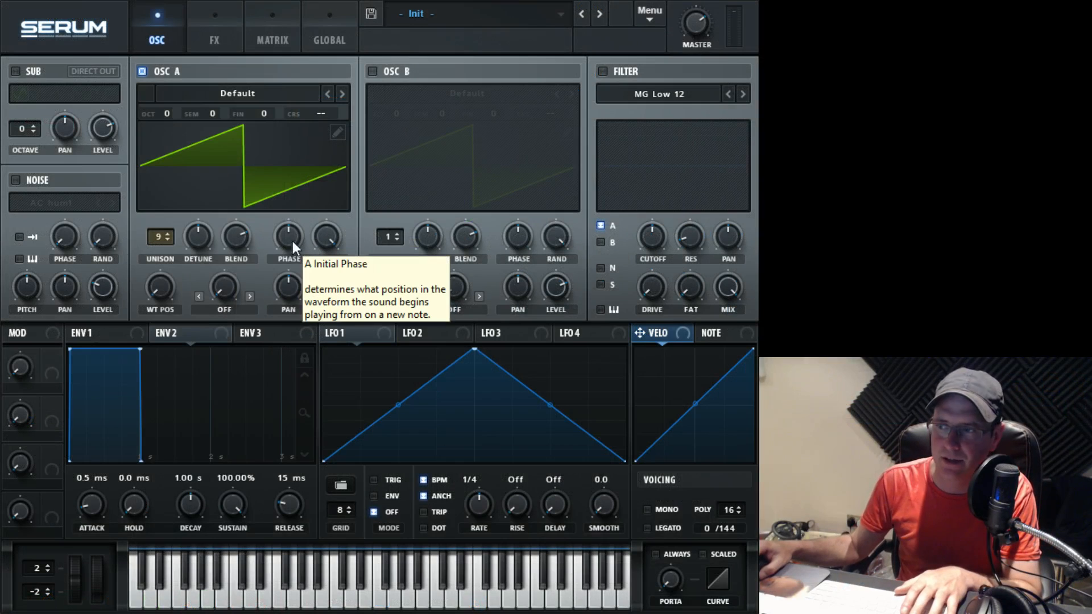
drag(288, 239, 288, 278)
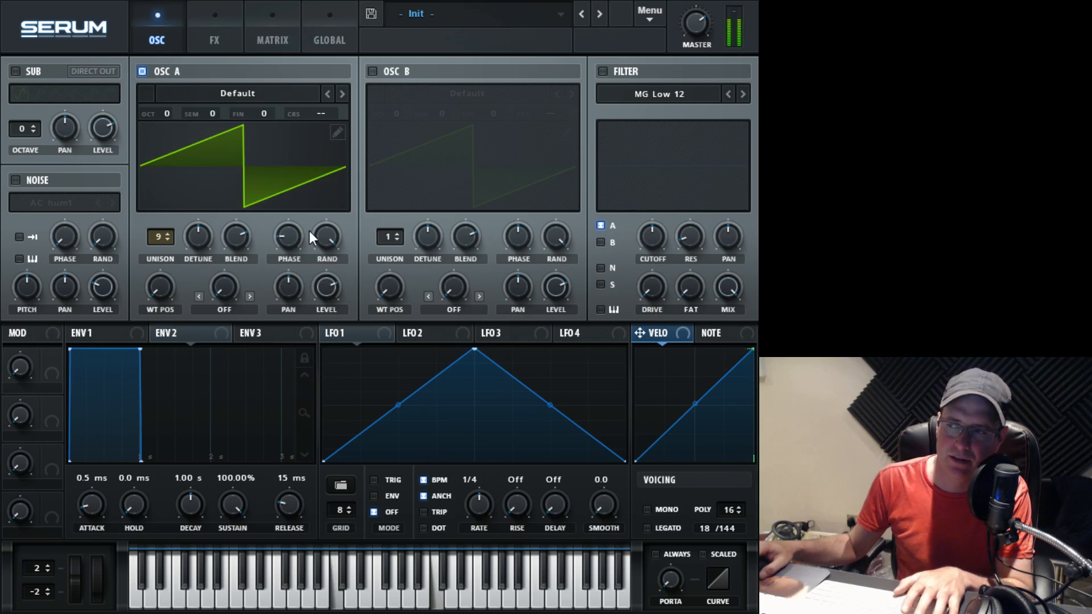
mouse_move(326, 237)
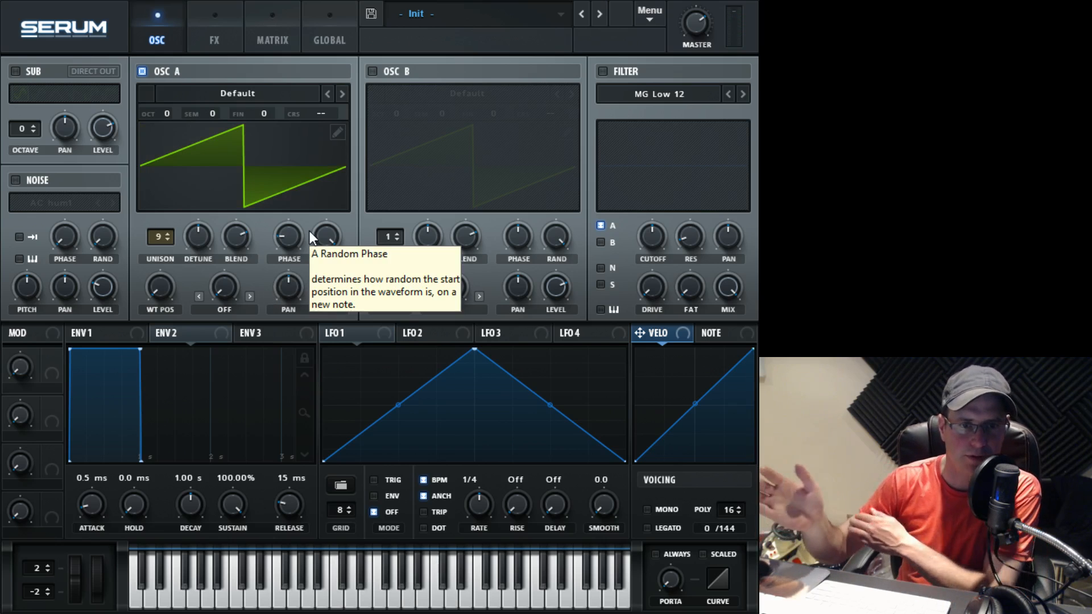
mouse_move(288, 237)
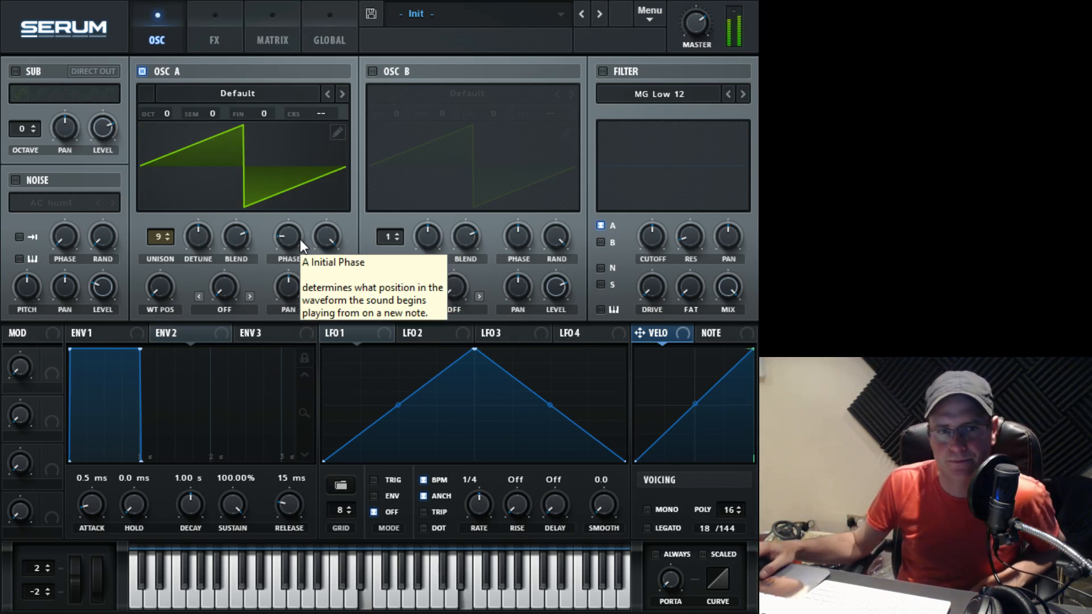
mouse_move(60, 219)
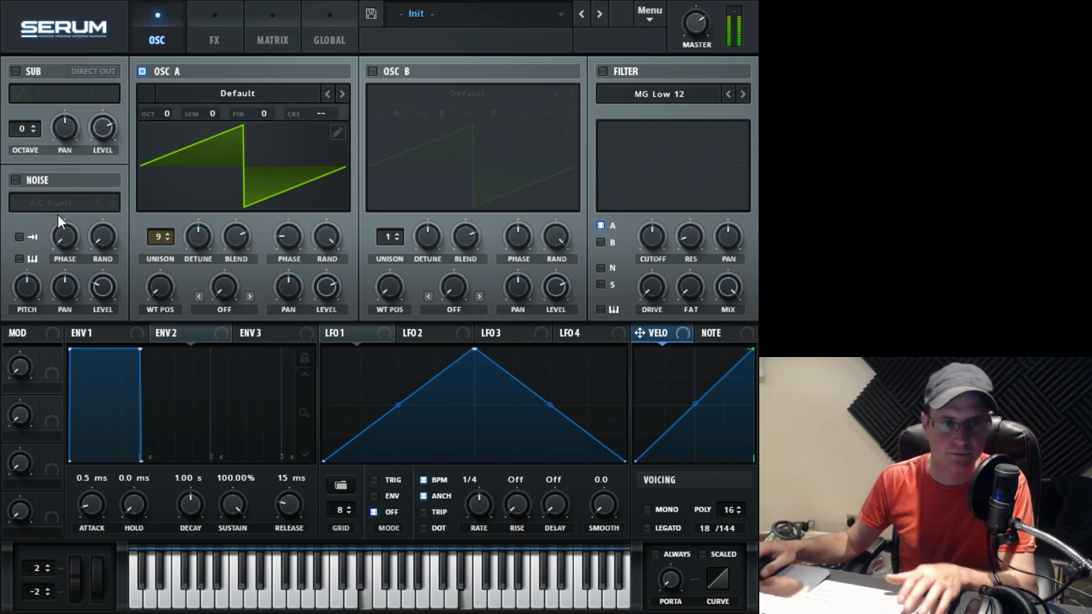
mouse_move(399, 93)
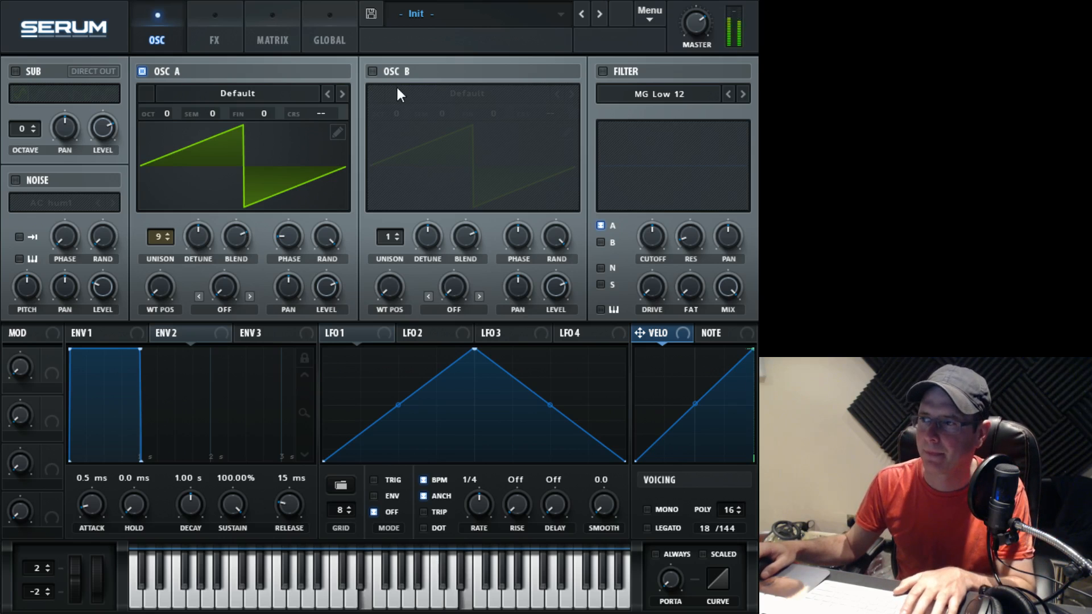
Switch on oscillator B and set its unison to 8 voices.
click(372, 71)
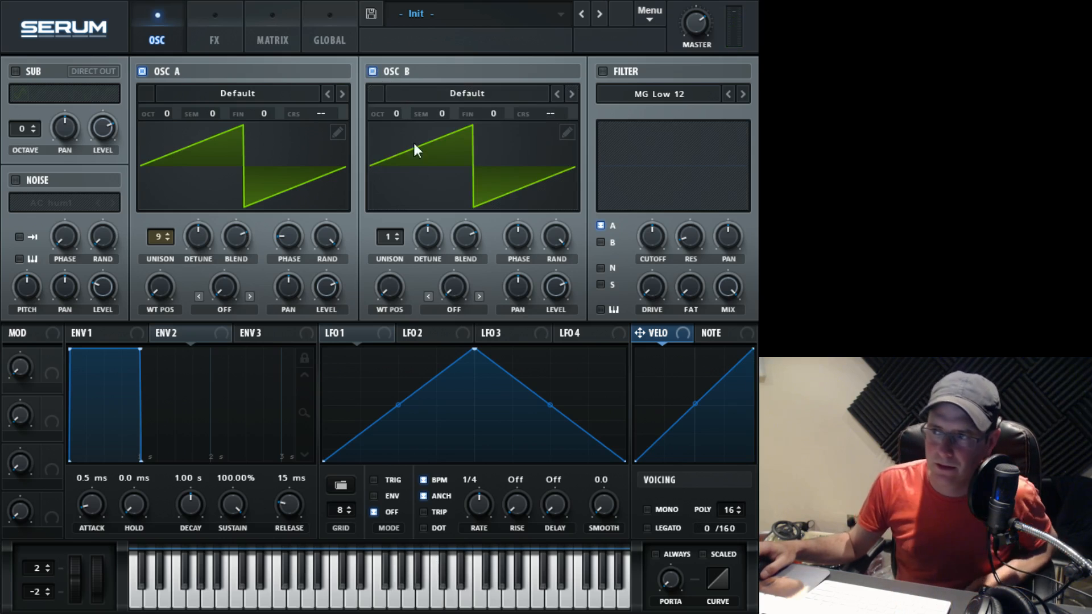
mouse_move(425, 133)
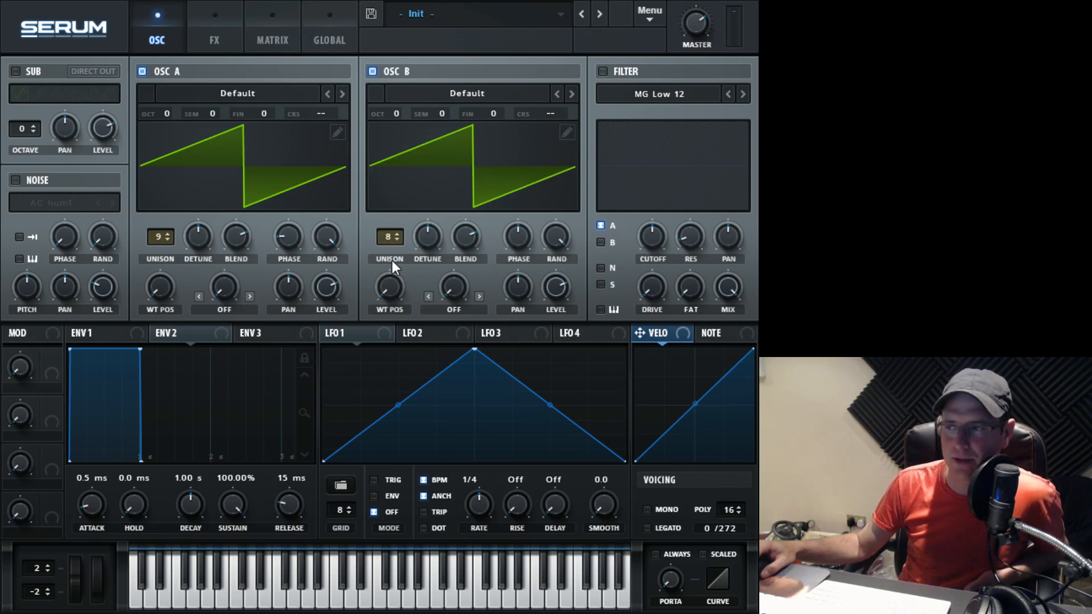
mouse_move(431, 240)
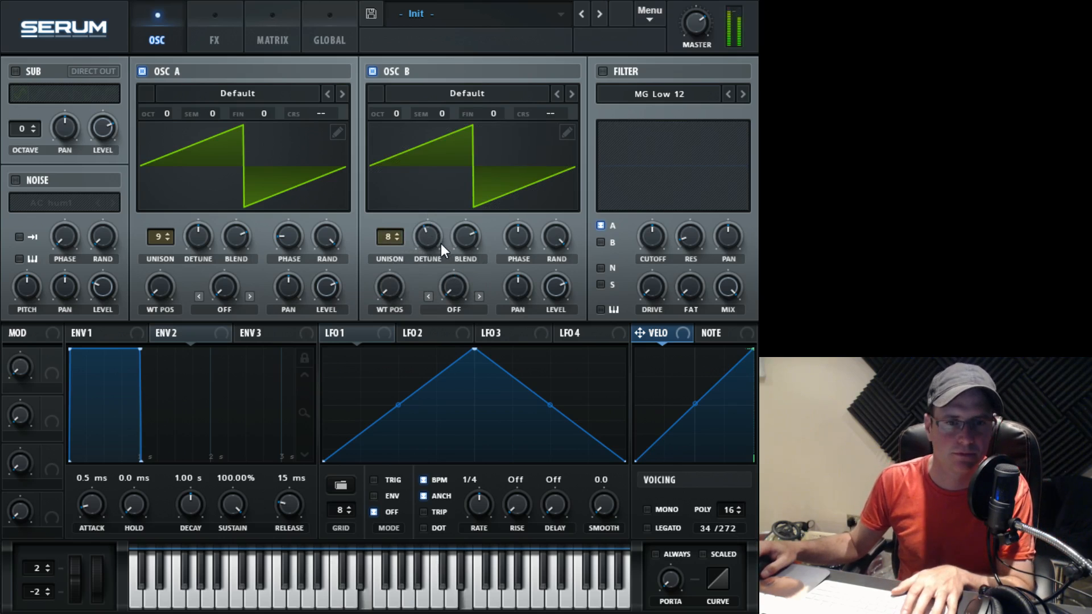
mouse_move(505, 246)
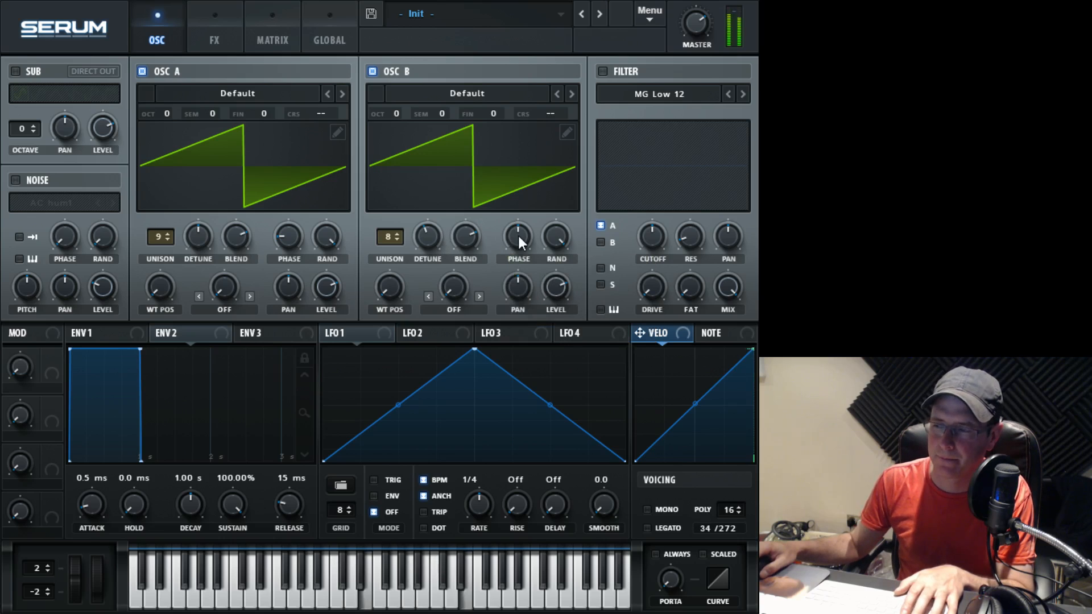
drag(517, 236, 518, 244)
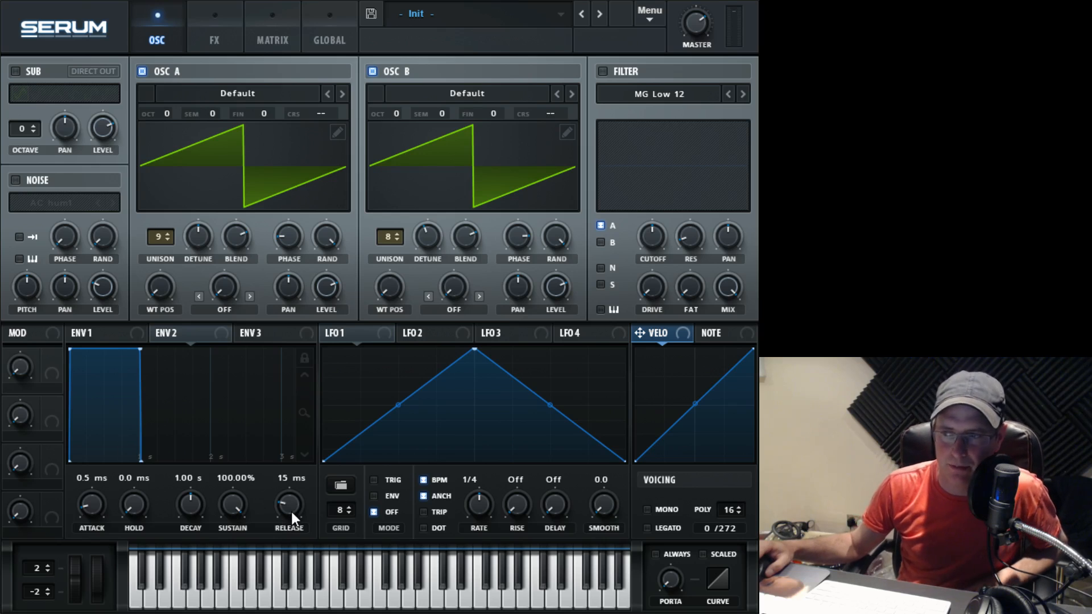
mouse_move(284, 418)
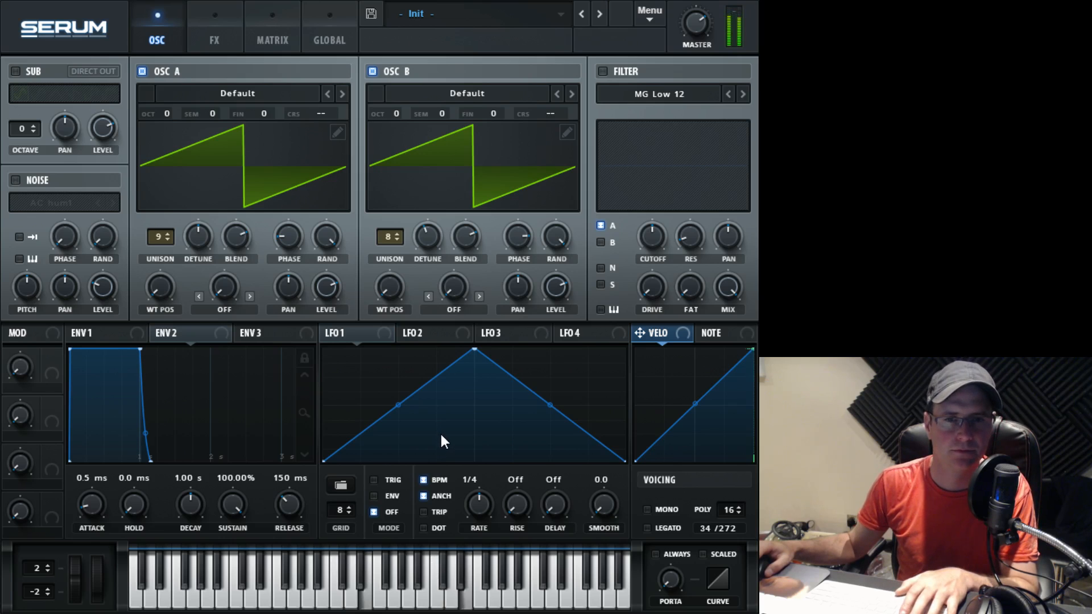
mouse_move(465, 434)
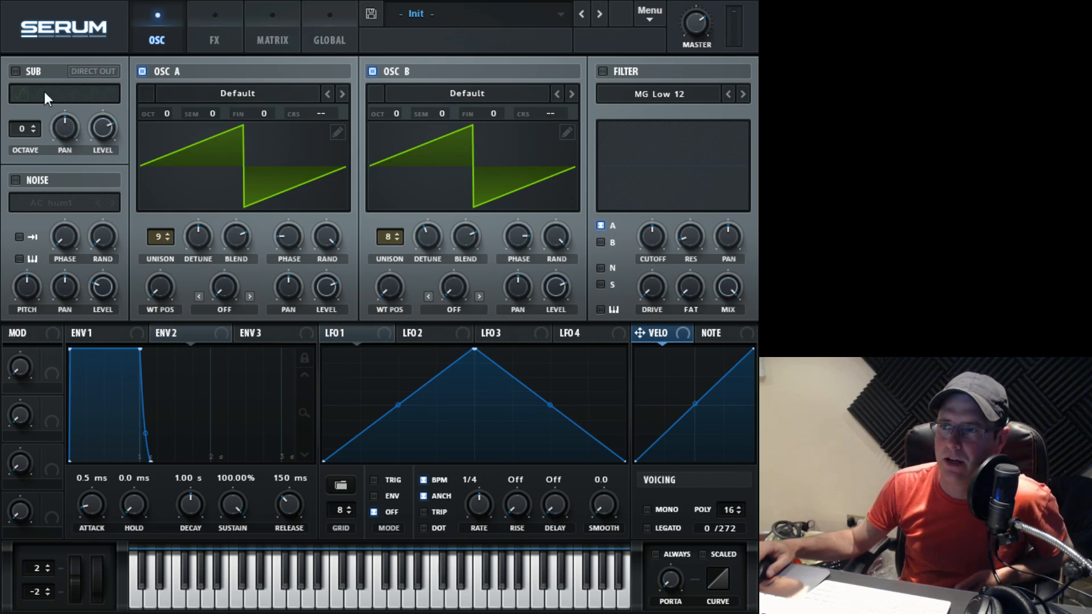
Switch on Serum's SUB oscillator.
click(75, 94)
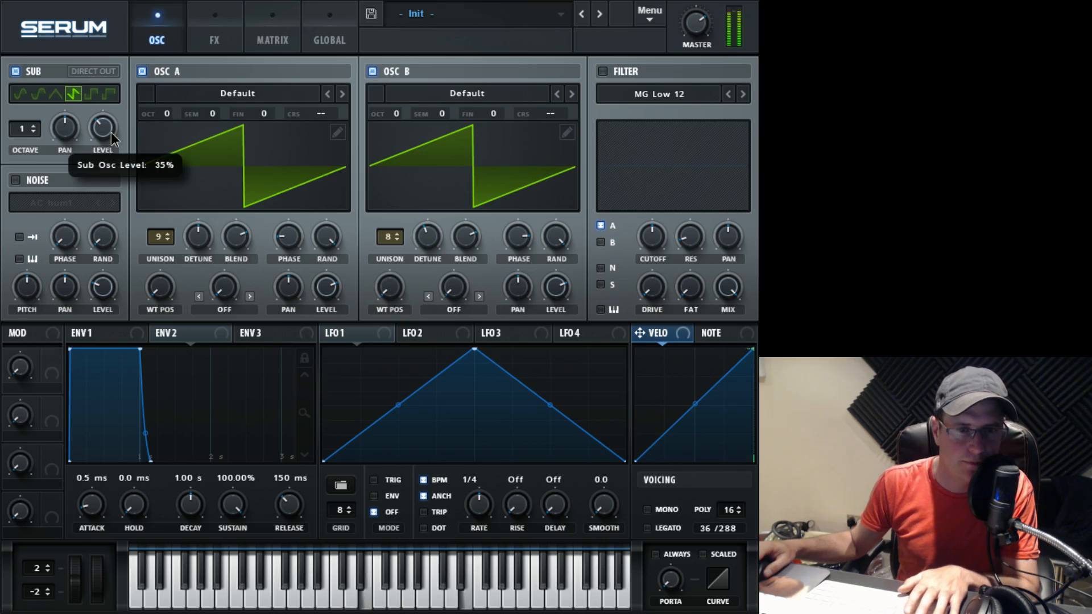
mouse_move(142, 158)
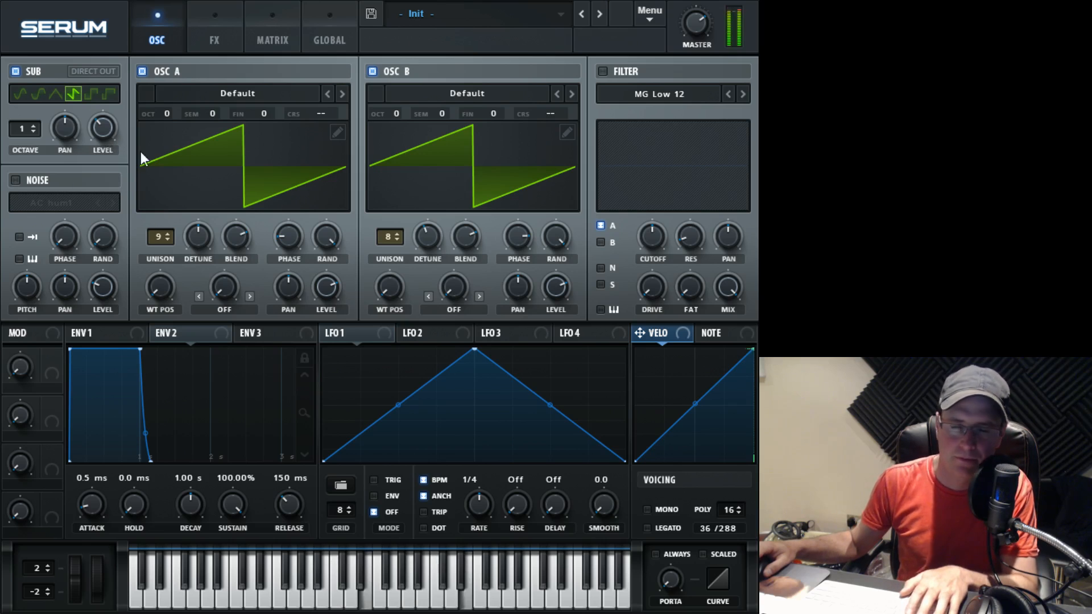
mouse_move(81, 270)
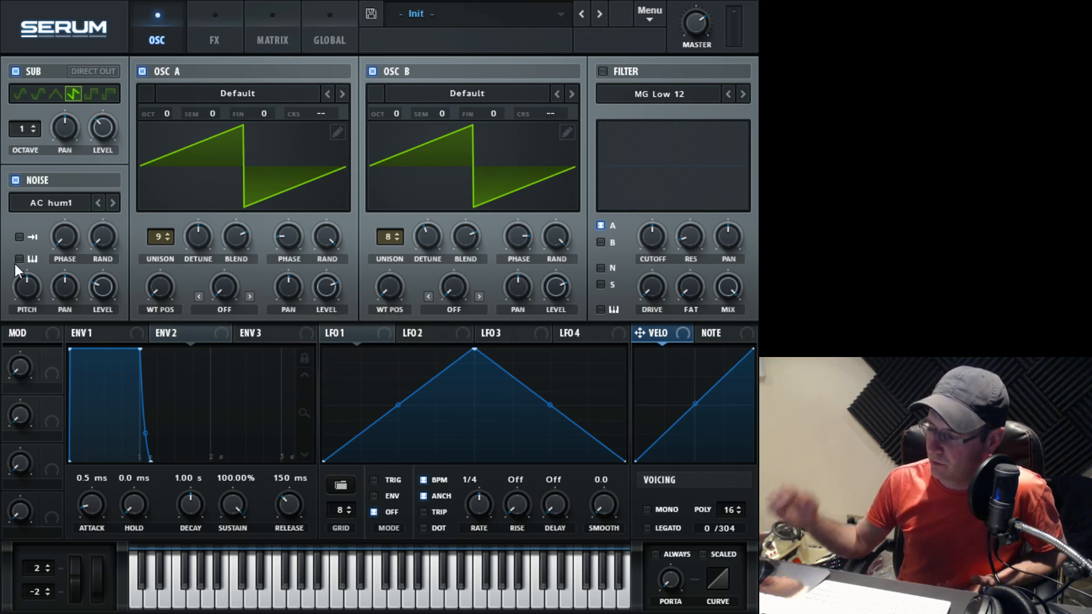
mouse_move(19, 258)
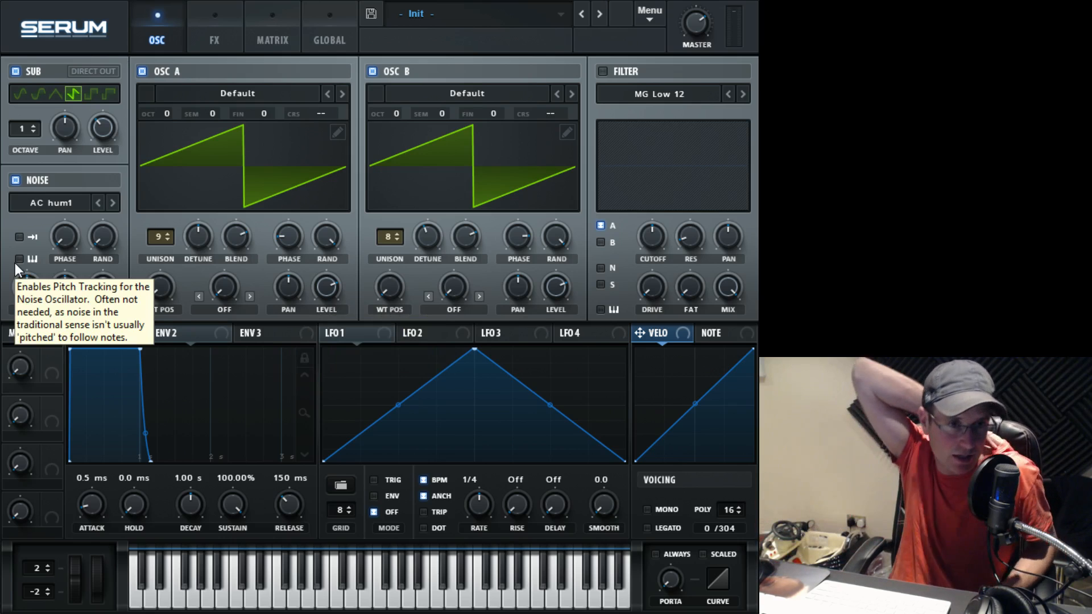
mouse_move(50, 223)
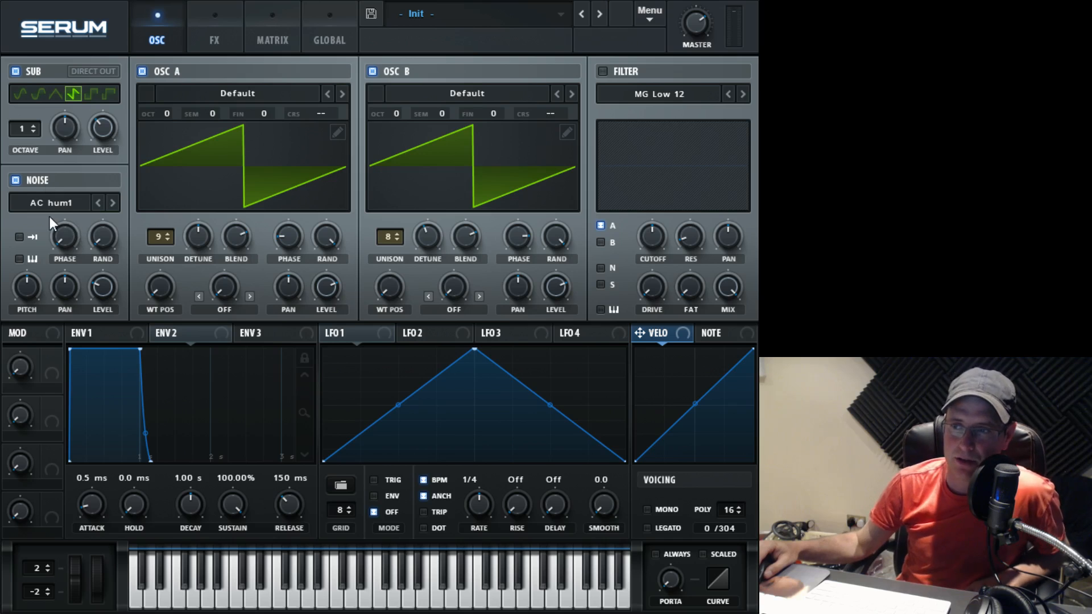
mouse_move(115, 279)
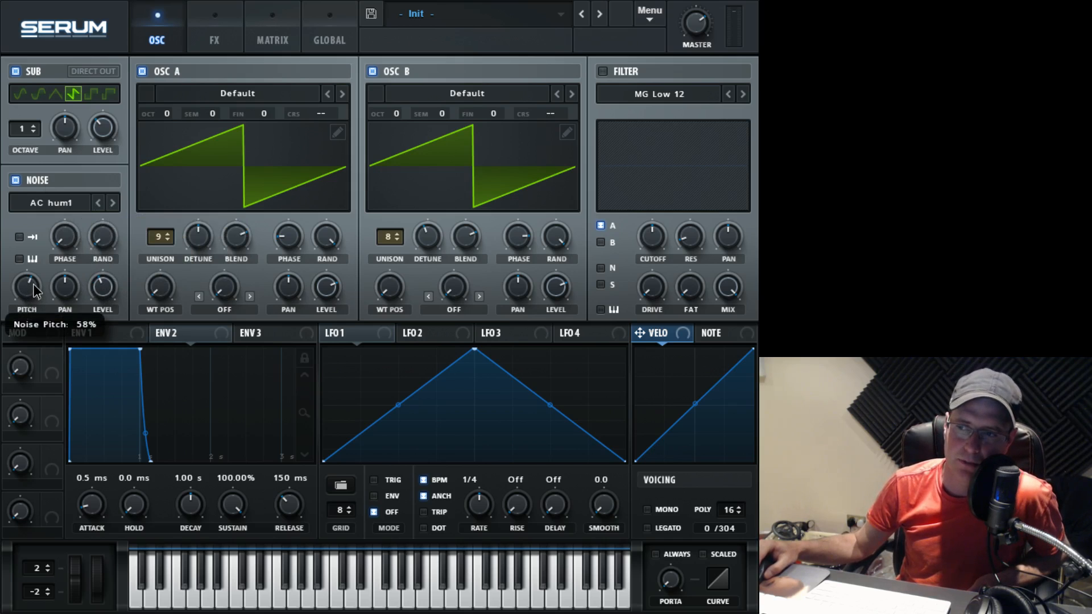
mouse_move(64, 285)
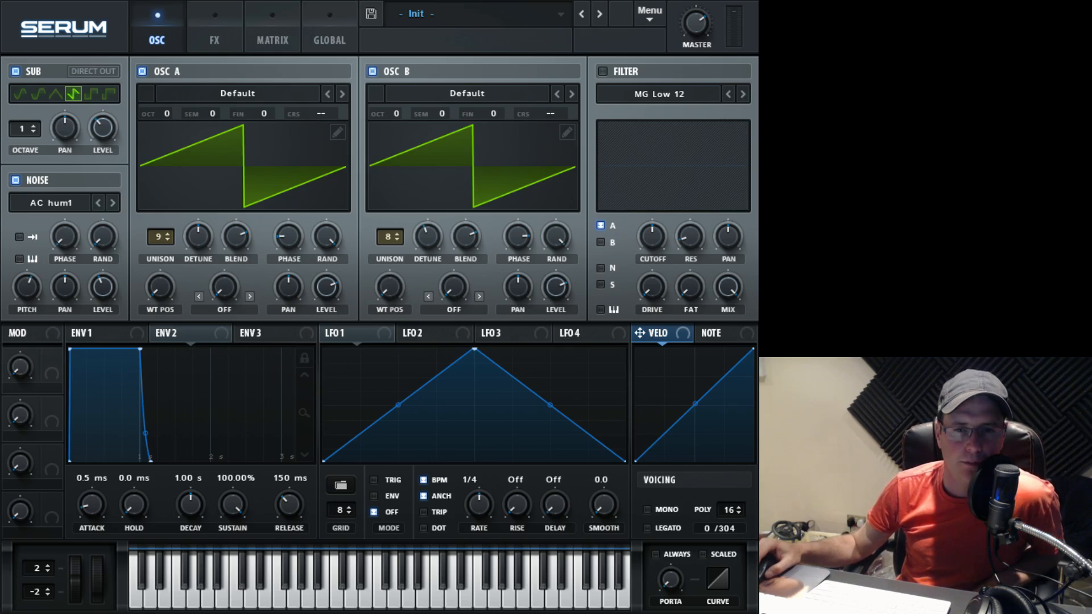
In the first matrix slot, route Velo to Global Amp.
click(272, 28)
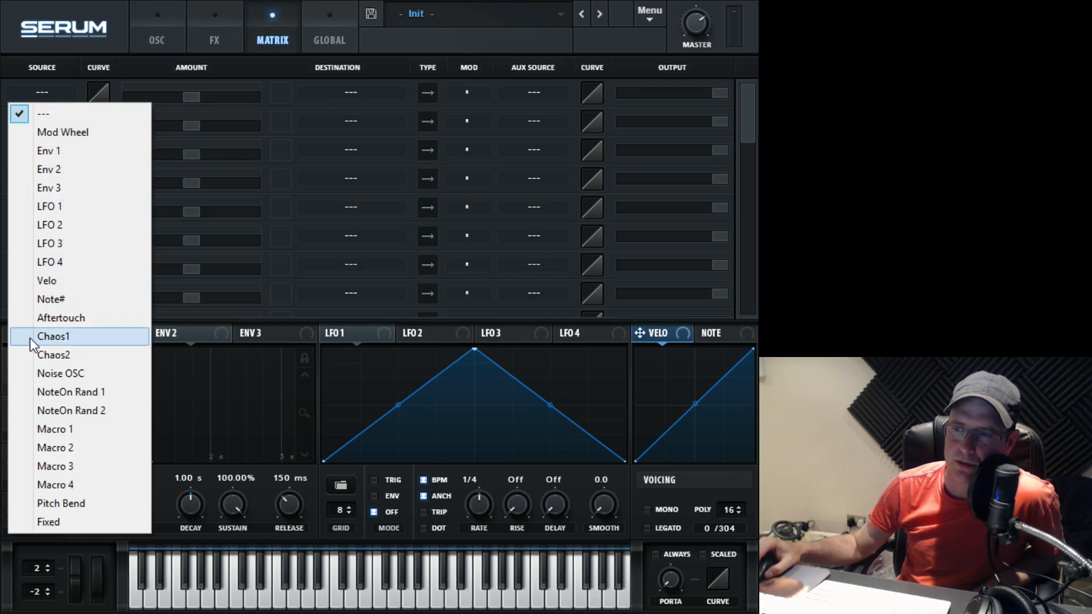
mouse_move(78, 225)
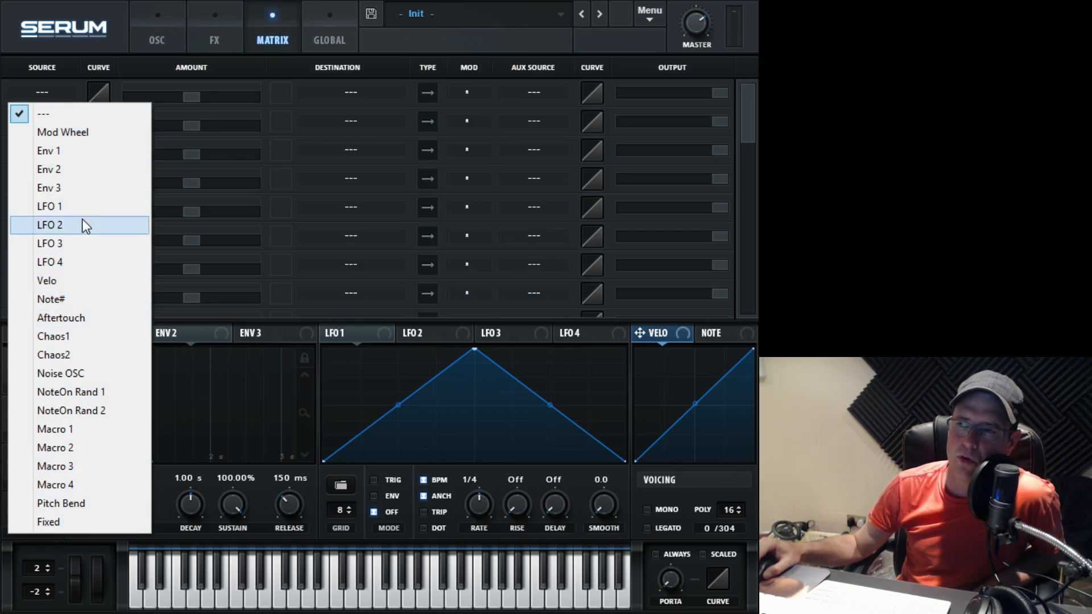
mouse_move(78, 124)
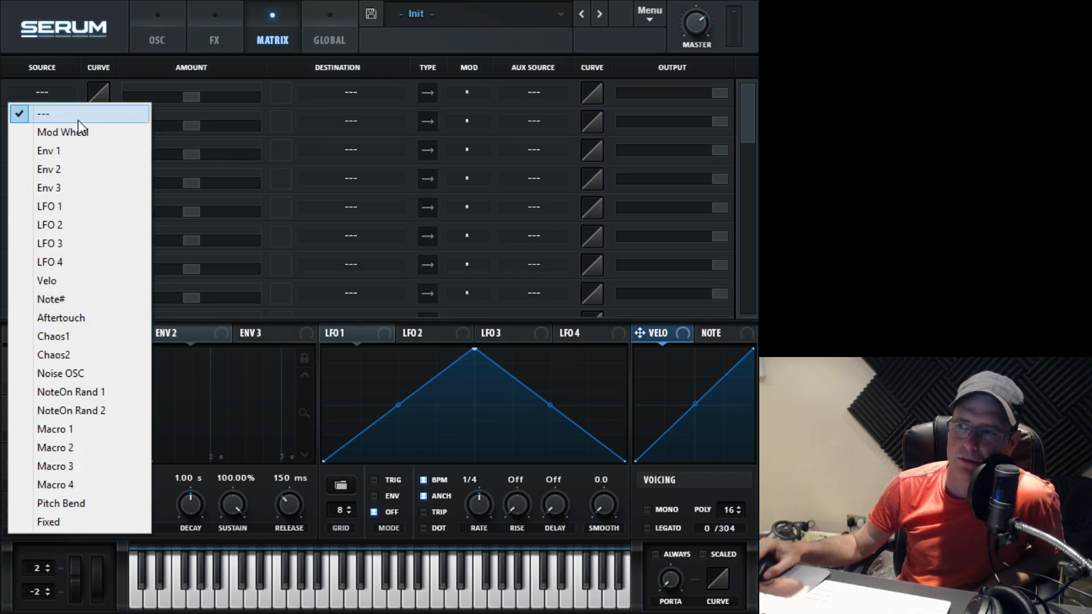
click(47, 280)
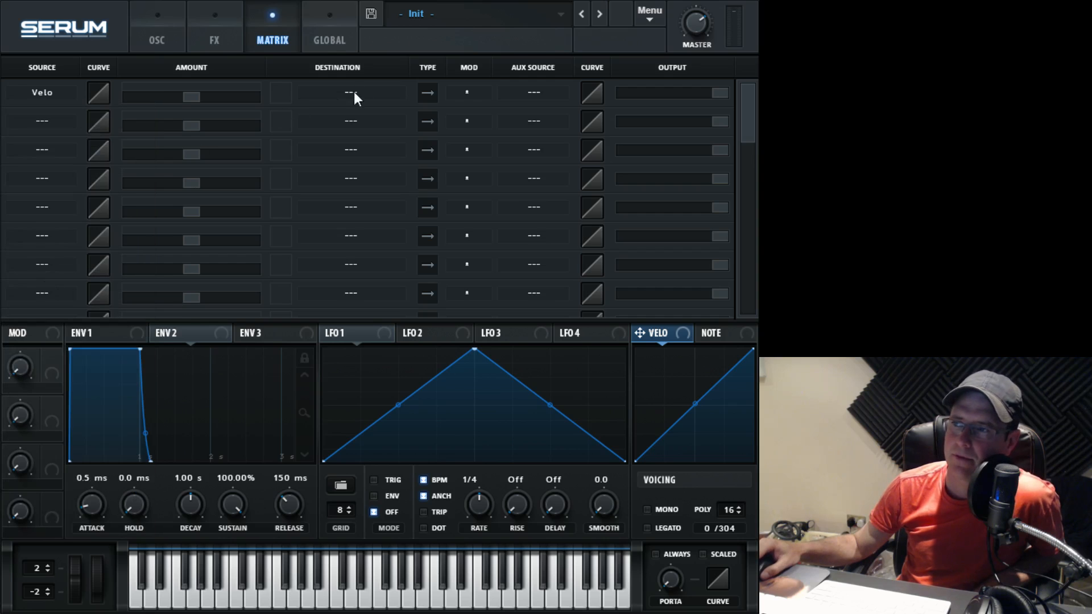
click(351, 92)
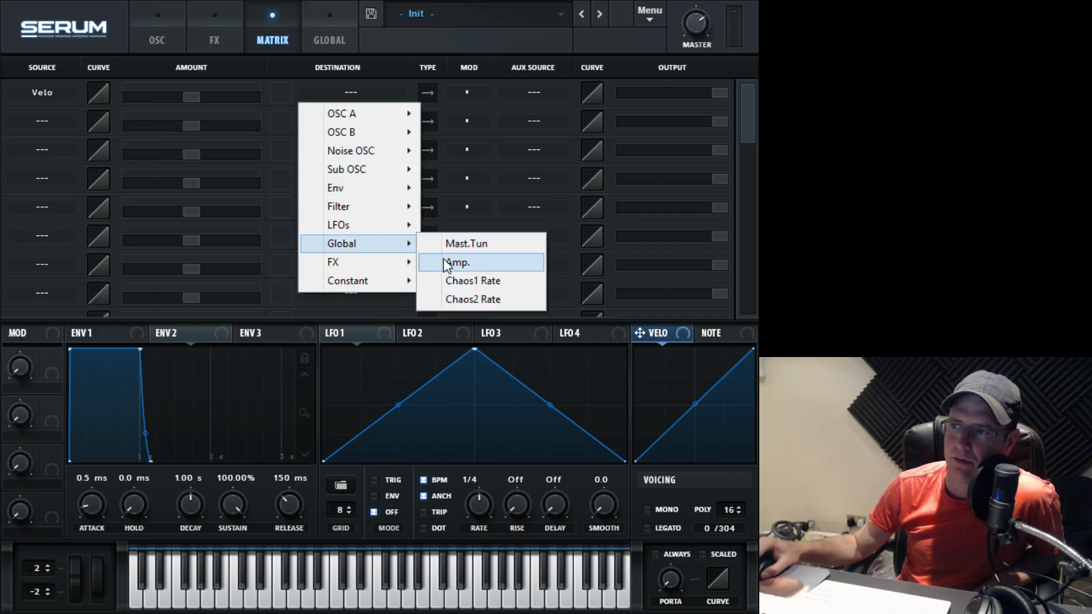
click(457, 263)
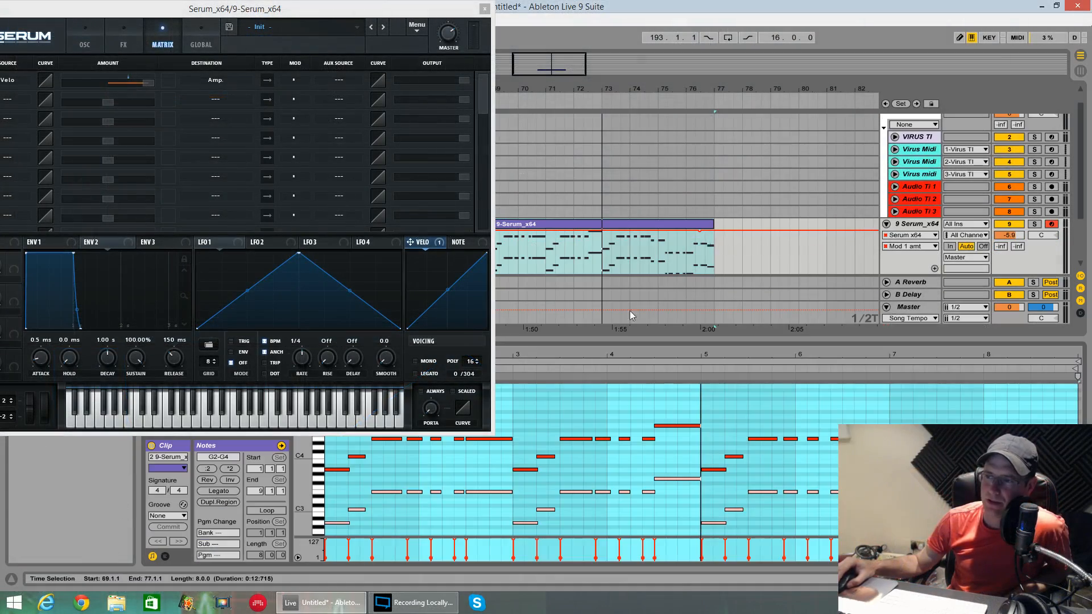
mouse_move(549, 580)
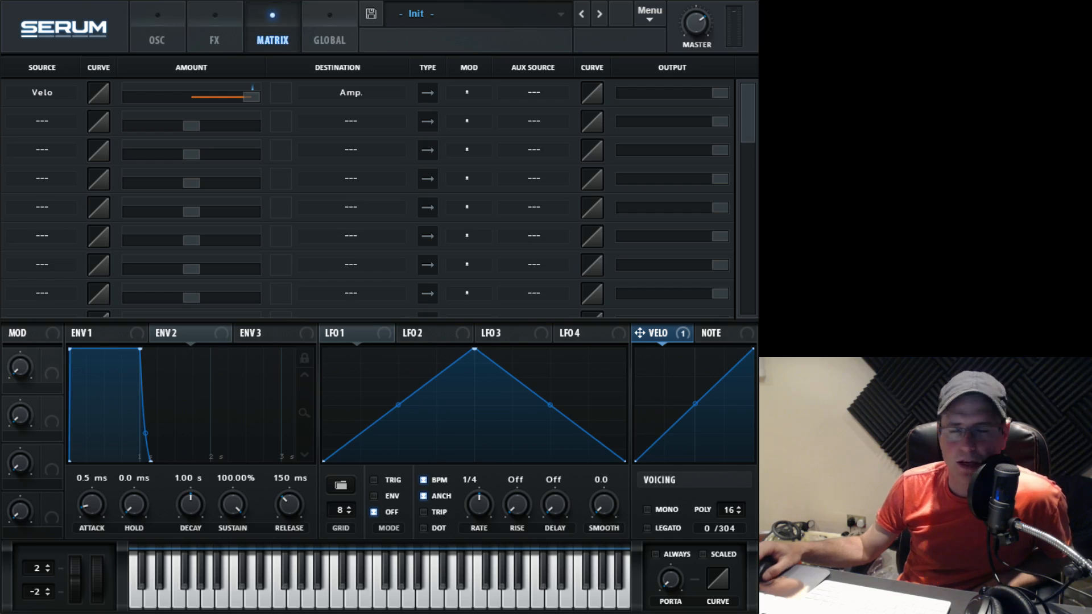
Set a High 18 filter with lowered cutoff and slight resonance, and master volume near 57%.
click(157, 28)
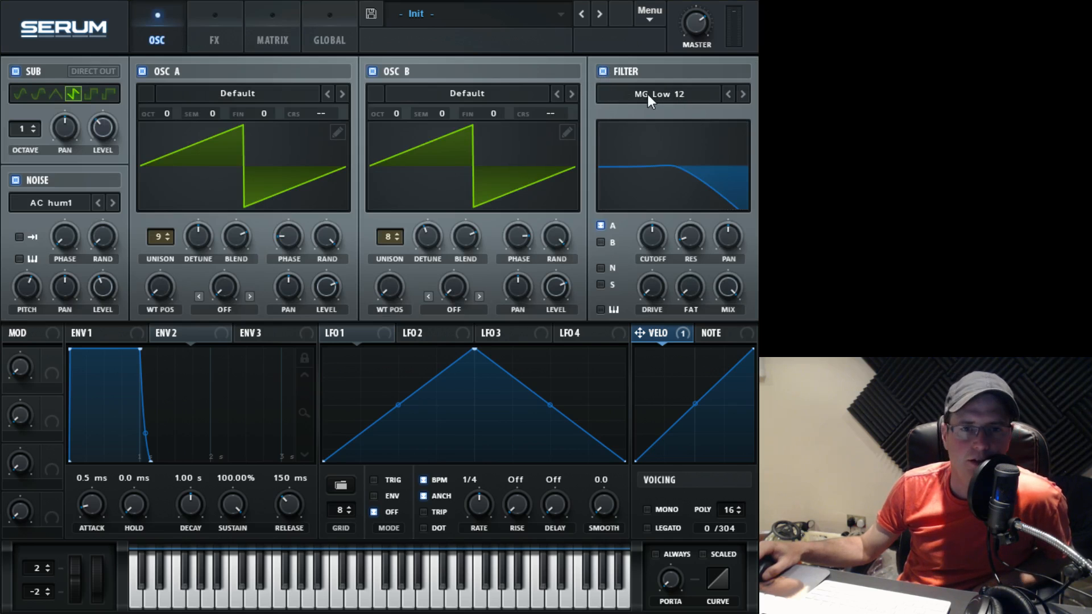
click(658, 94)
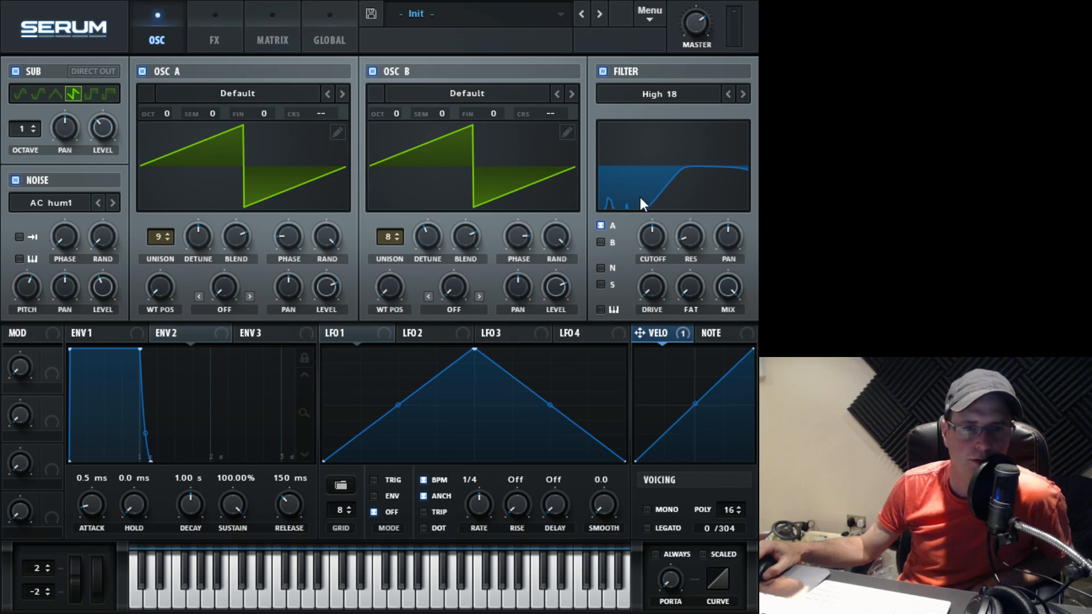
mouse_move(652, 235)
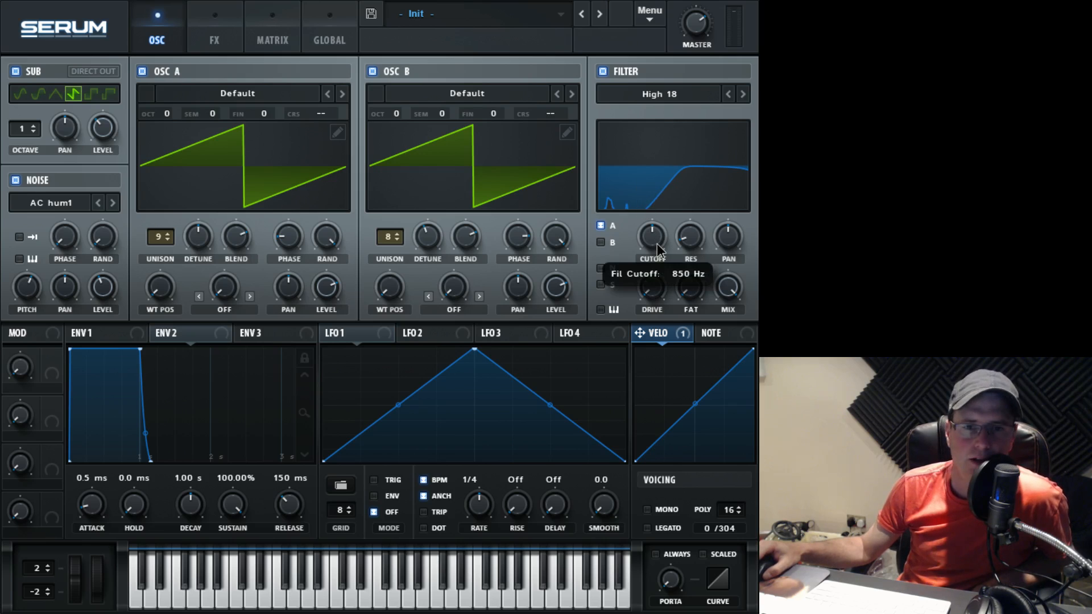
drag(651, 237, 652, 251)
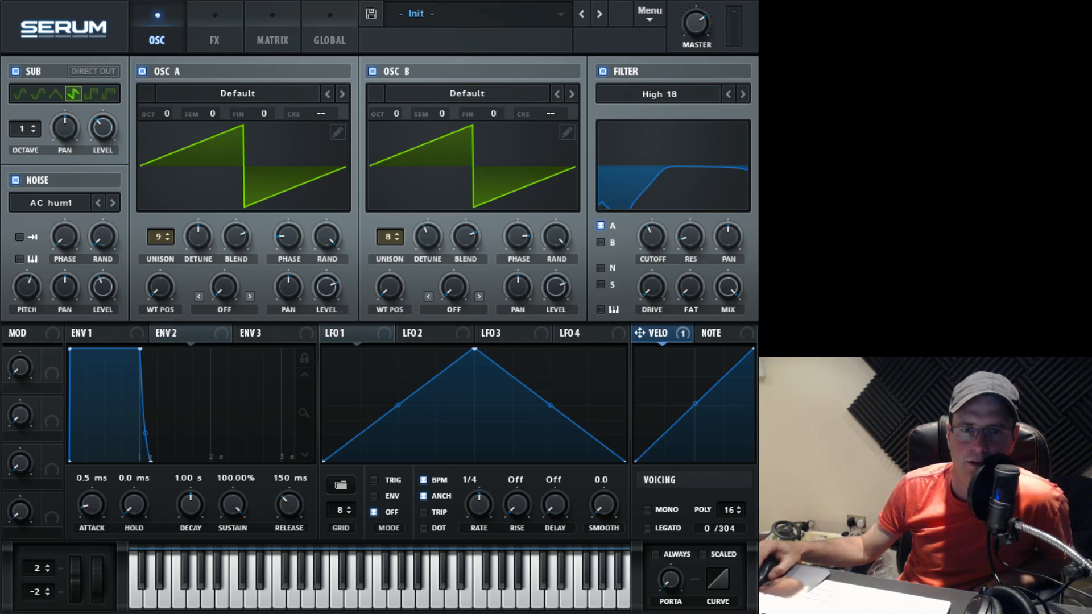
drag(651, 233, 651, 240)
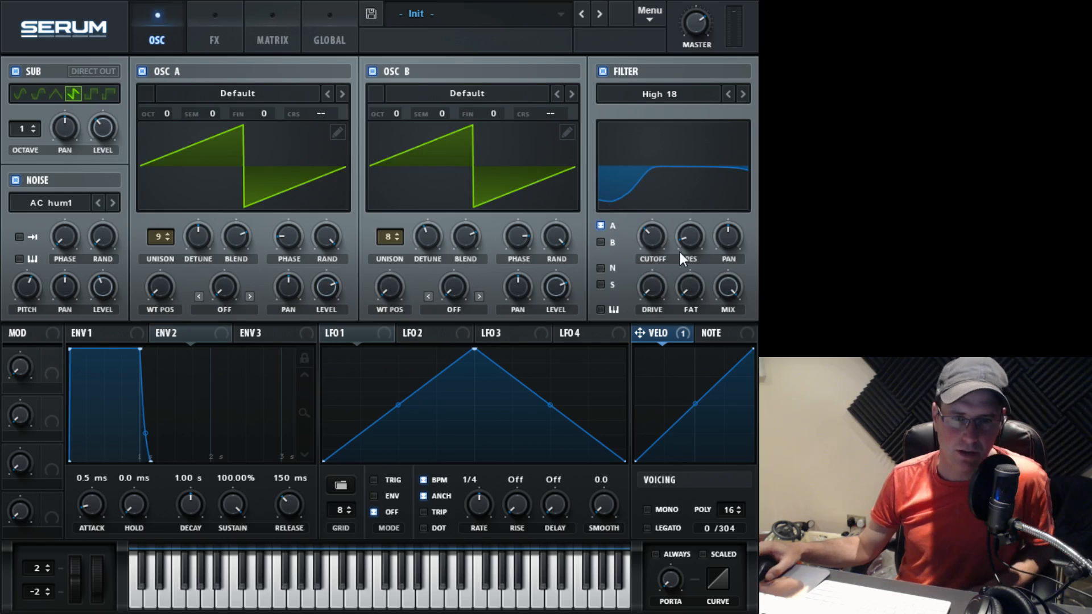
mouse_move(690, 237)
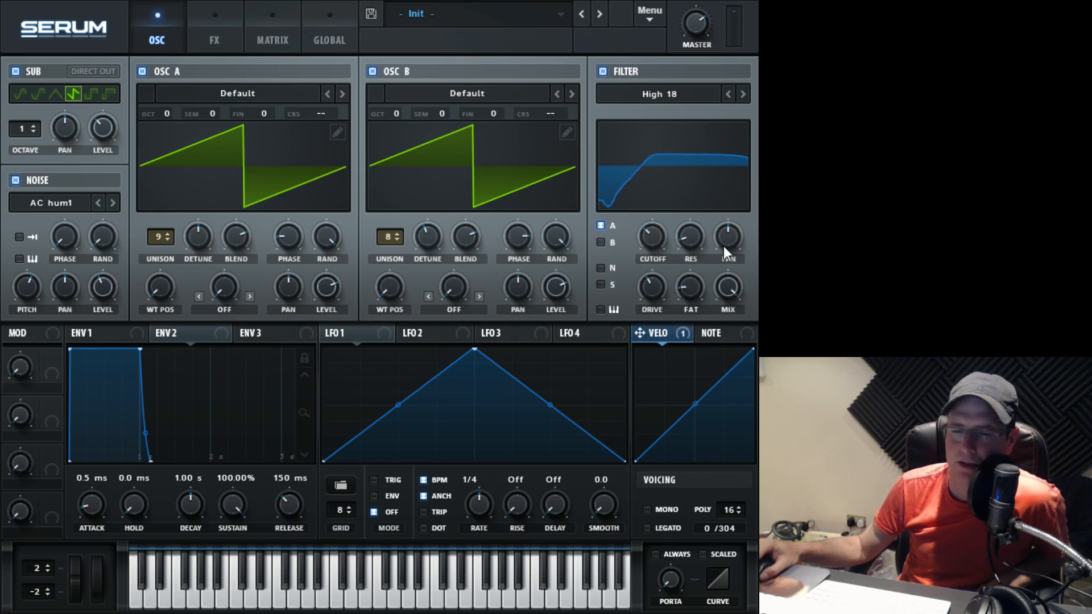
mouse_move(620, 282)
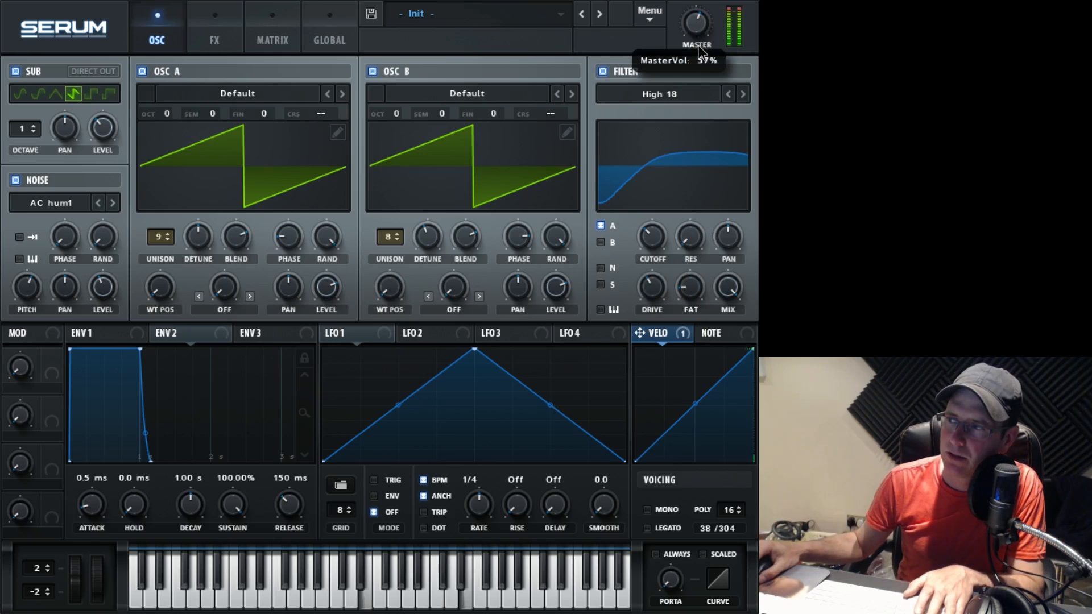
drag(696, 21, 695, 42)
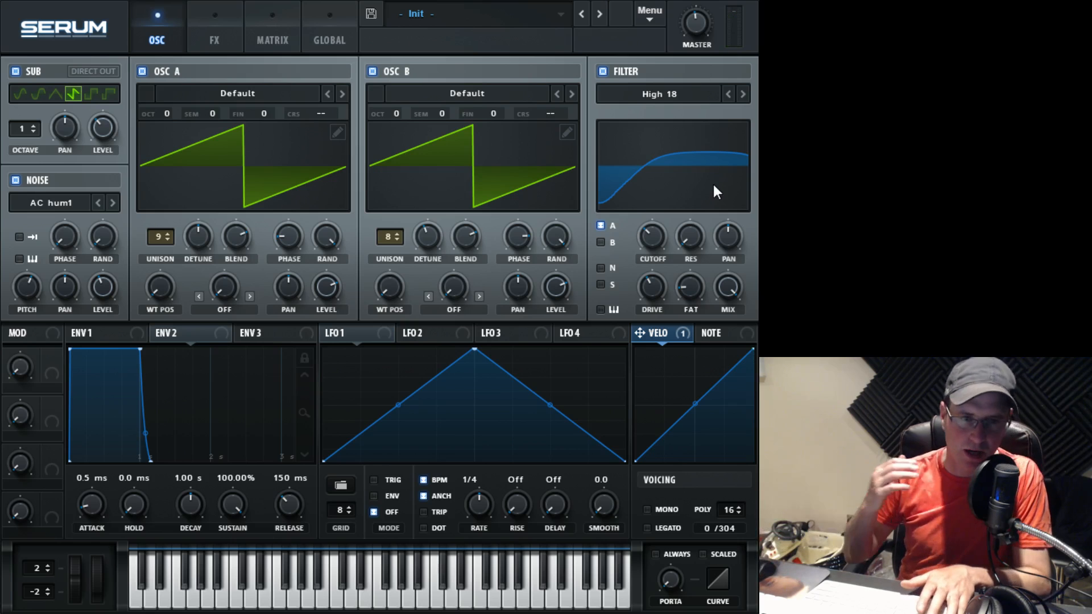
mouse_move(592, 215)
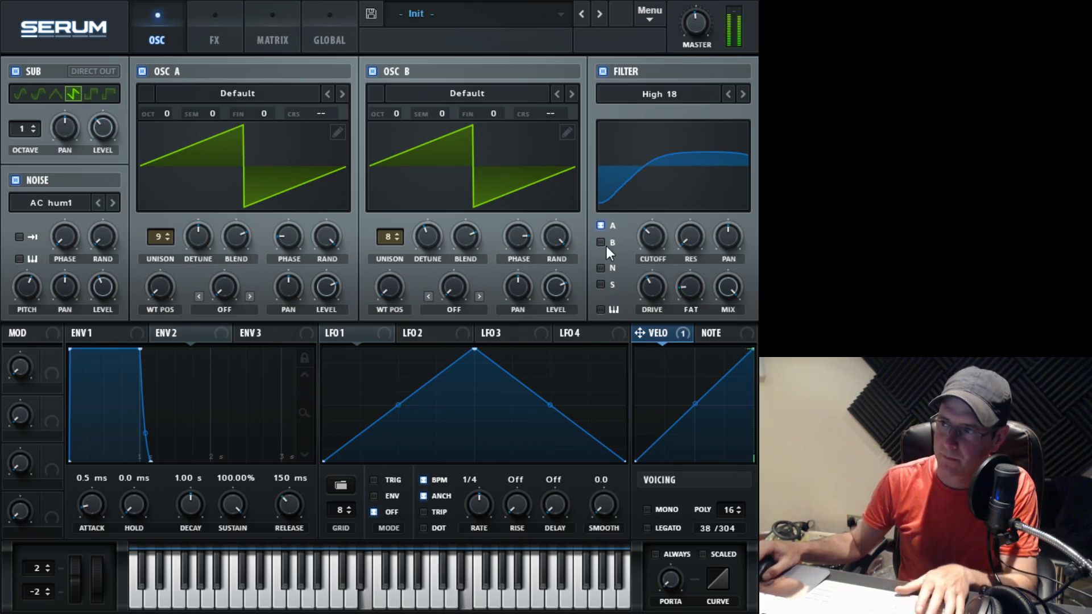
Route oscillator B, noise and sub through the filter and show the FX page.
click(601, 242)
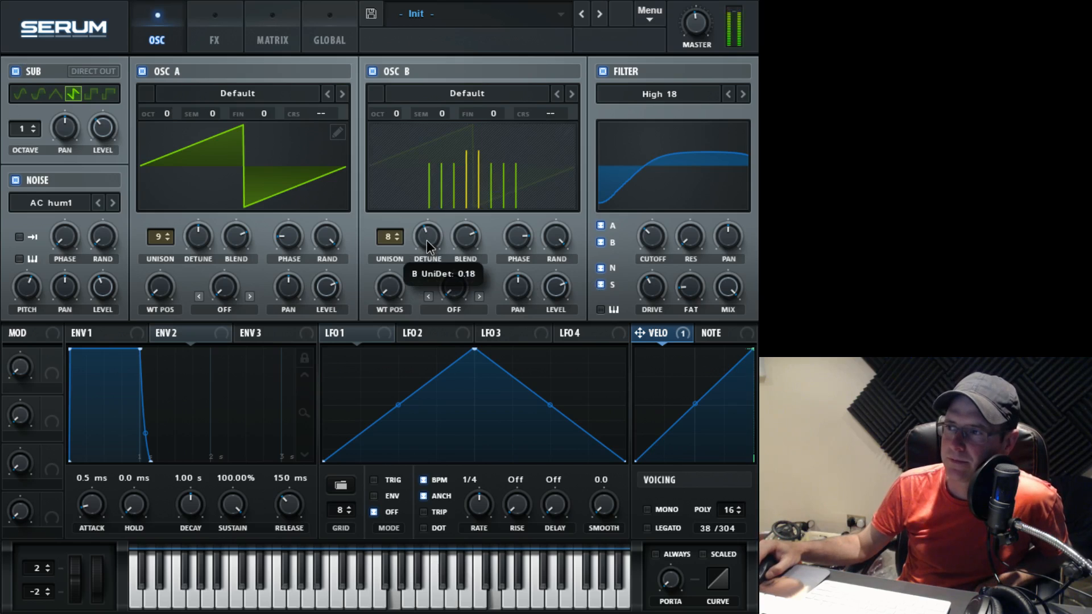
click(427, 238)
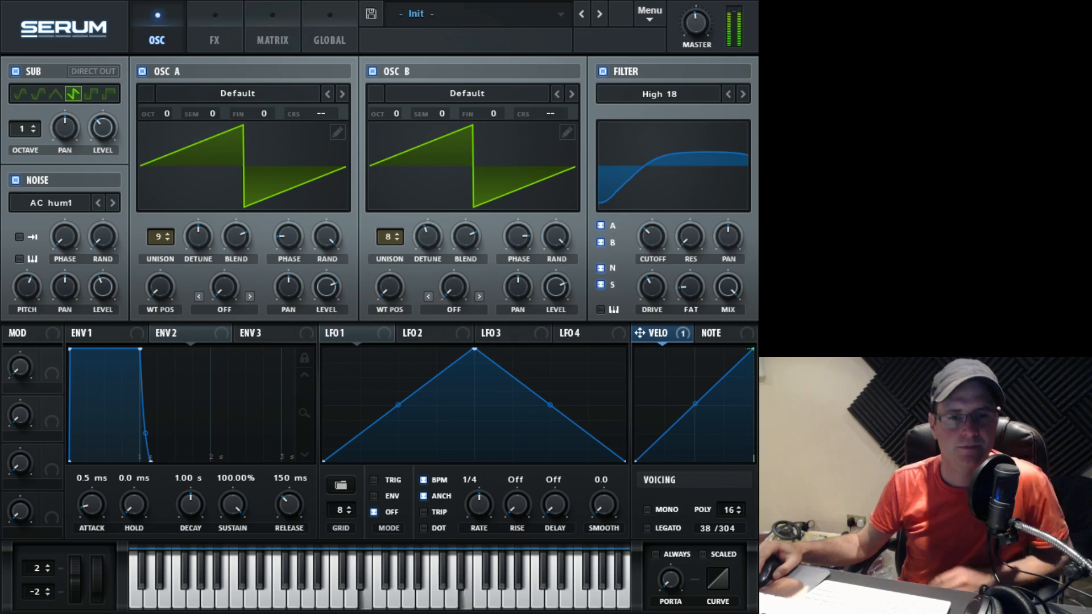
click(214, 28)
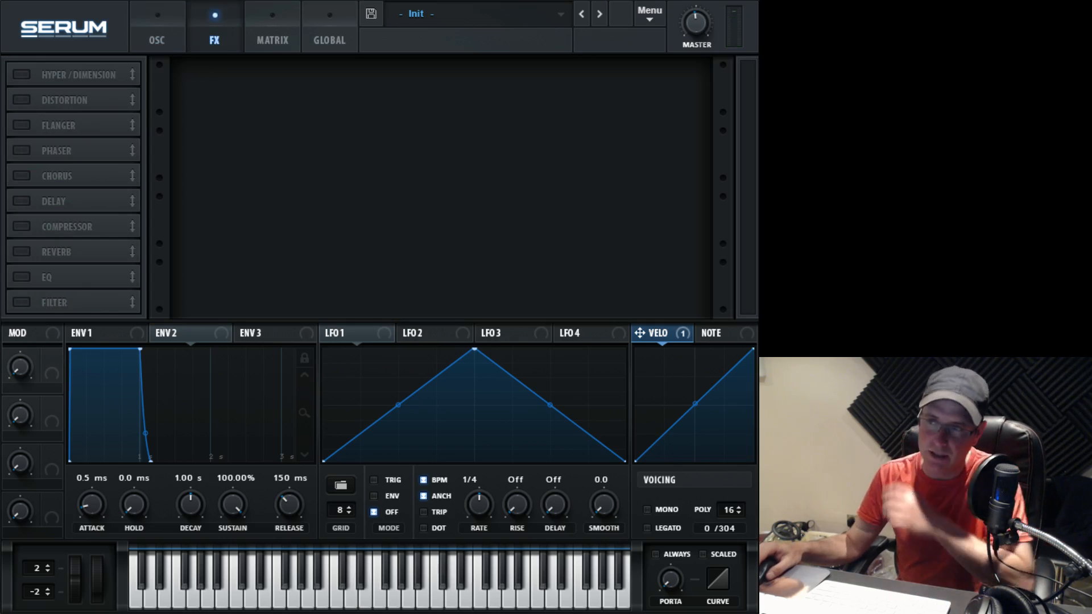
Turn on an unsynced delay with left time about 1.09 and filter frequency around 2668.
click(21, 201)
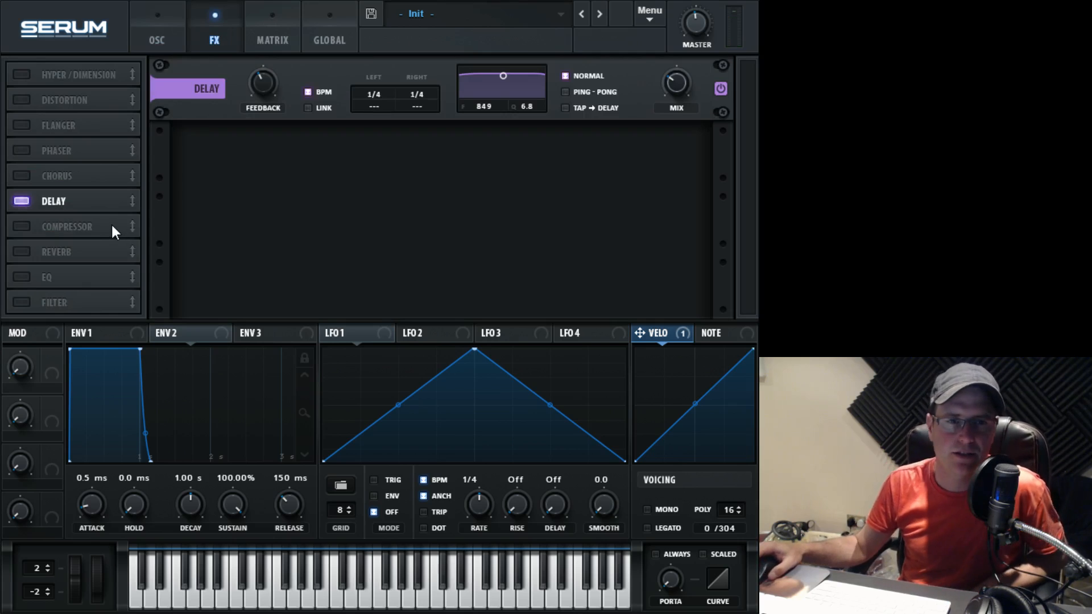
mouse_move(360, 128)
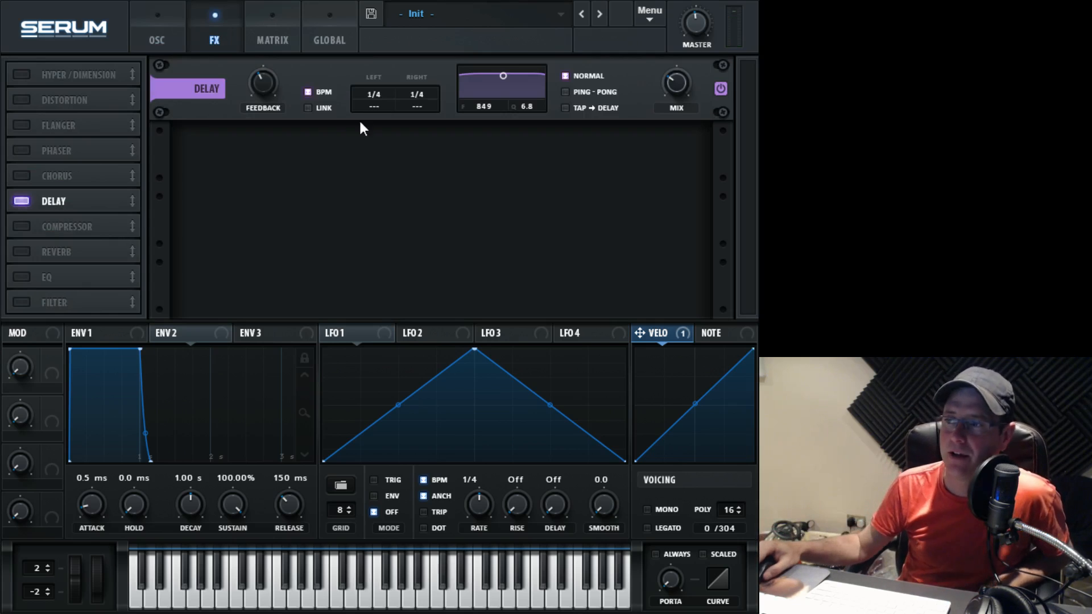
click(308, 91)
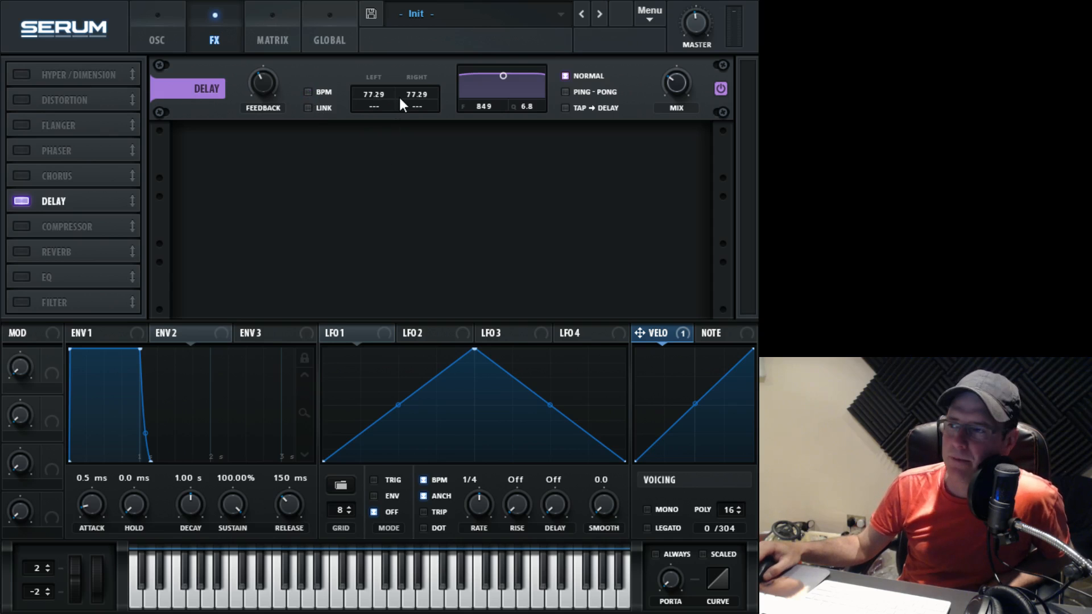
drag(374, 94, 373, 202)
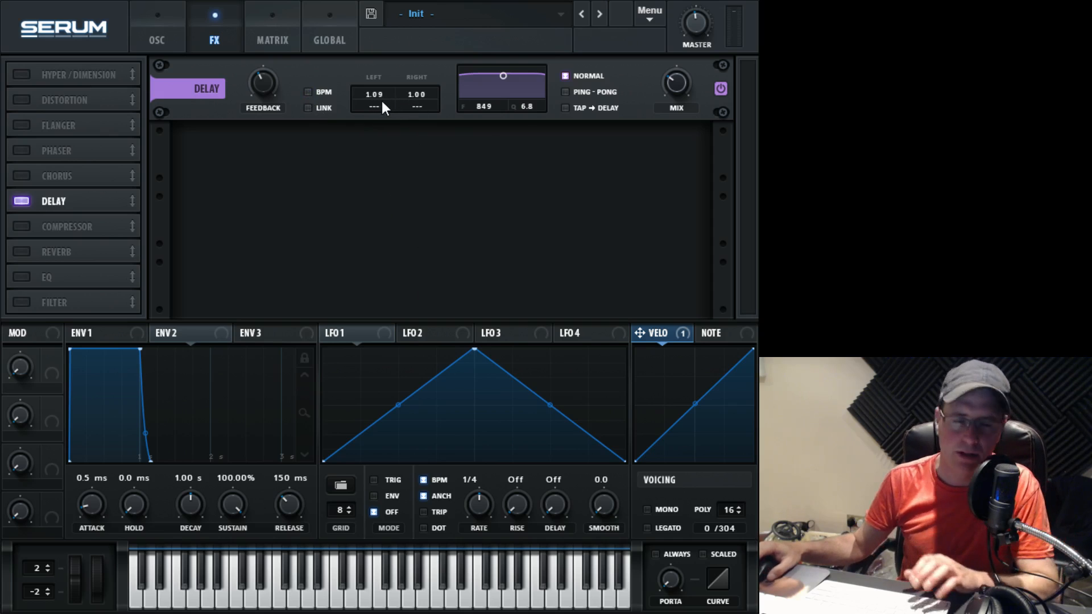
mouse_move(374, 106)
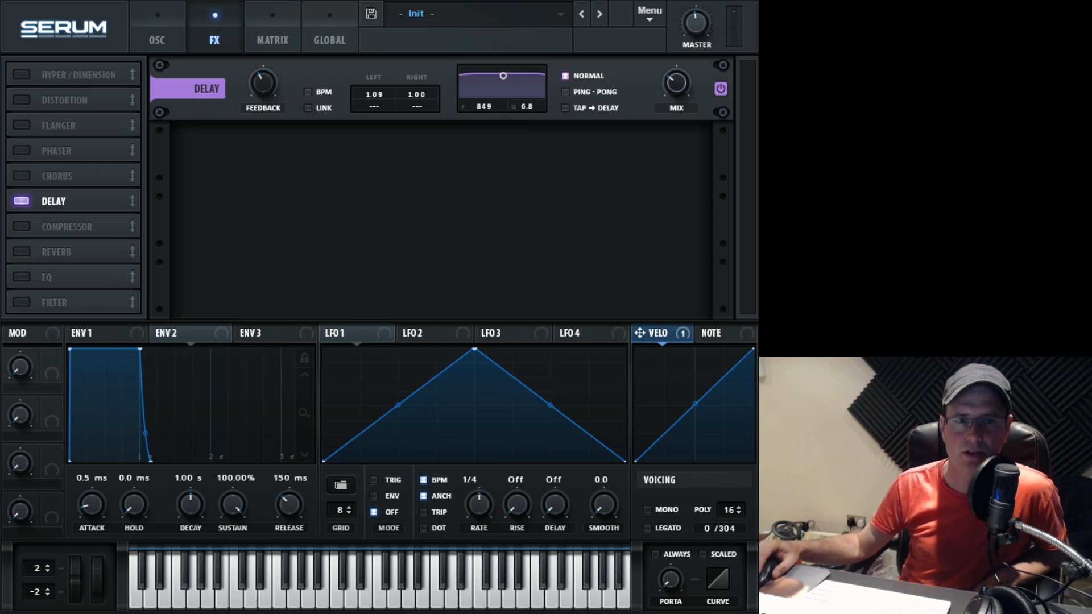
drag(502, 75, 515, 87)
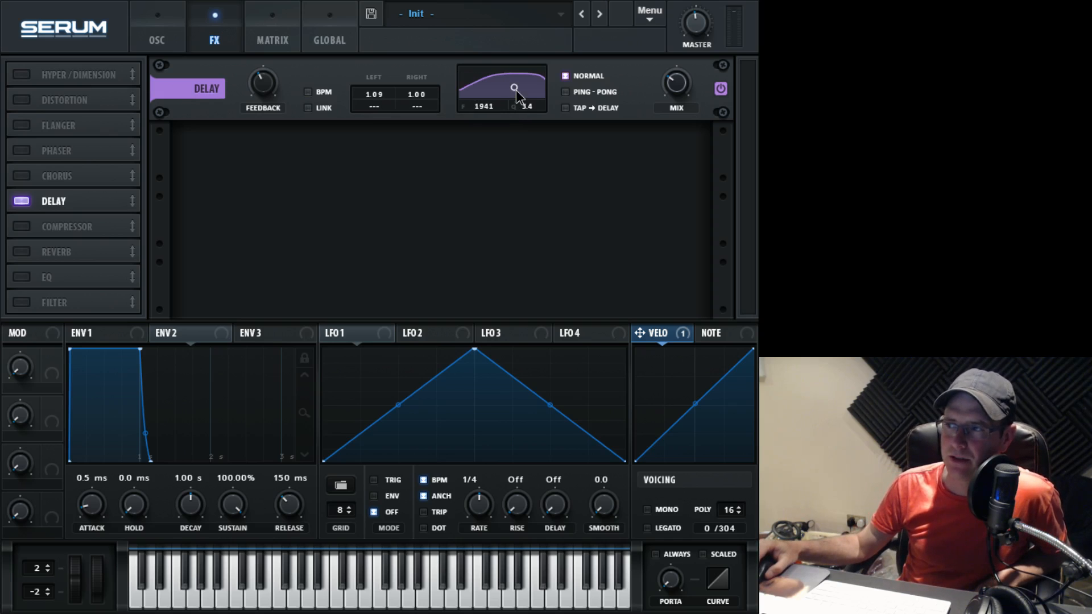
drag(515, 89, 519, 91)
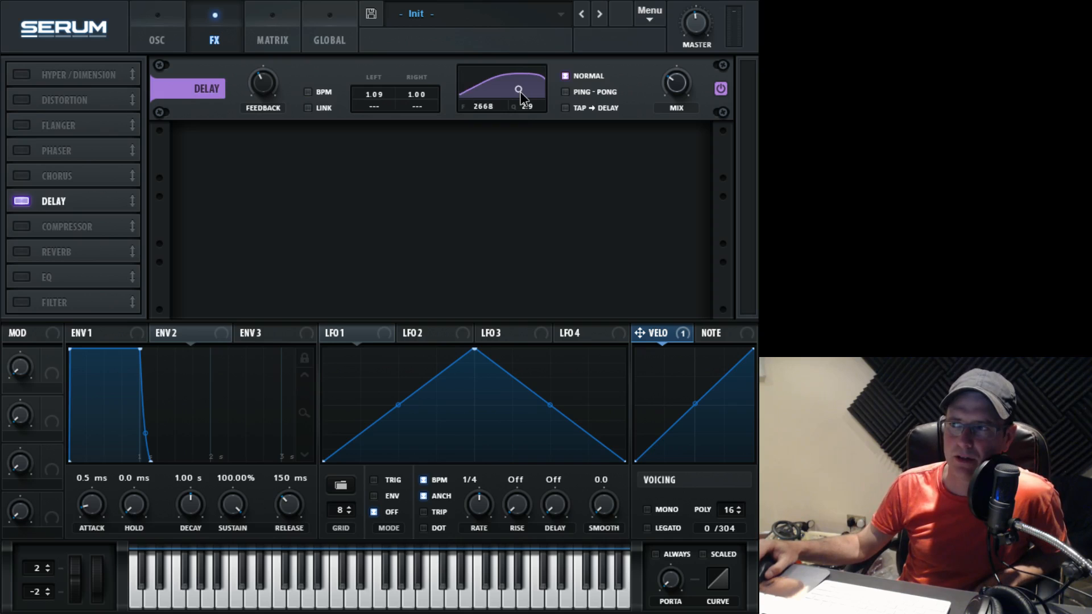
drag(518, 91, 515, 90)
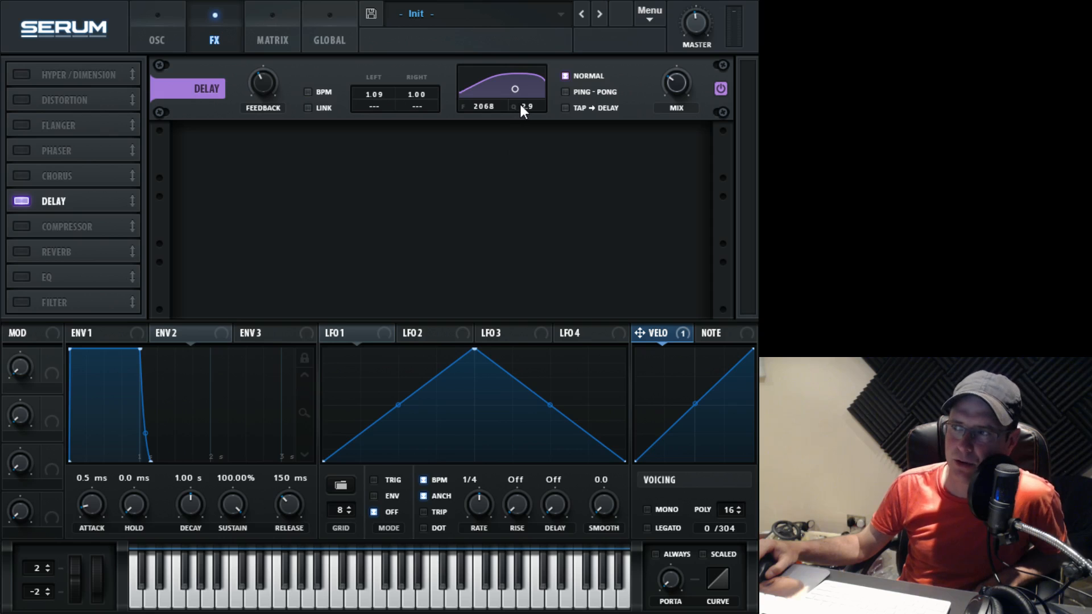
mouse_move(602, 74)
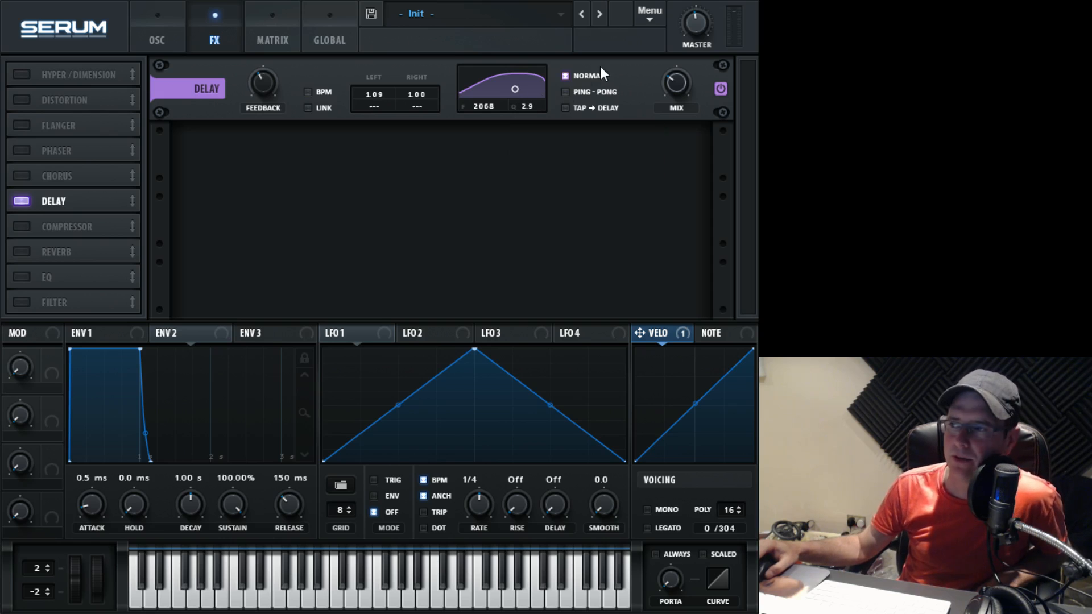
Enable ping-pong, bypass and re-enable the delay to compare, and add a reverb.
click(565, 91)
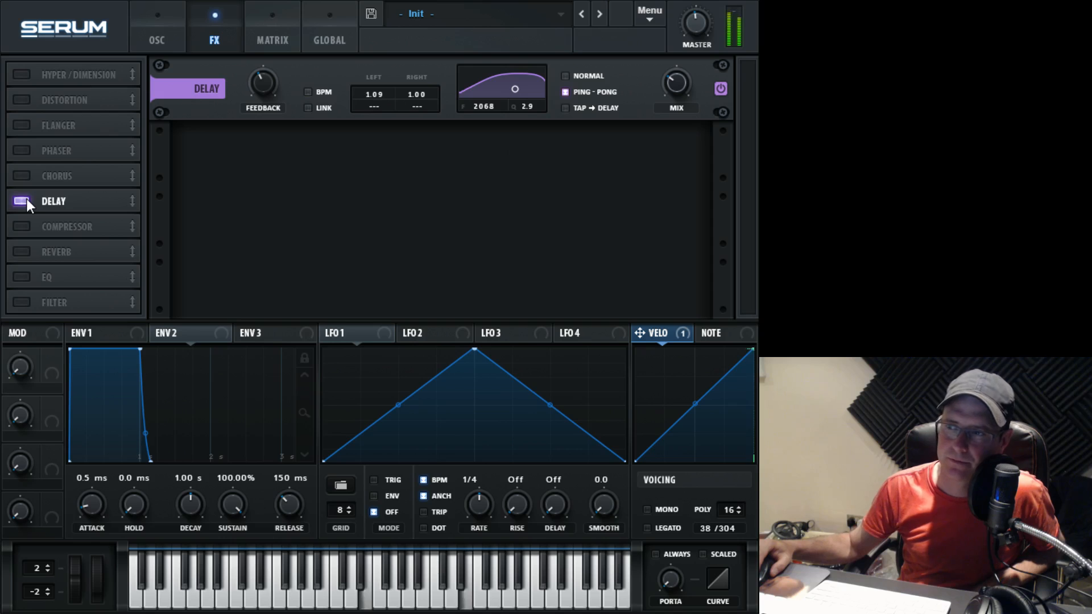
click(22, 202)
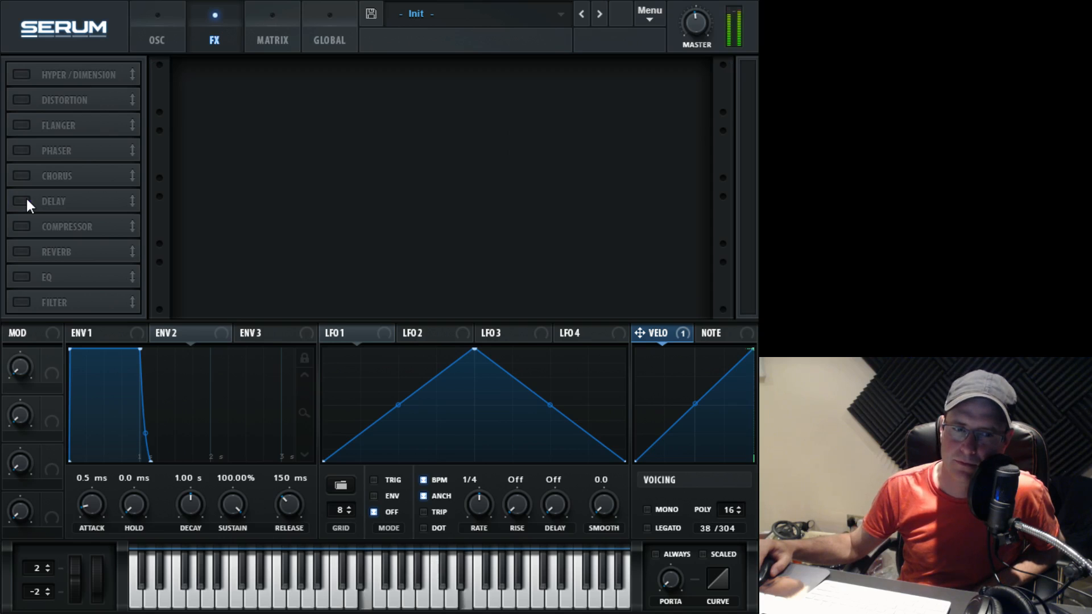
click(21, 201)
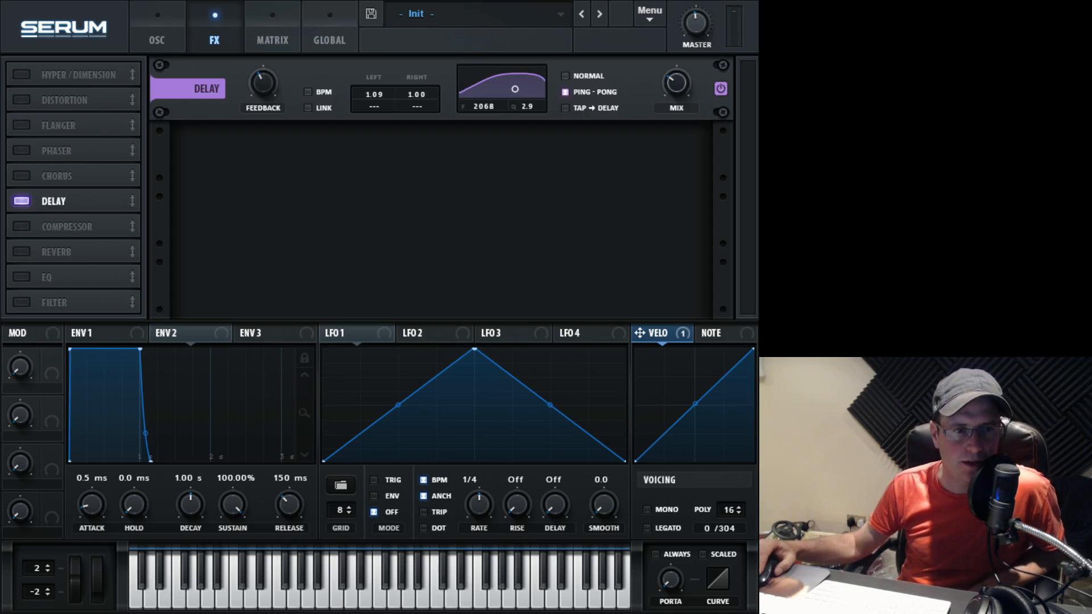
click(53, 252)
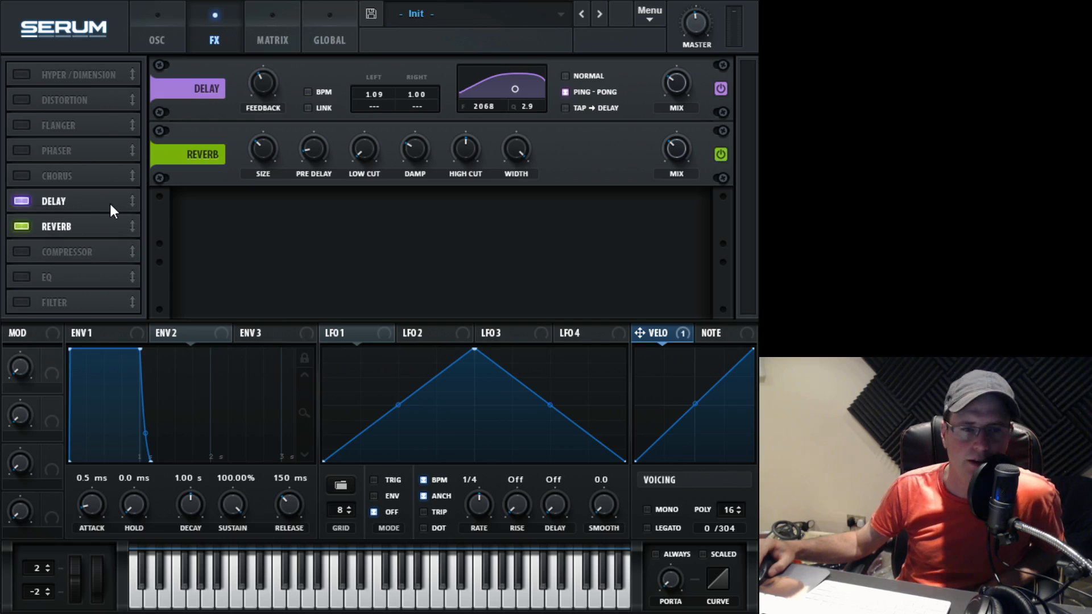
mouse_move(275, 154)
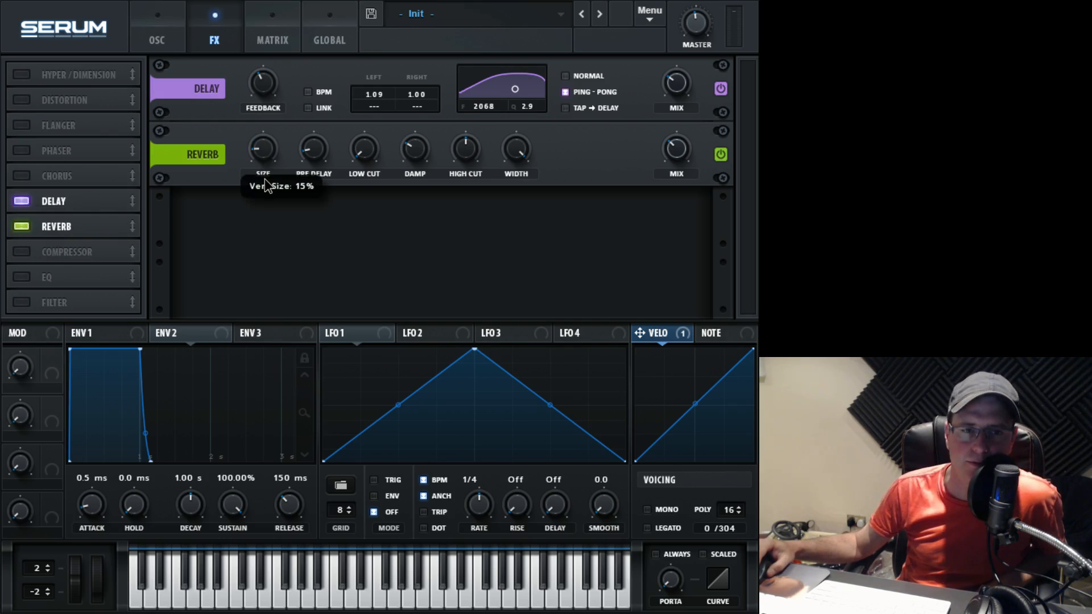
mouse_move(360, 159)
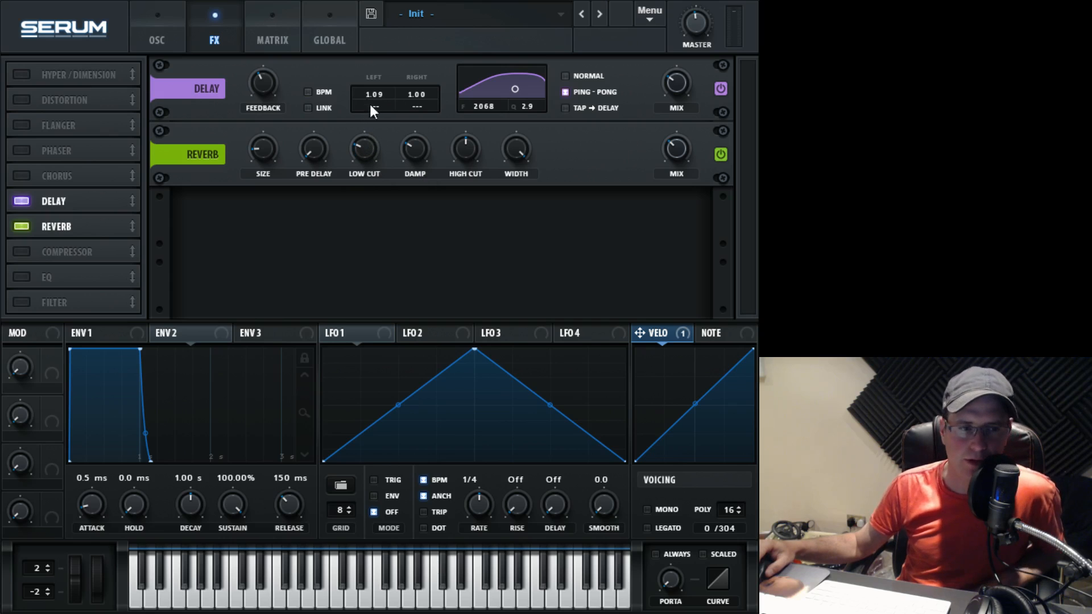
mouse_move(354, 131)
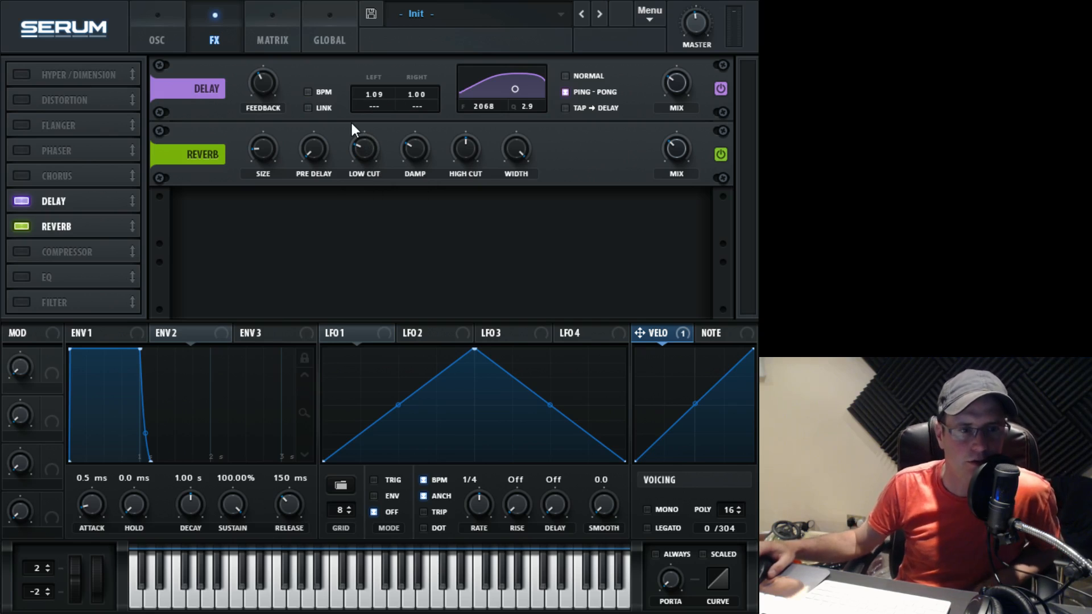
mouse_move(418, 146)
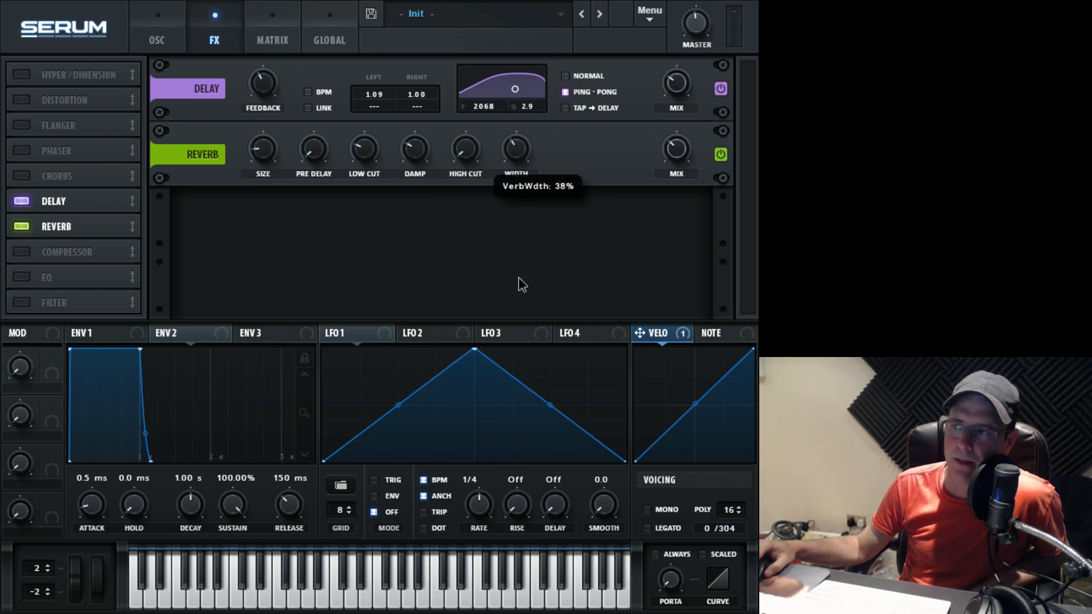
Narrow the reverb's stereo width to 38% and toggle the reverb to compare.
drag(515, 149, 505, 161)
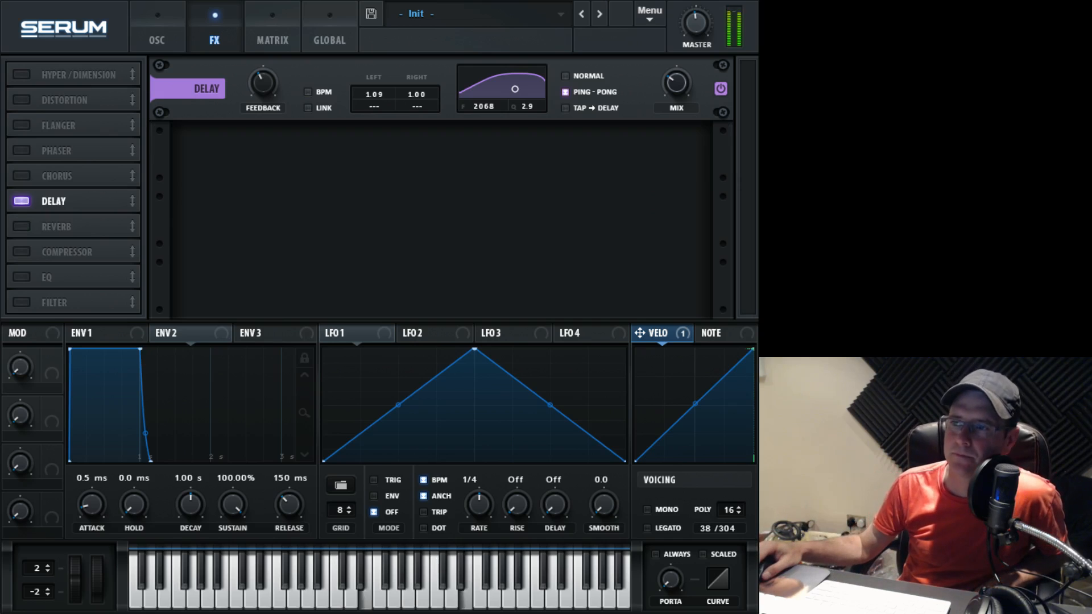
click(21, 226)
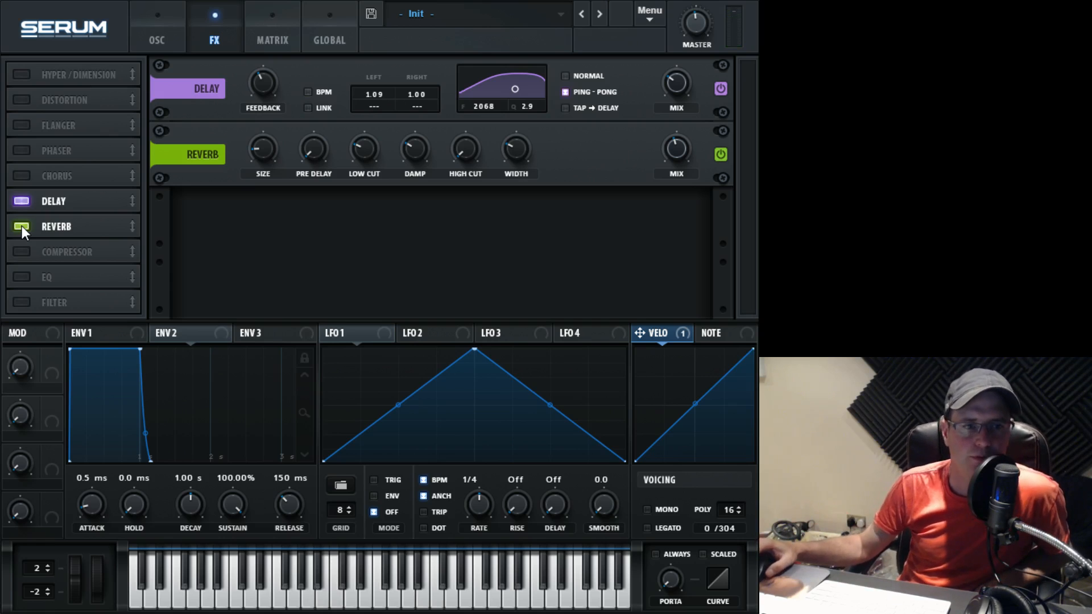
mouse_move(235, 202)
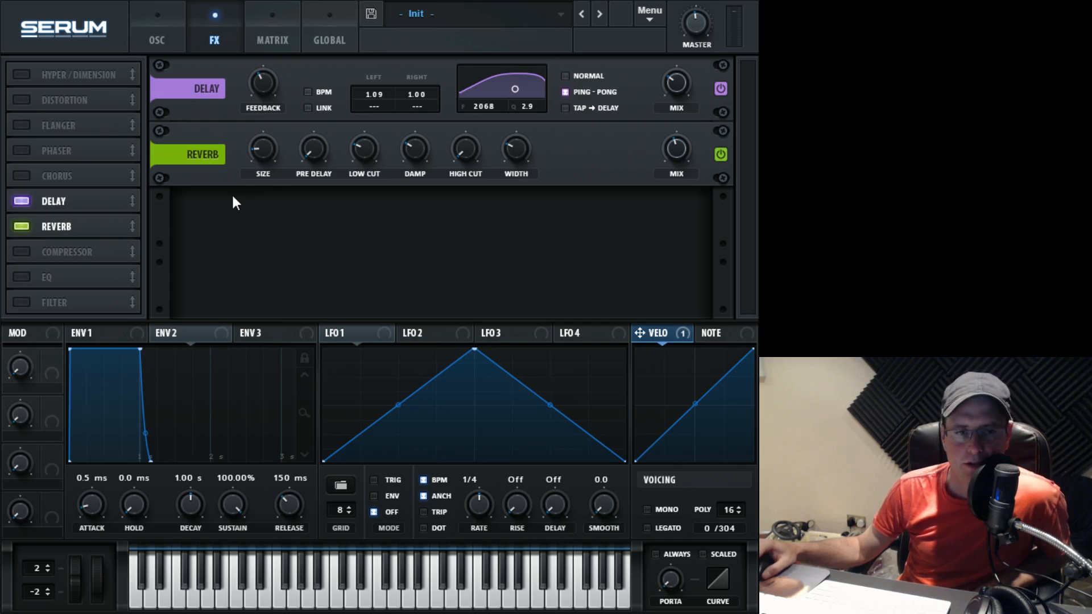
Add an EQ, move its high band to about 13484 Hz, and toggle the EQ.
click(22, 277)
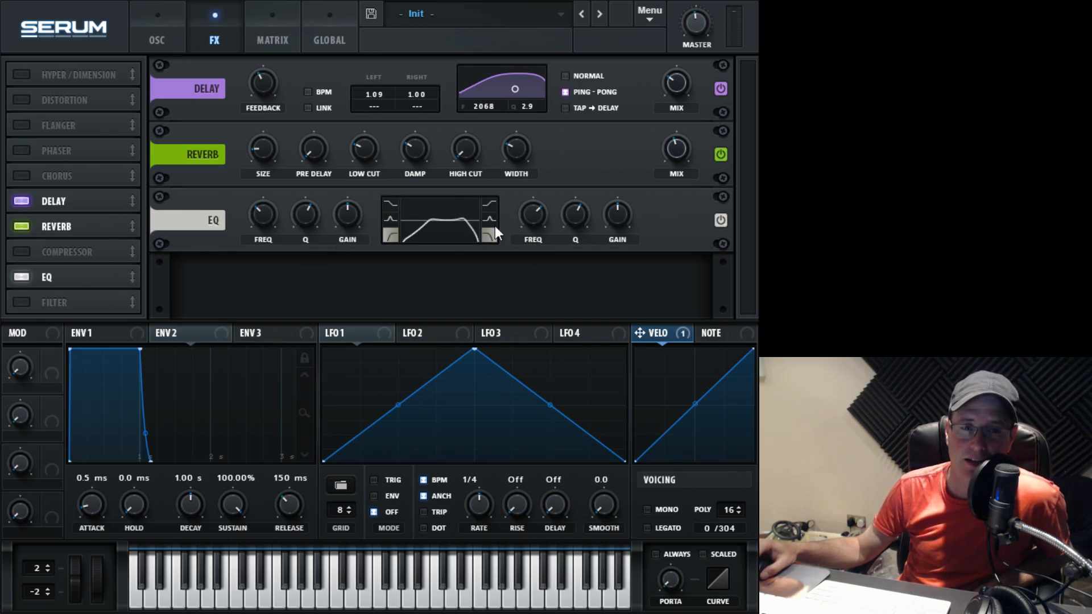
mouse_move(264, 213)
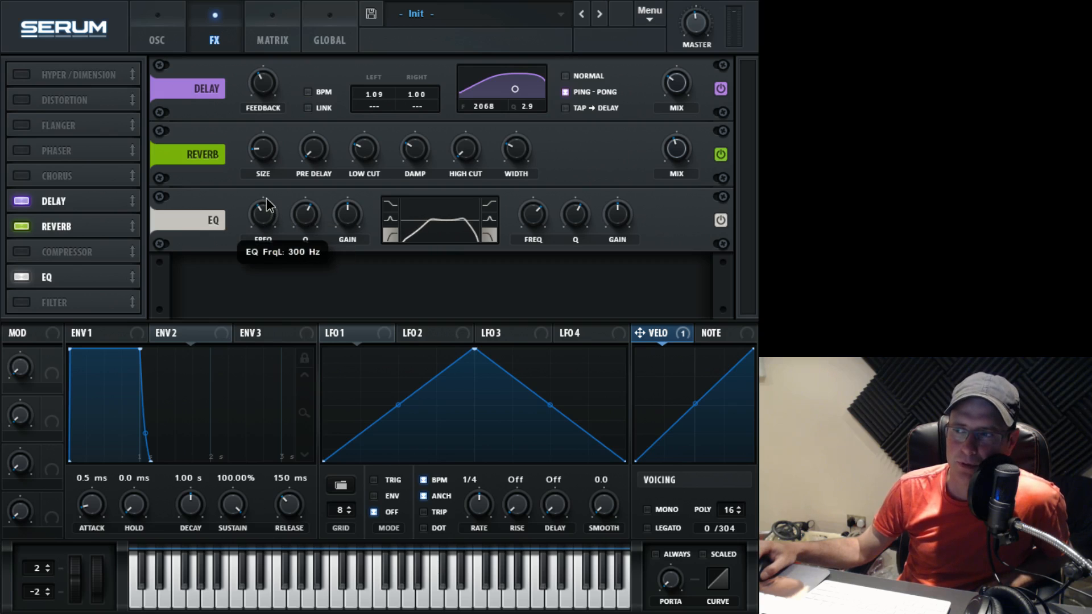
mouse_move(394, 244)
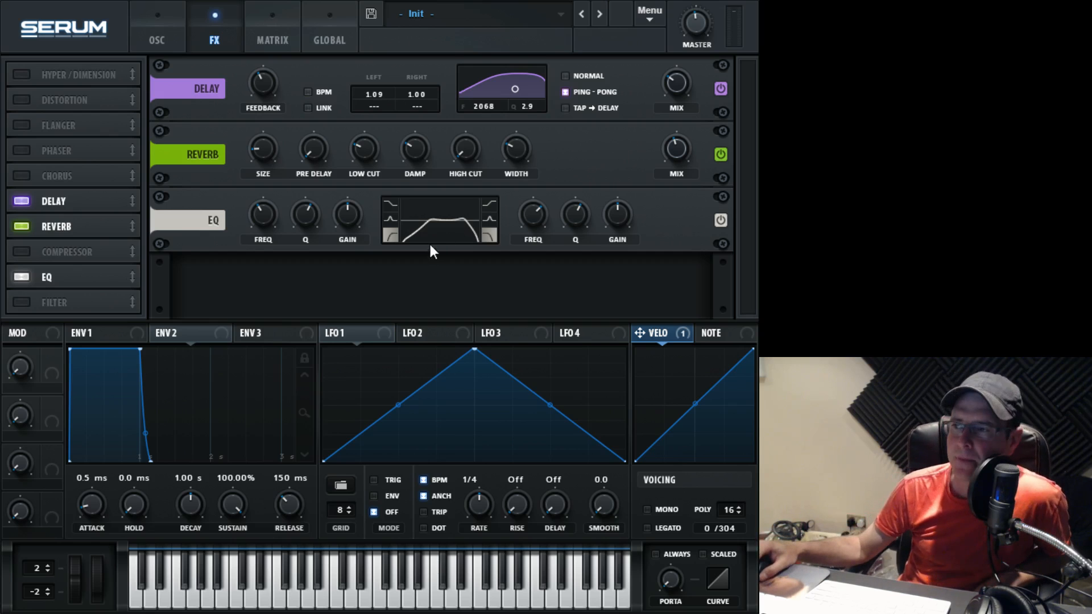
mouse_move(264, 212)
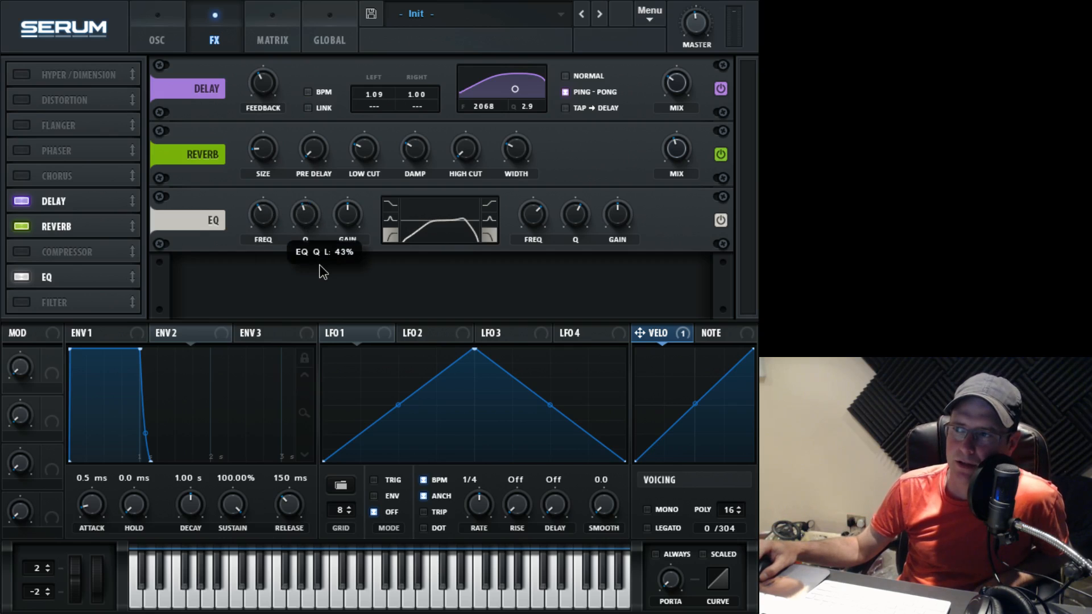
mouse_move(314, 226)
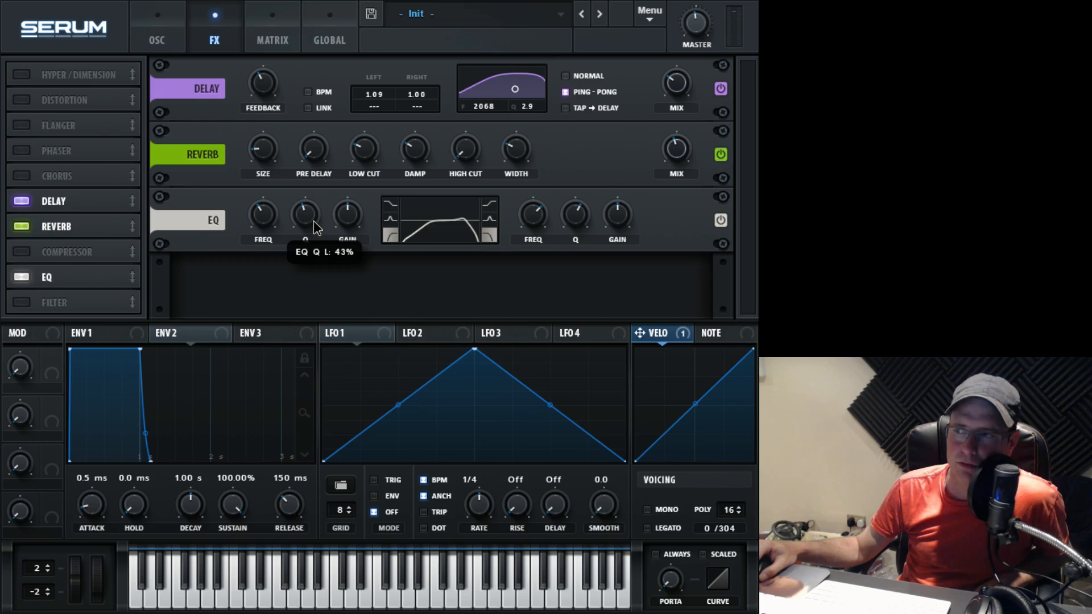
mouse_move(352, 237)
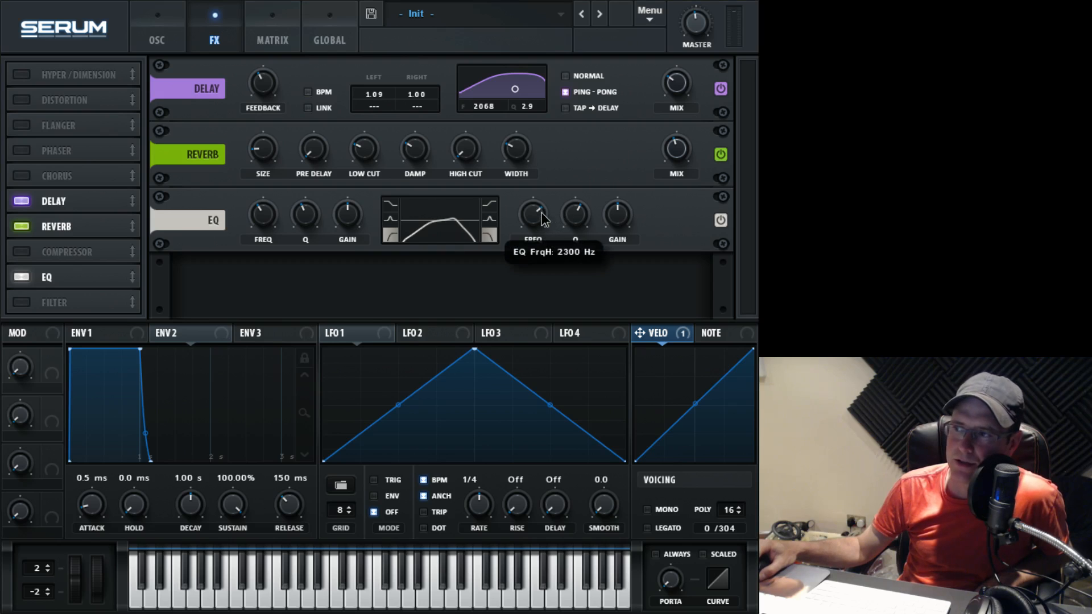
drag(540, 223, 539, 205)
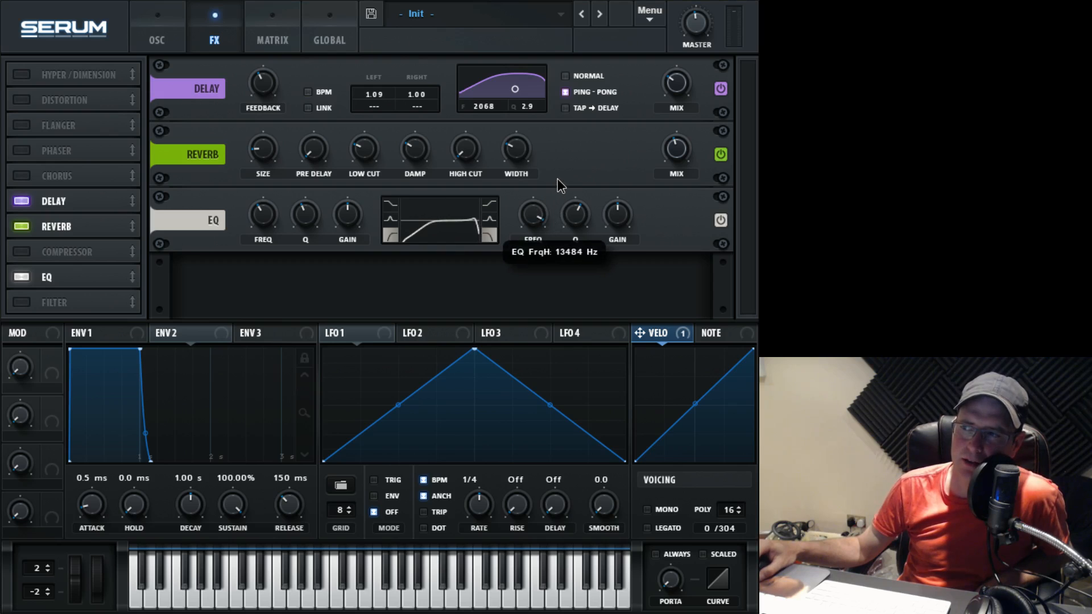
mouse_move(561, 185)
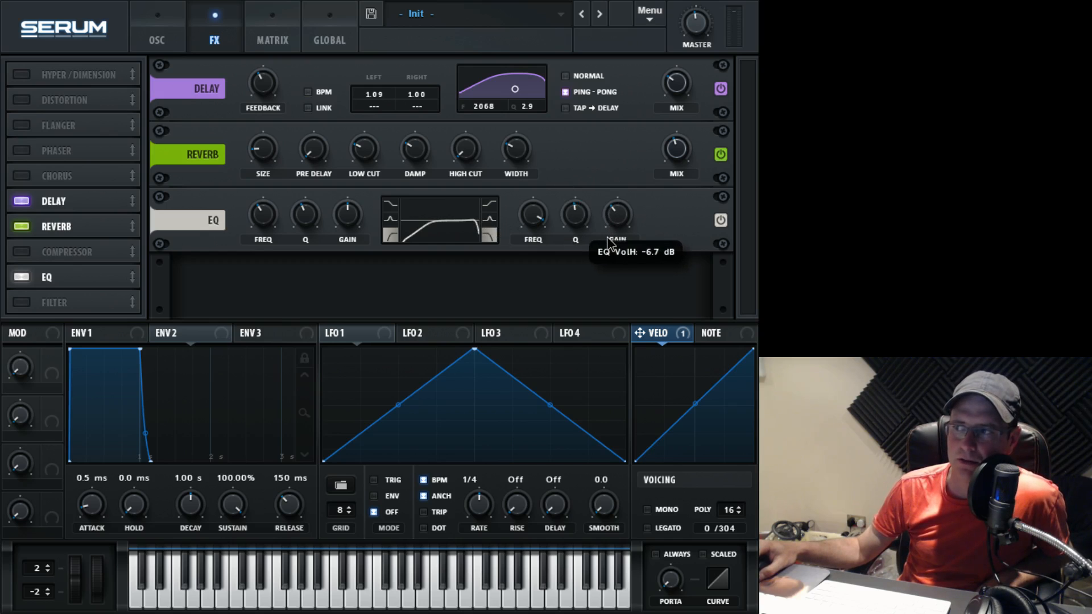
mouse_move(557, 237)
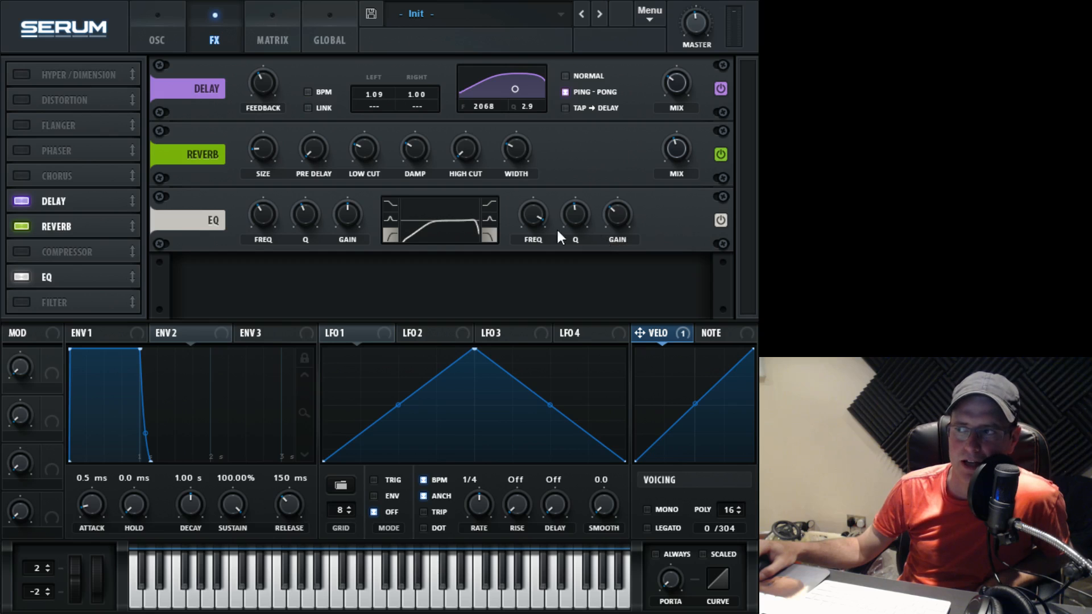
click(21, 277)
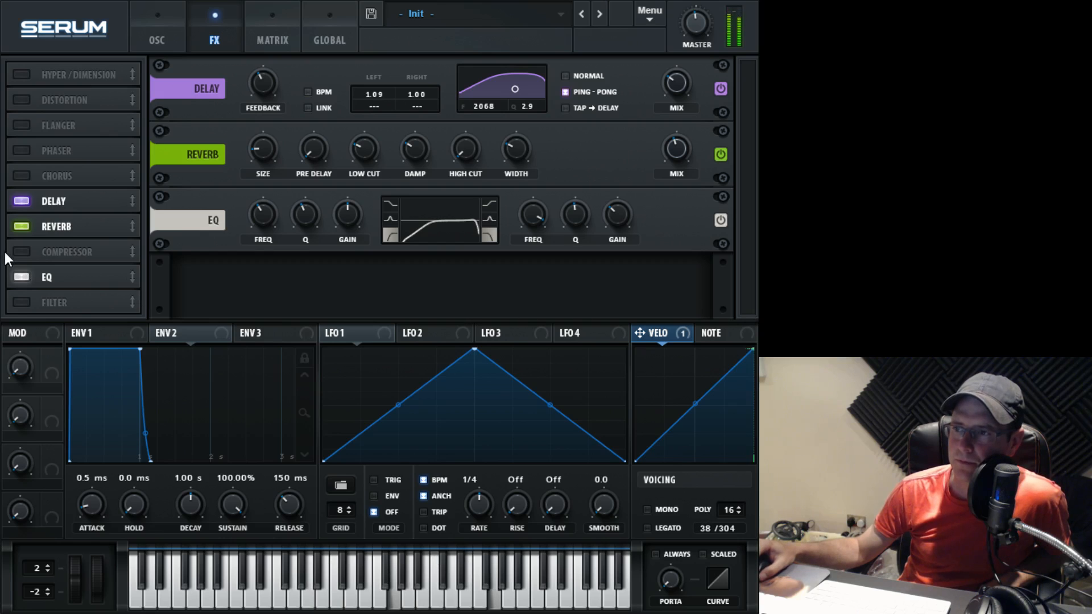
Bypass the EQ to compare, then switch it back on at the chain's end.
click(21, 277)
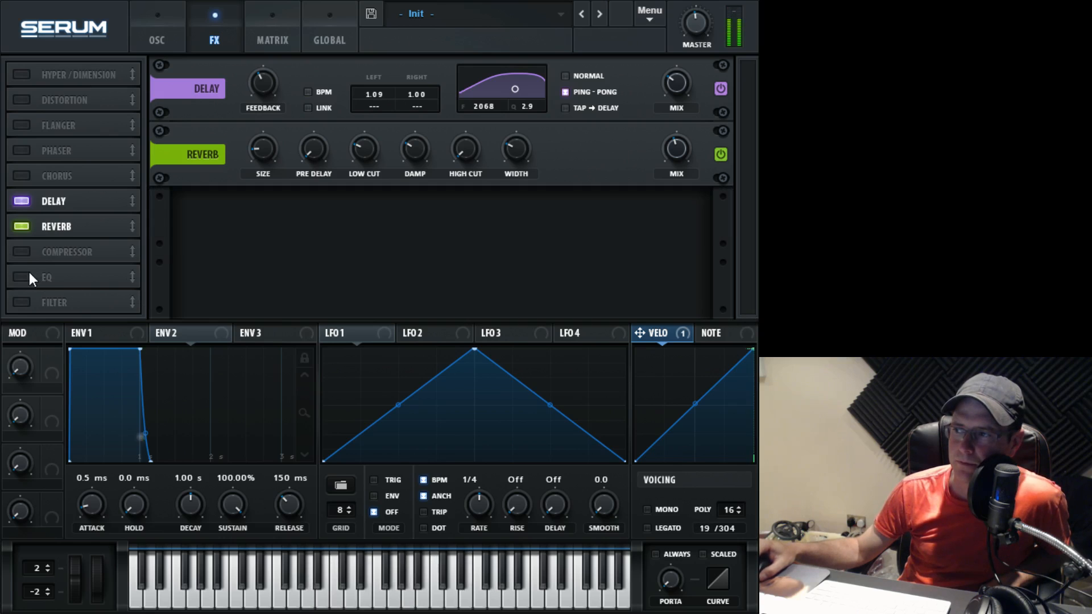
click(21, 277)
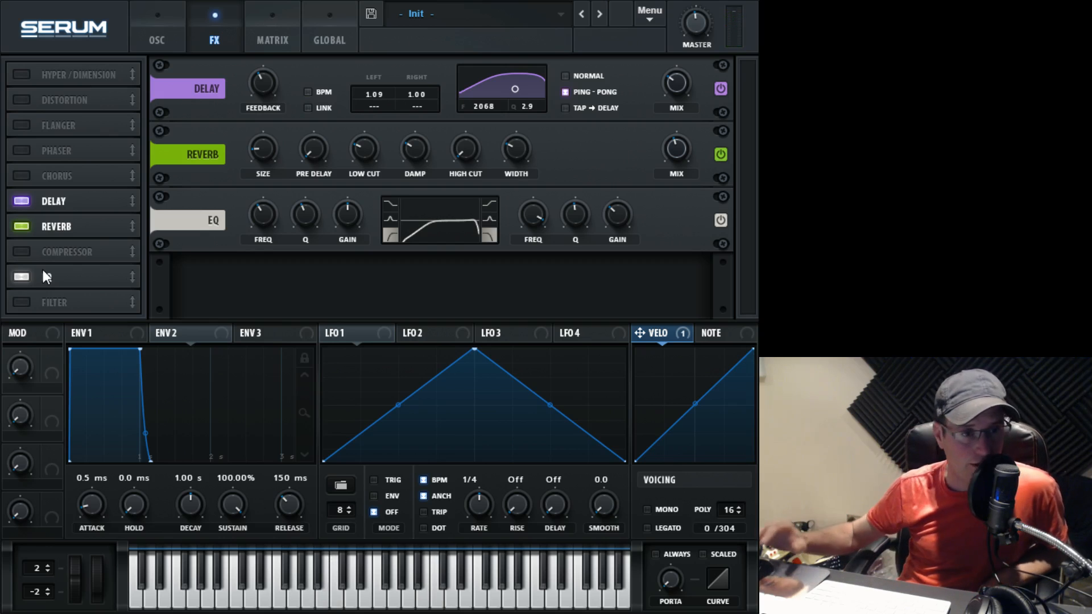
click(45, 277)
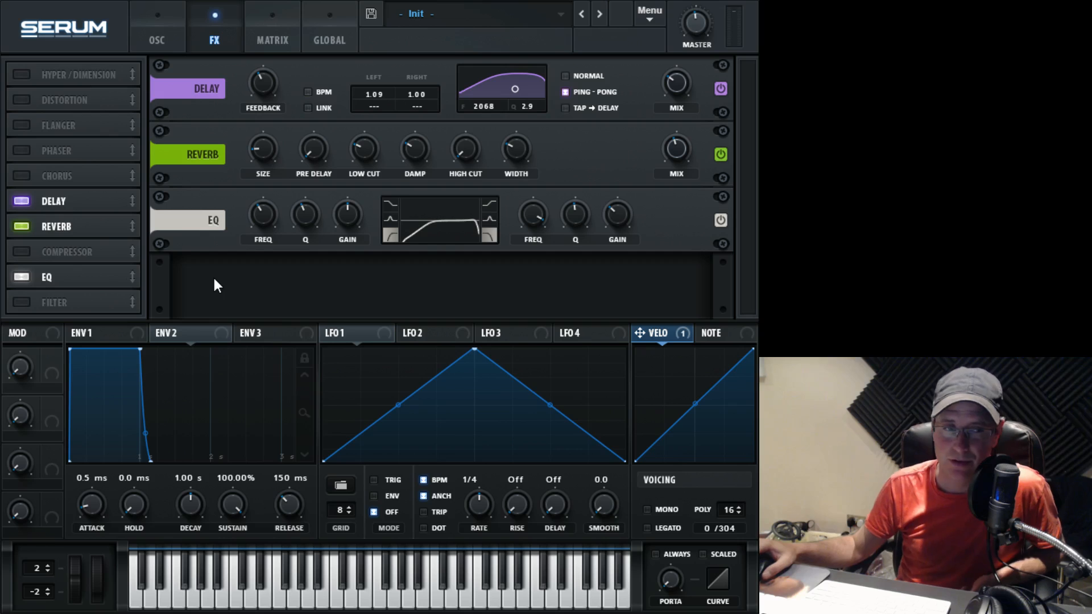
mouse_move(286, 355)
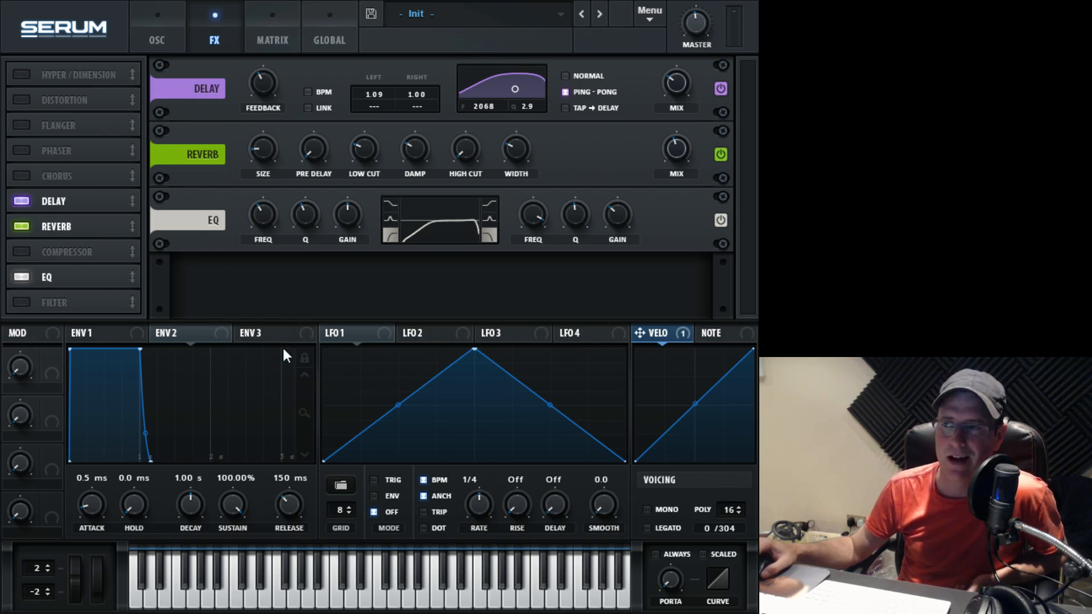
mouse_move(244, 243)
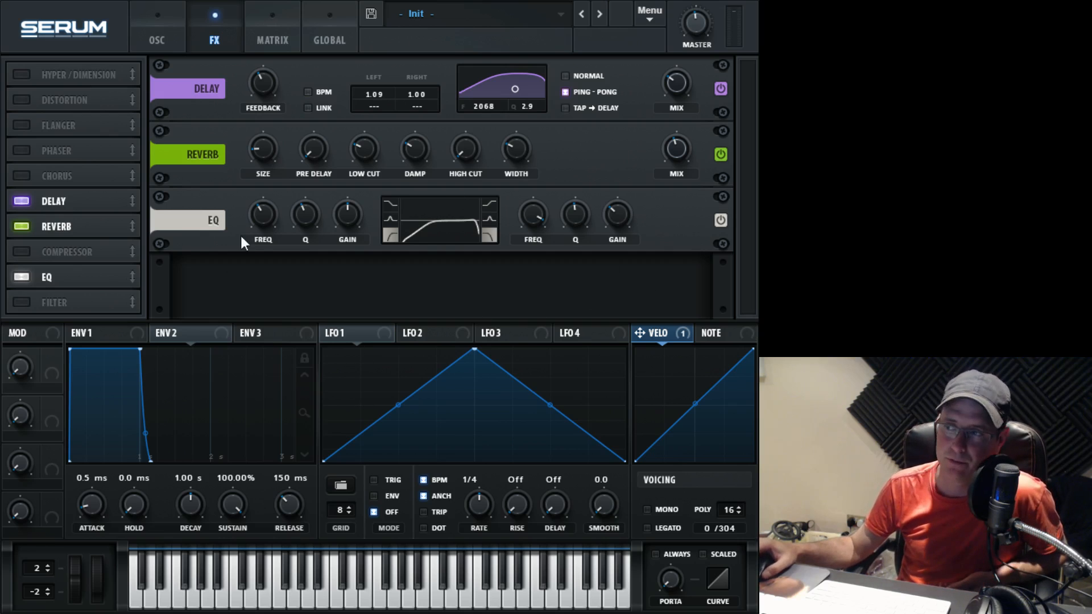
mouse_move(474, 227)
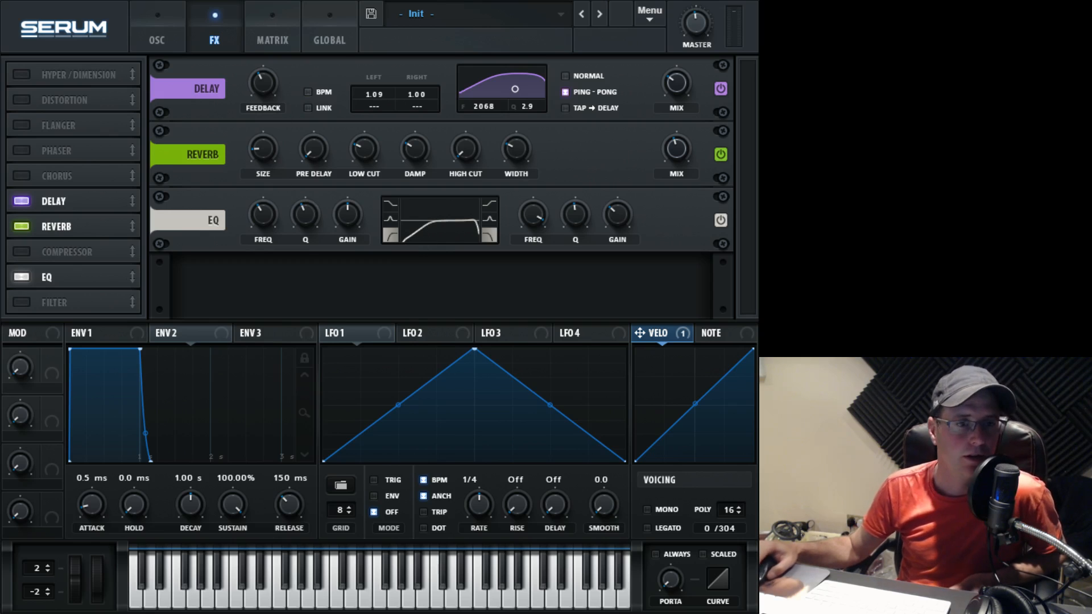
mouse_move(152, 34)
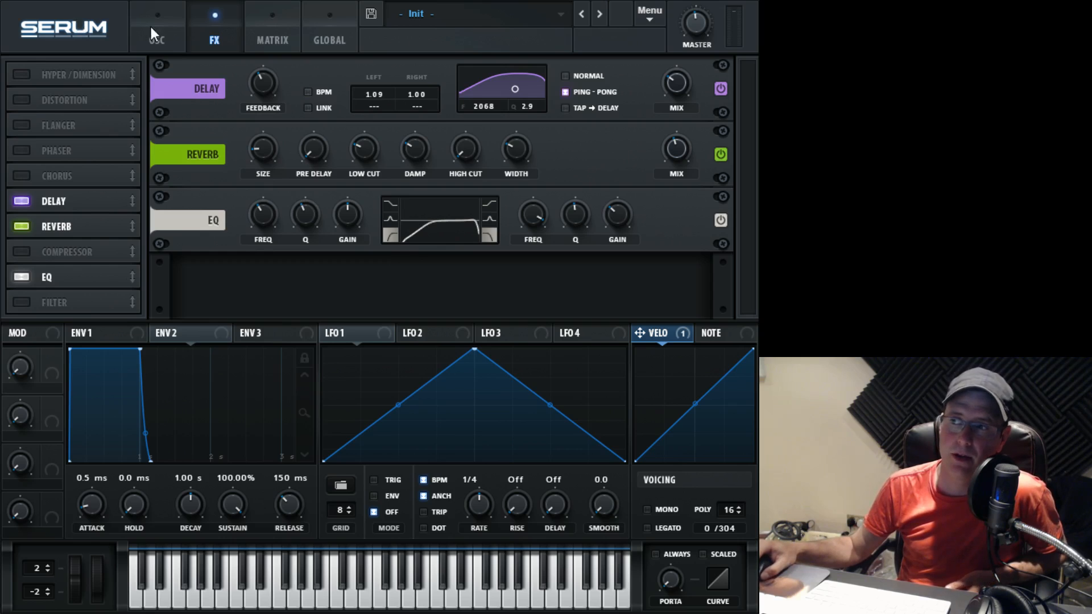
Make LFO 1 free-running instead of tempo-synced, with triplet timing and rate 6.5 Hz.
click(156, 27)
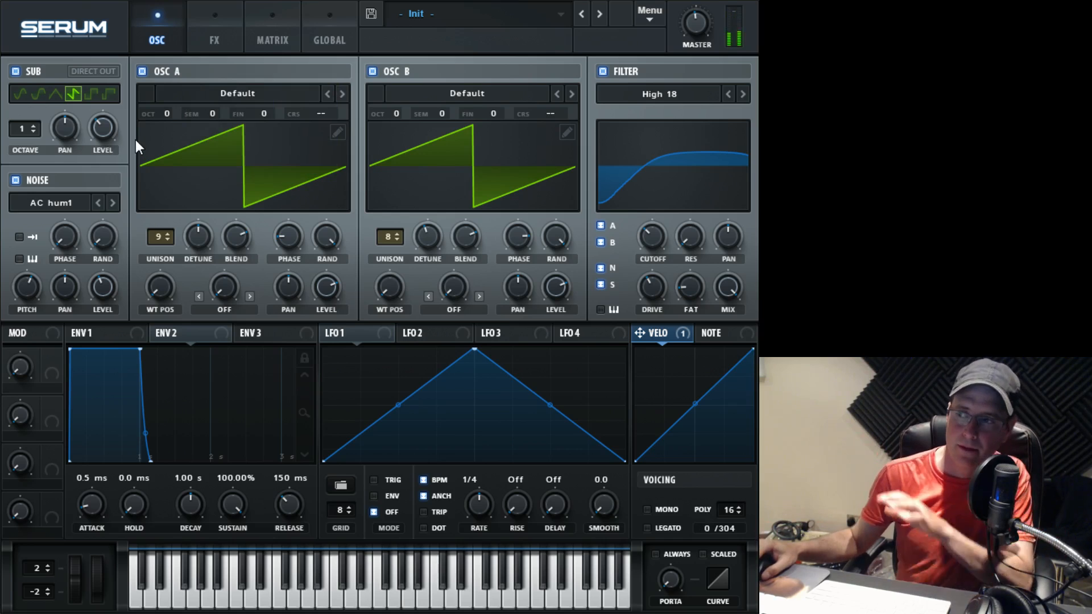
mouse_move(353, 373)
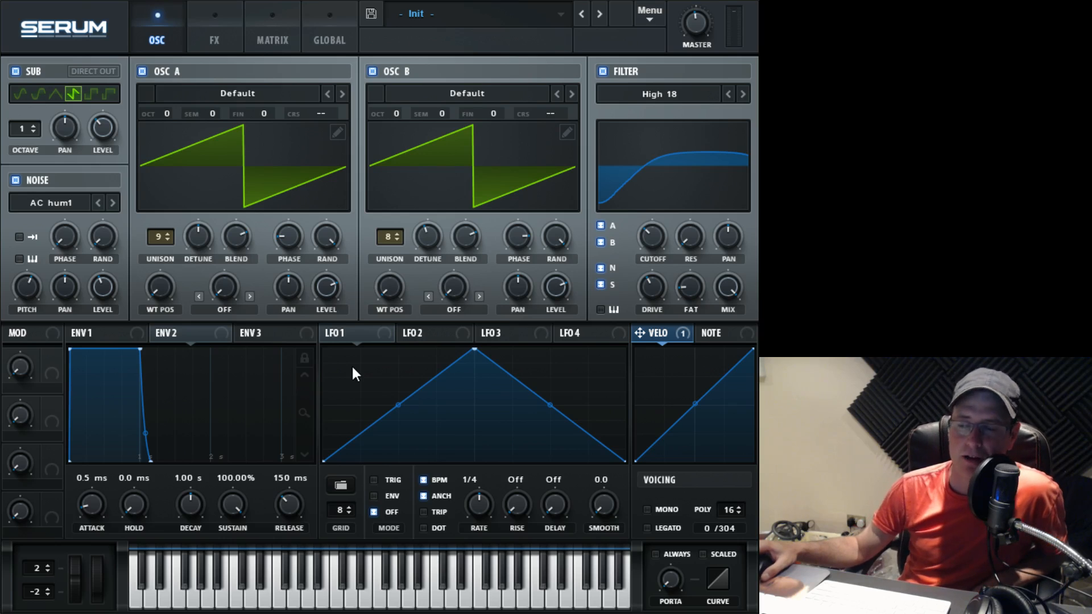
click(341, 333)
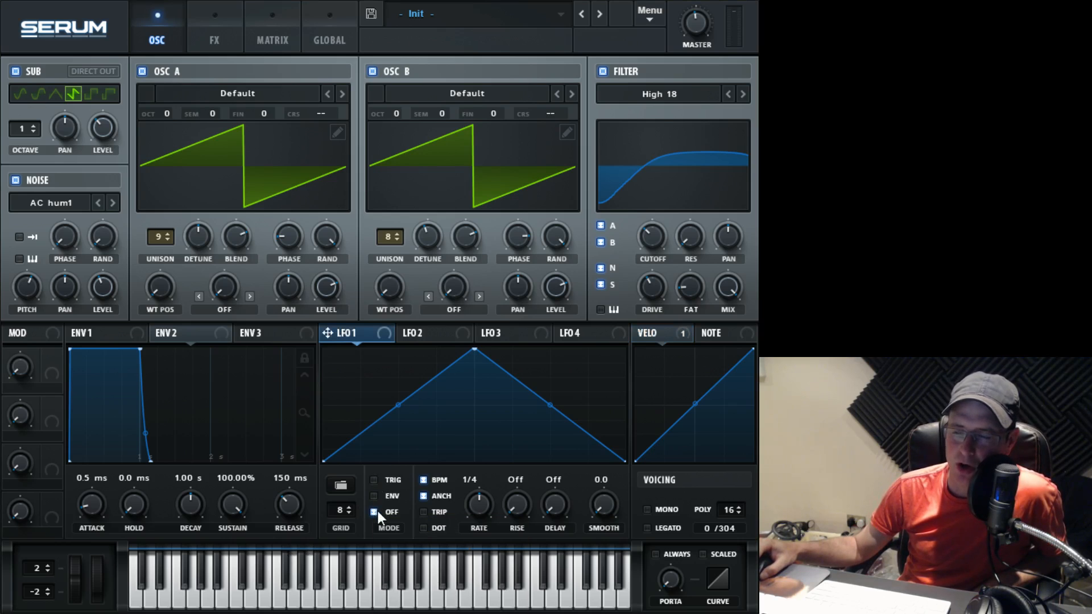
mouse_move(439, 512)
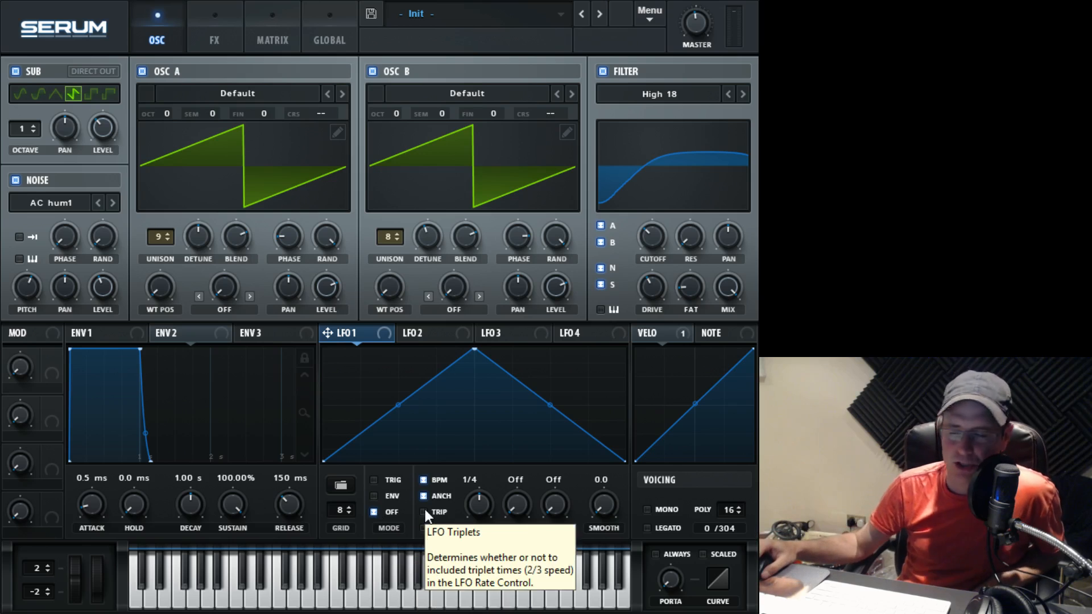
click(425, 480)
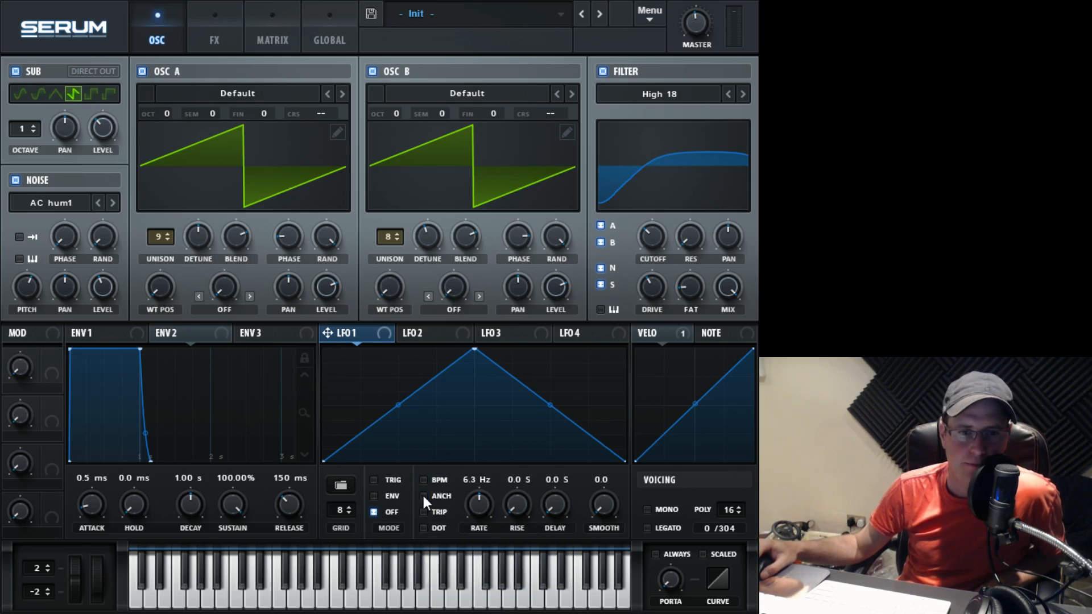
click(424, 512)
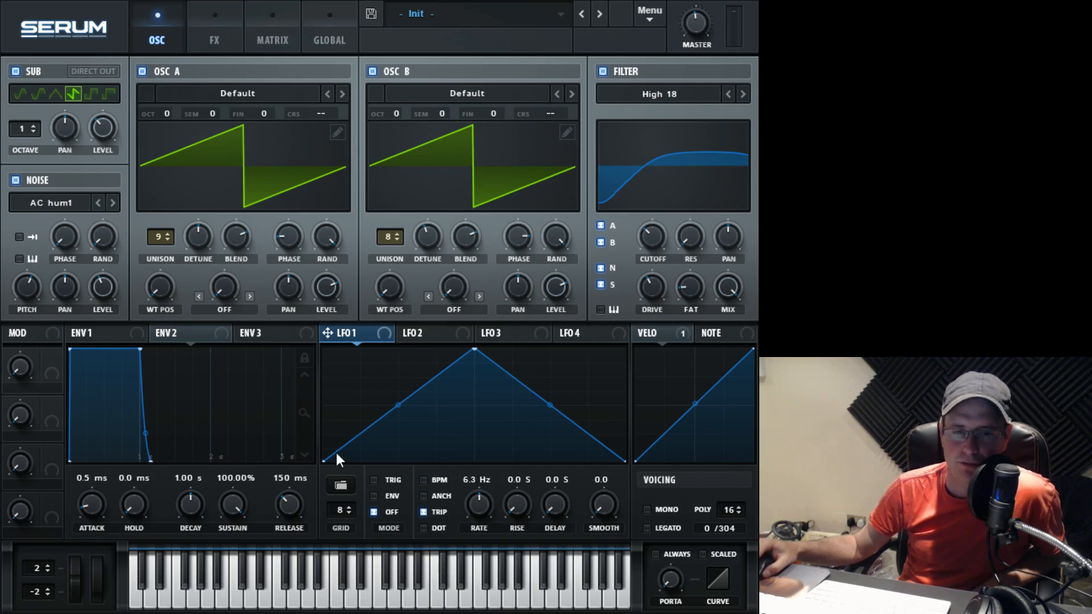
drag(478, 502, 478, 495)
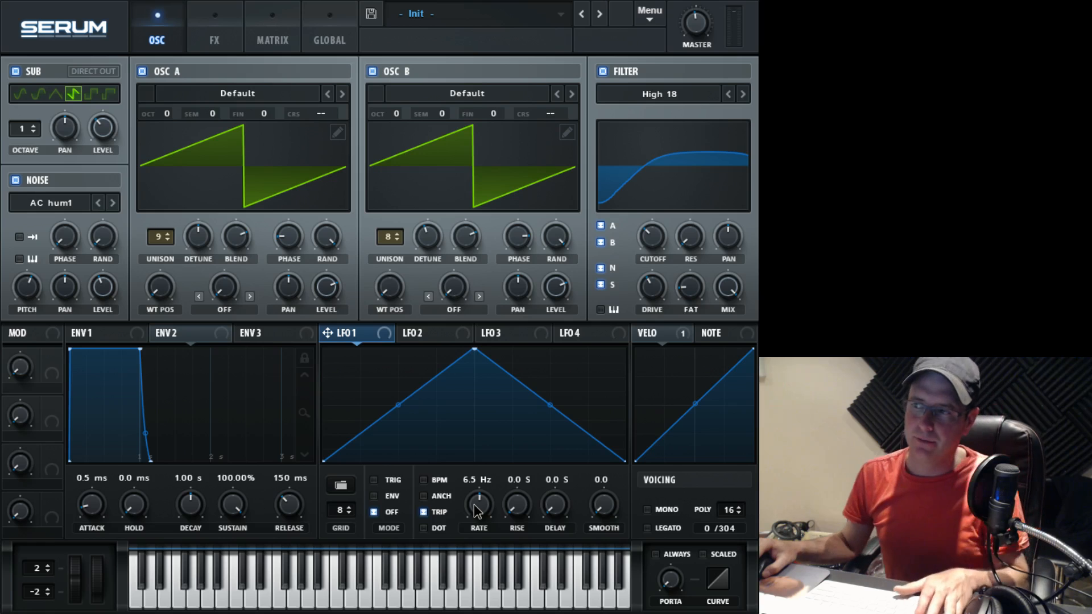
mouse_move(419, 389)
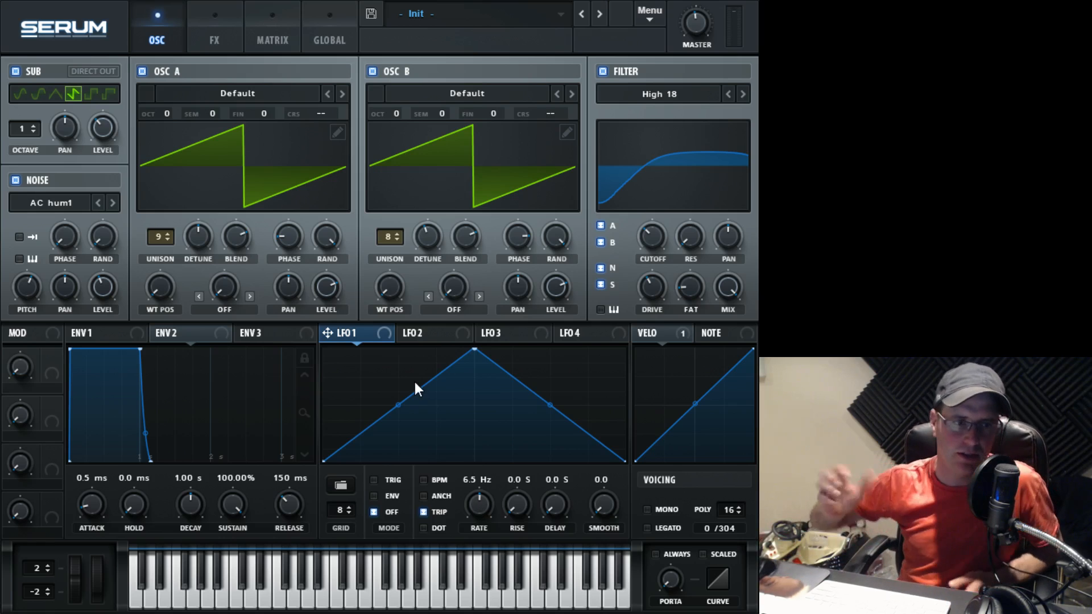
mouse_move(361, 373)
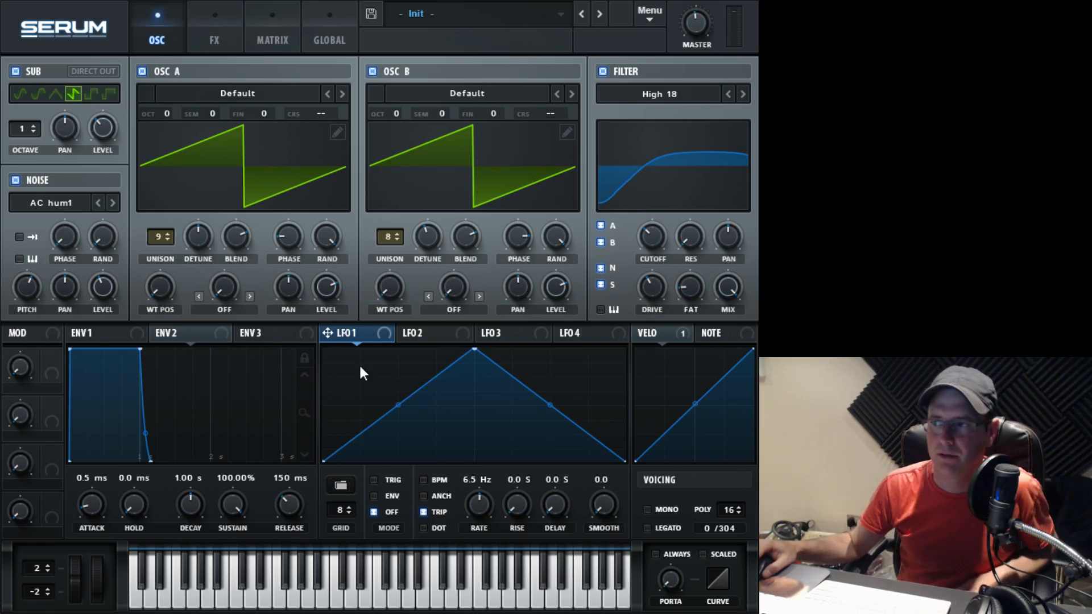
mouse_move(328, 342)
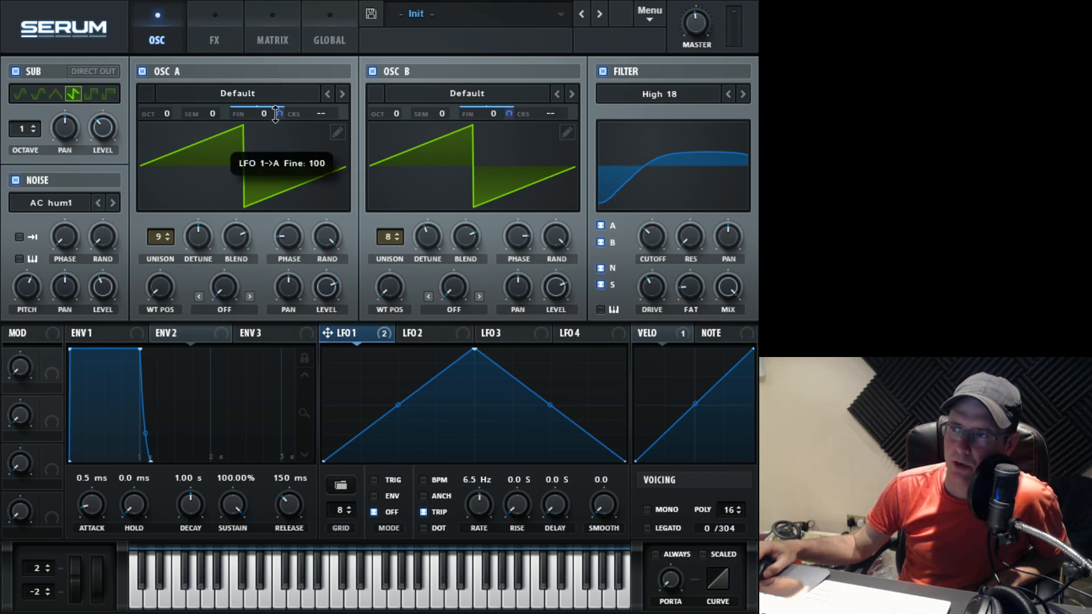
Route LFO 1 to oscillator A fine tuning with a modulation amount of 79.
drag(276, 115, 285, 143)
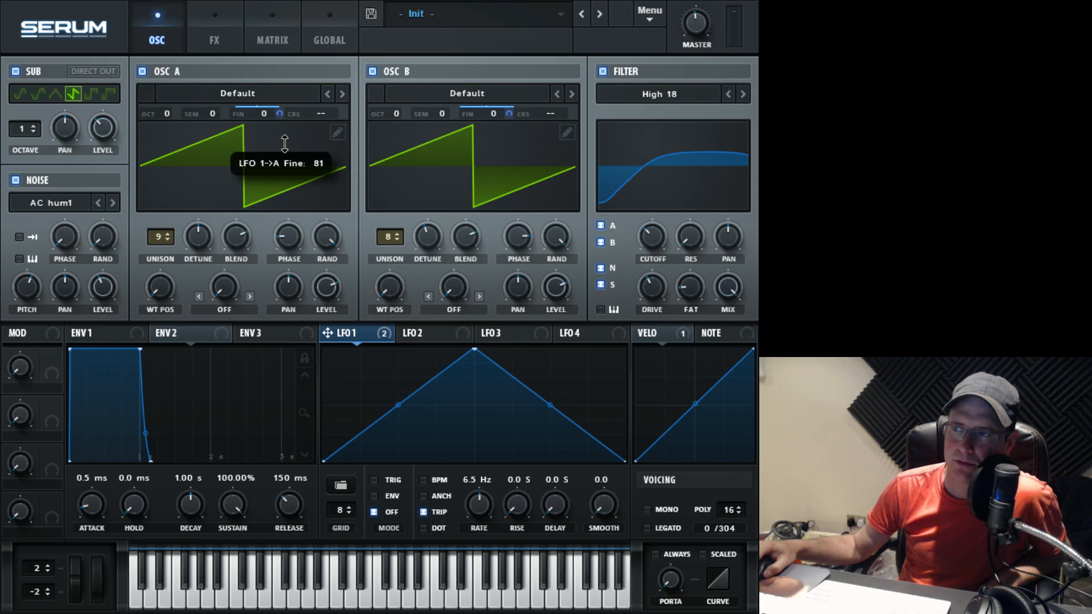
drag(285, 139, 284, 149)
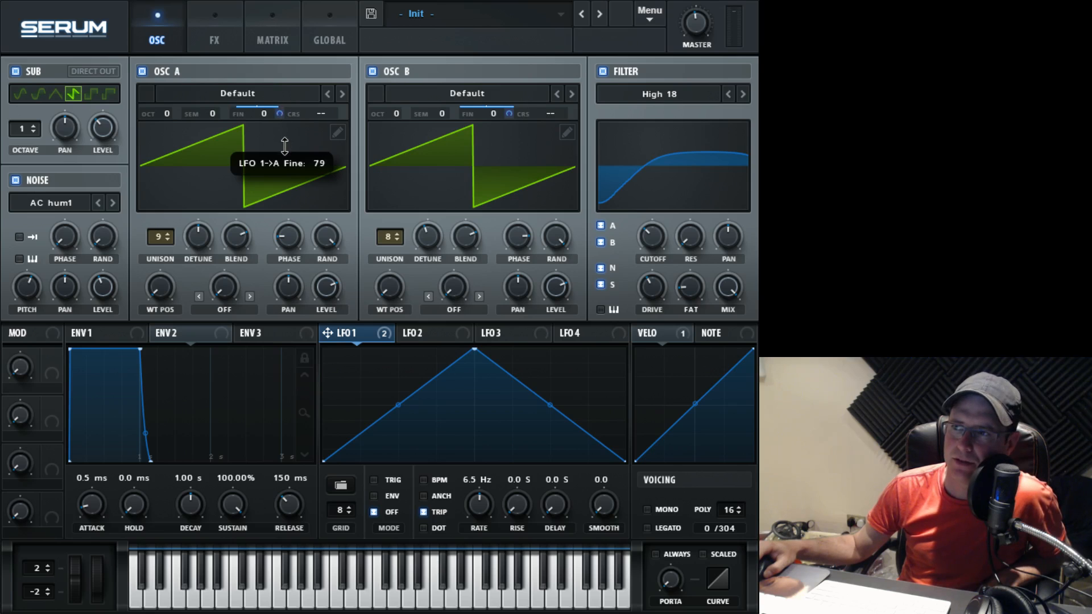
mouse_move(244, 115)
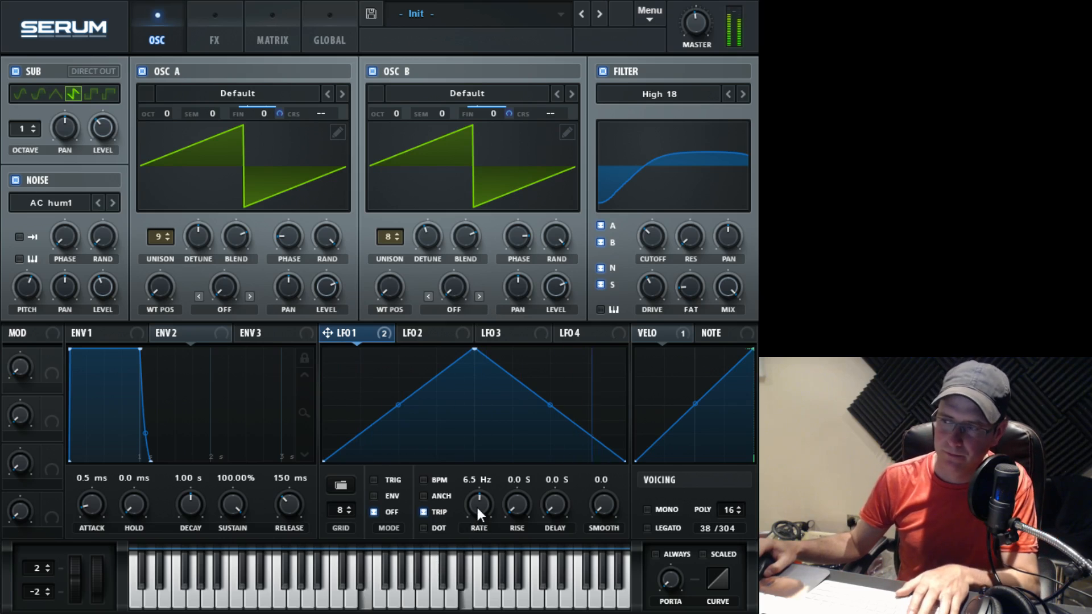
mouse_move(478, 502)
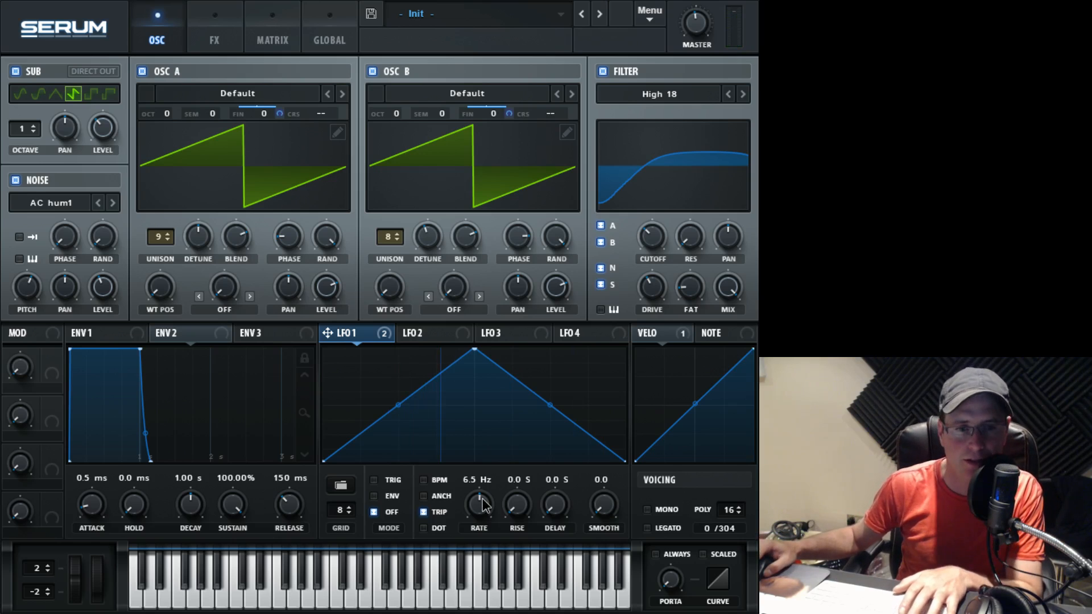
mouse_move(575, 508)
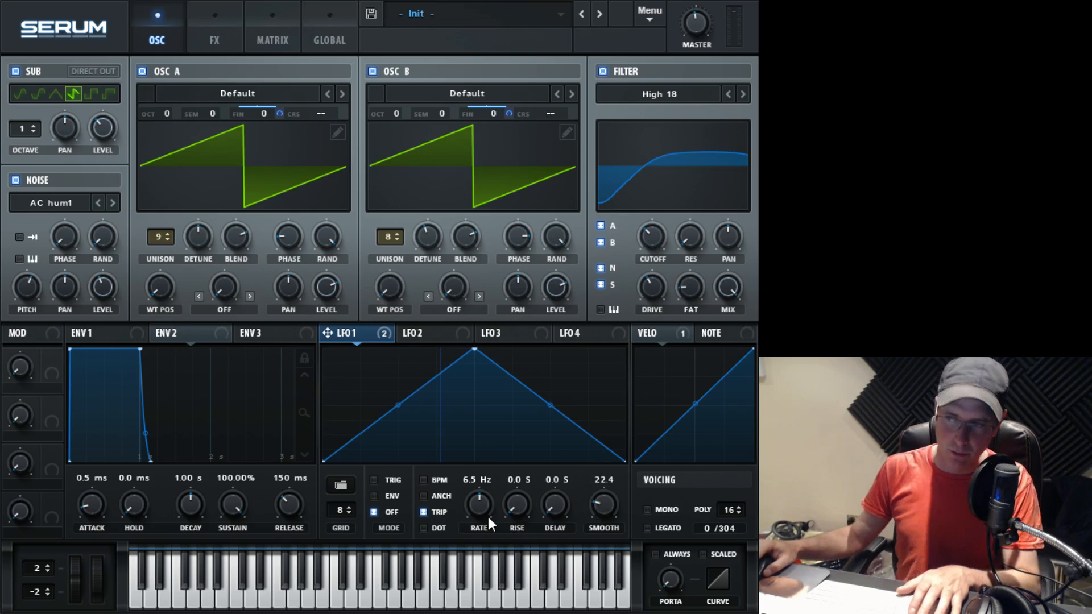
mouse_move(479, 501)
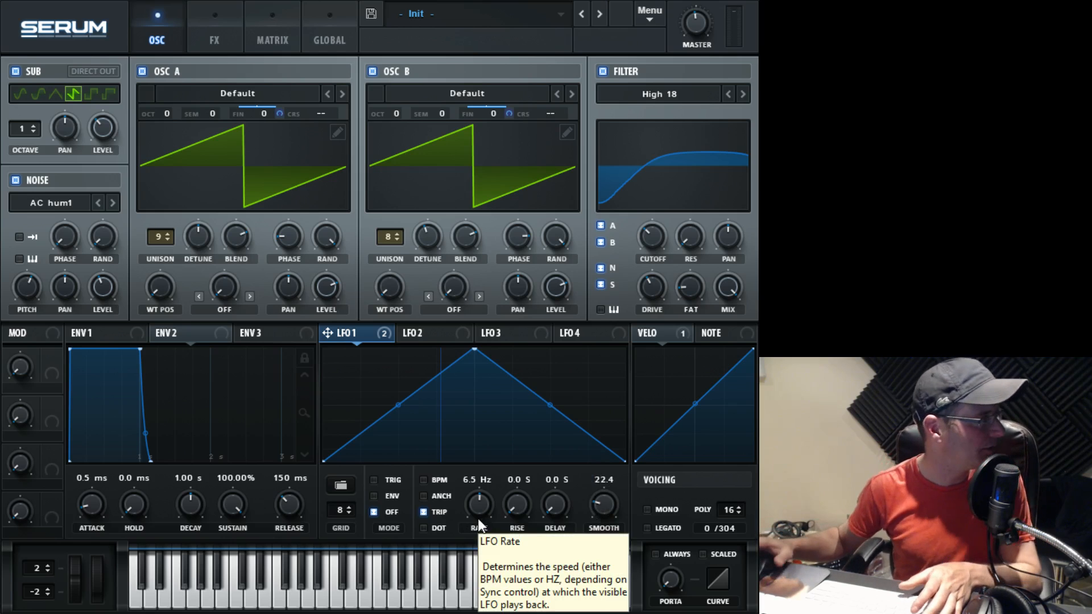
Push LFO 1's rate up through 10.2 and 58 Hz to 74.7 Hz.
drag(478, 501, 479, 480)
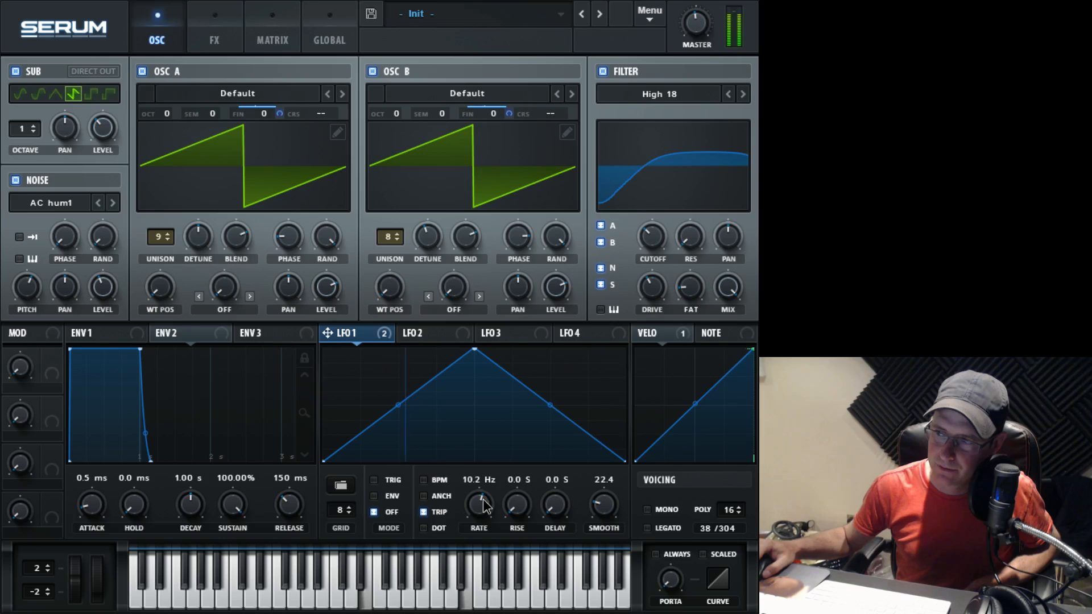
drag(478, 501, 478, 480)
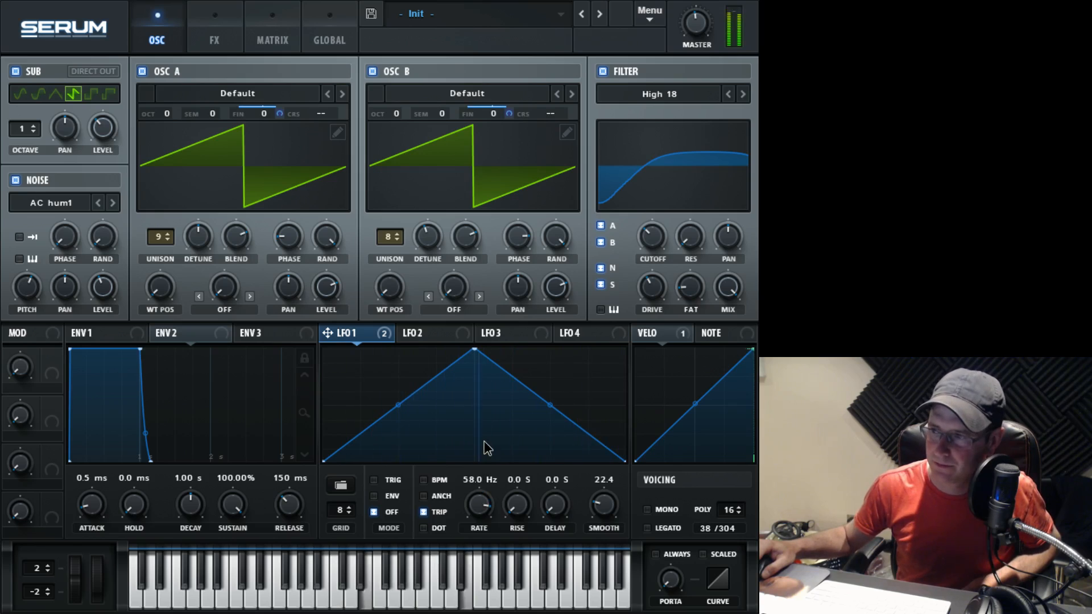
drag(479, 501, 479, 487)
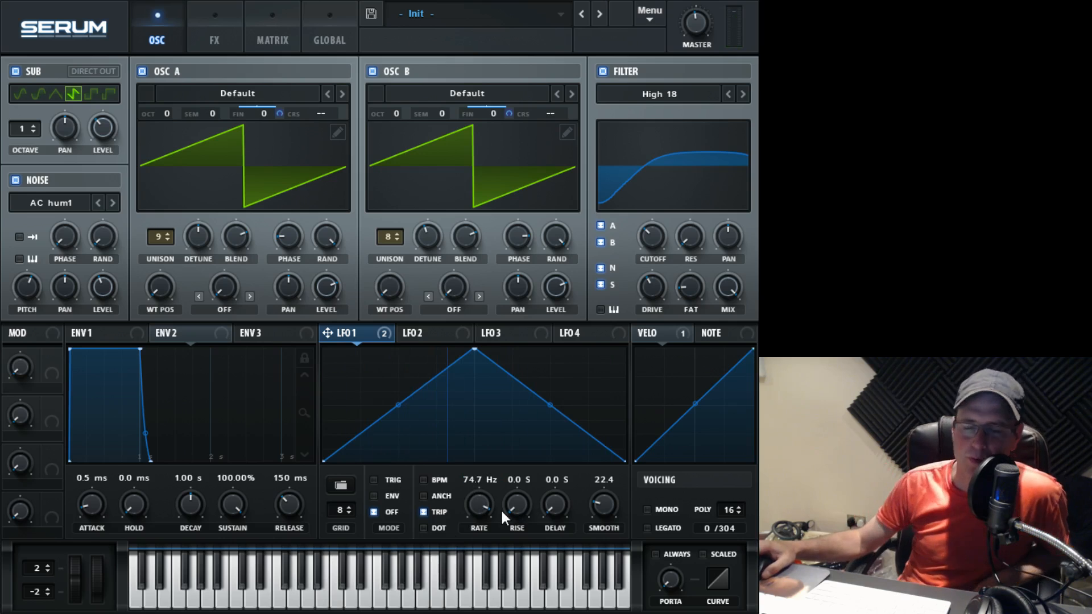
mouse_move(517, 503)
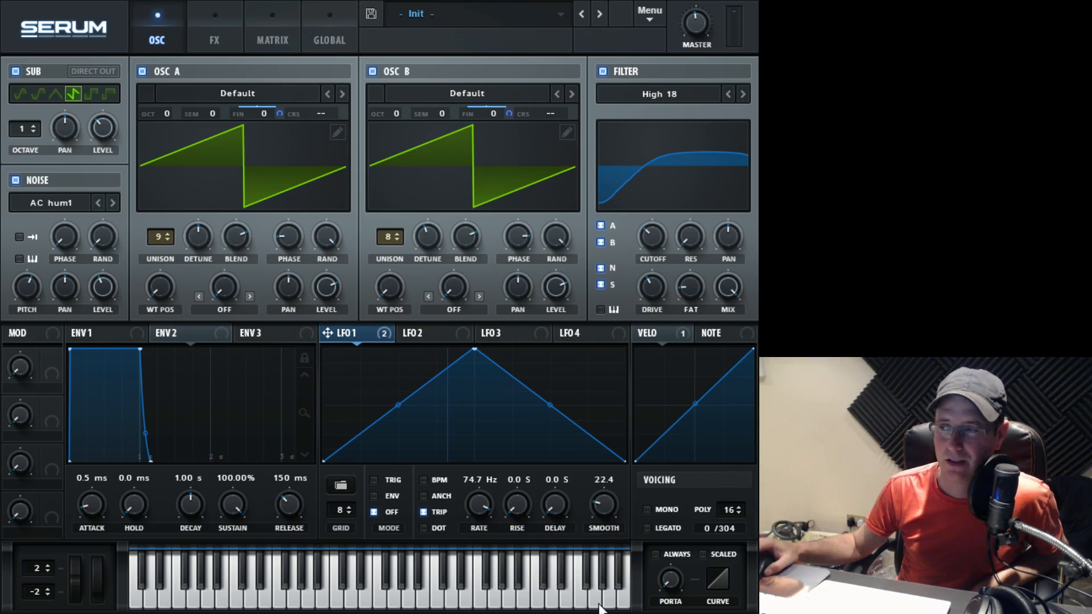
mouse_move(474, 518)
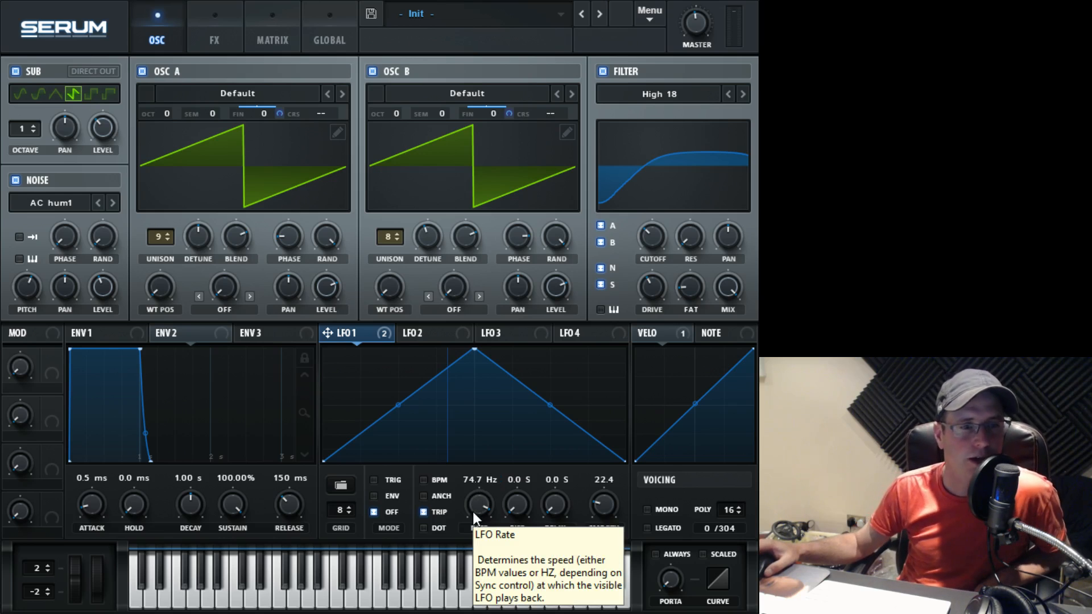
mouse_move(456, 470)
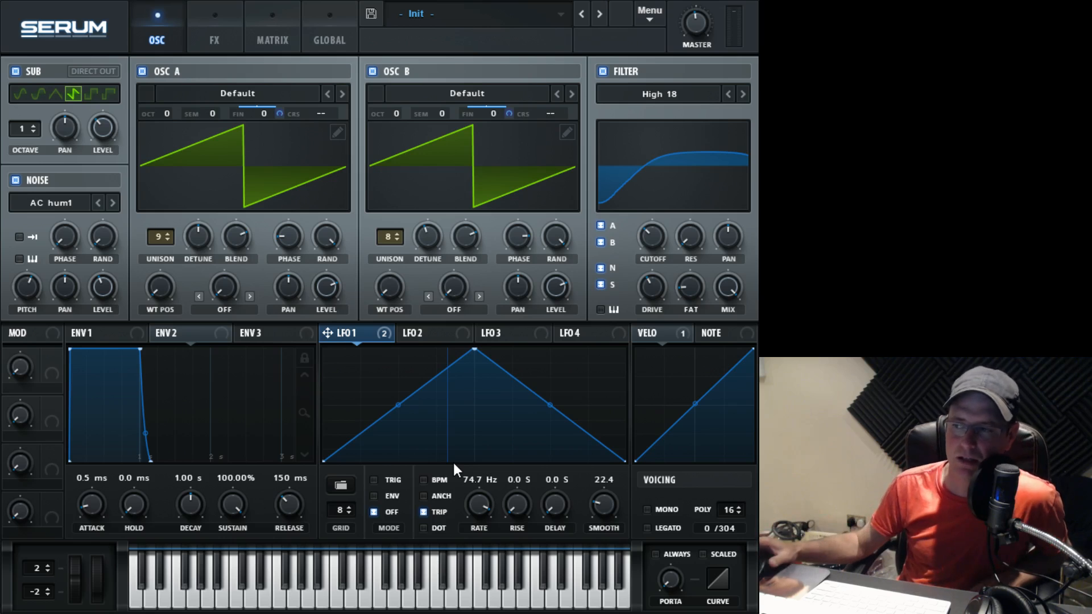
mouse_move(478, 502)
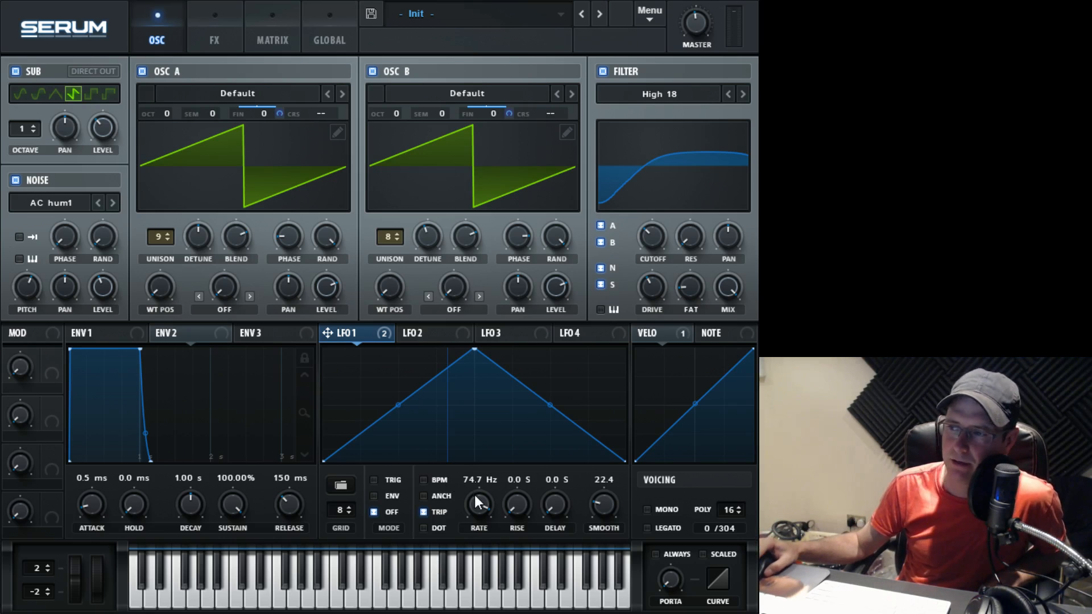
mouse_move(543, 421)
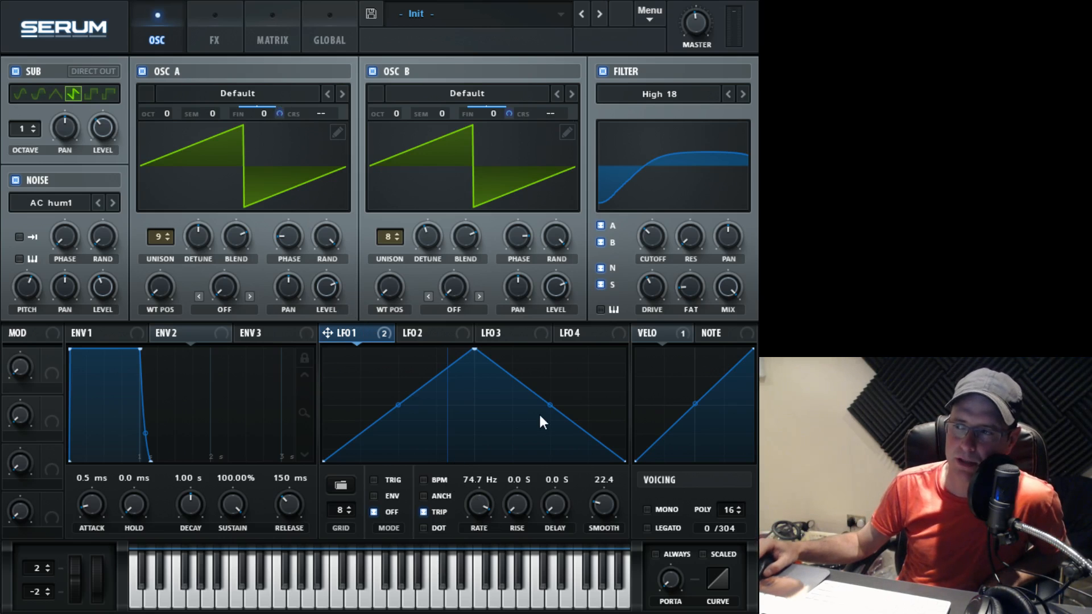
mouse_move(438, 420)
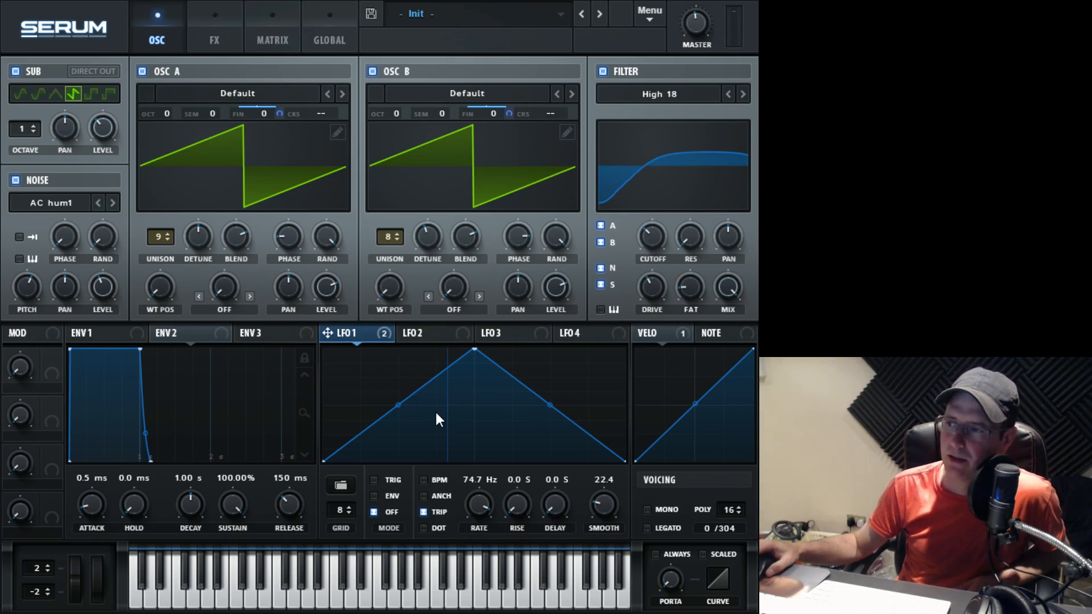
mouse_move(413, 466)
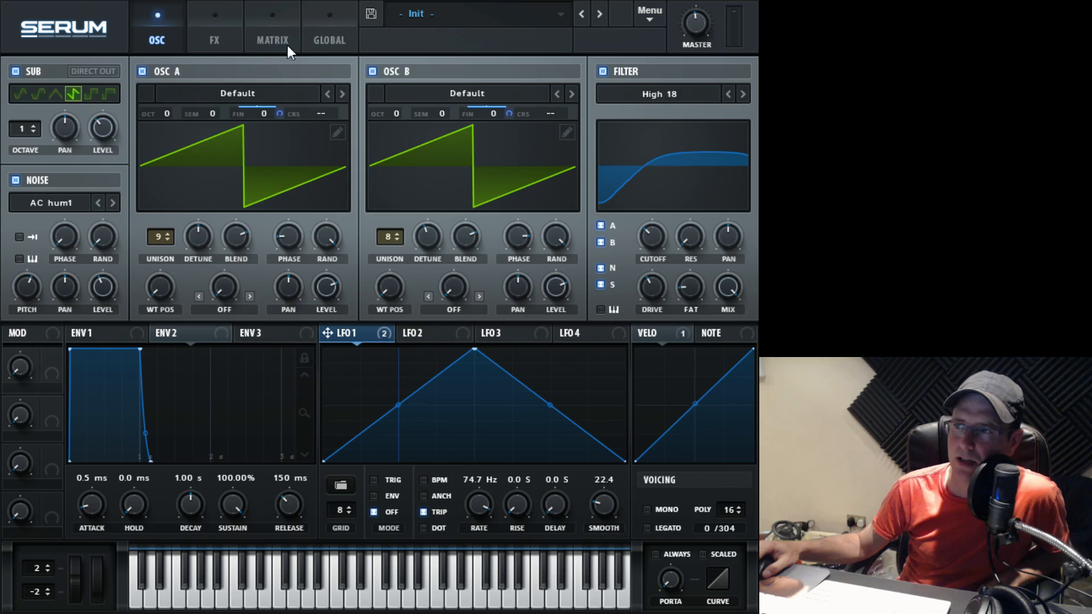
Show the modulation matrix with velocity-to-amp and LFO 1 to A/B fine routings.
click(272, 40)
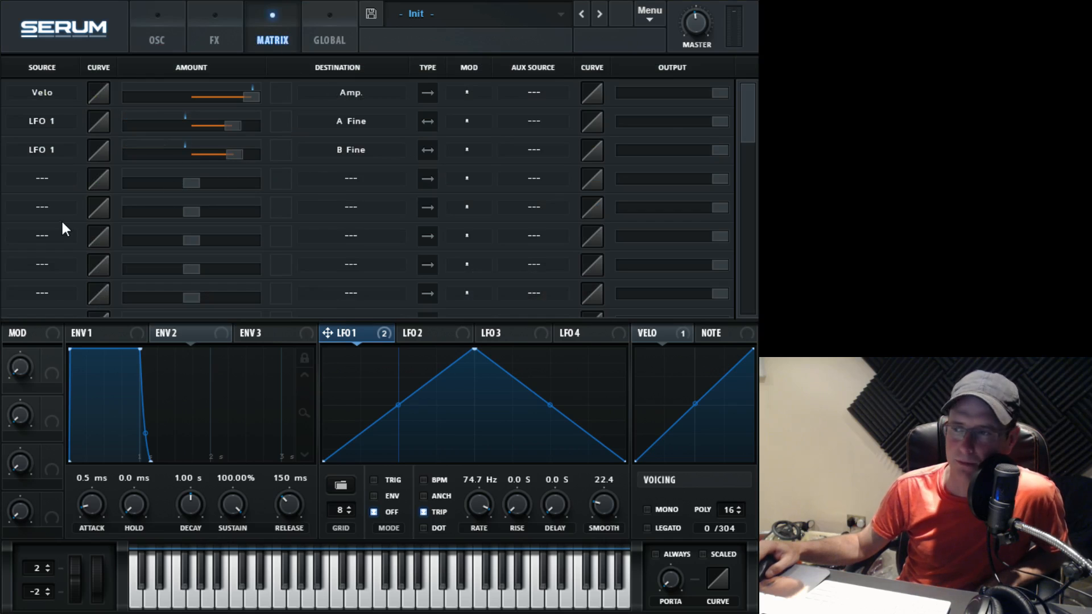
Add mod wheel routings to oscillator A and oscillator B unison detune.
click(41, 178)
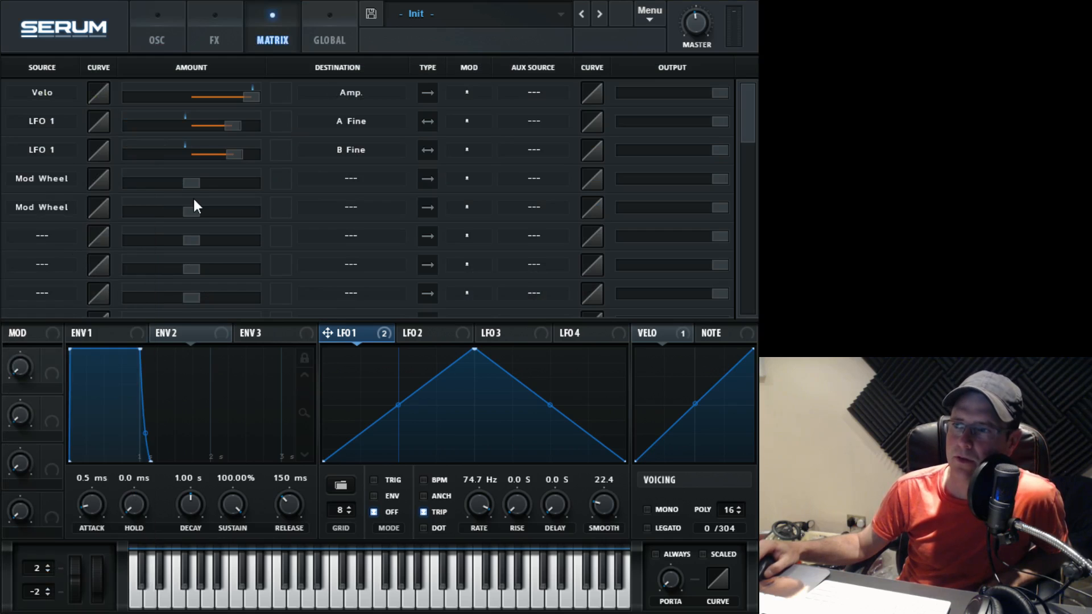
click(350, 178)
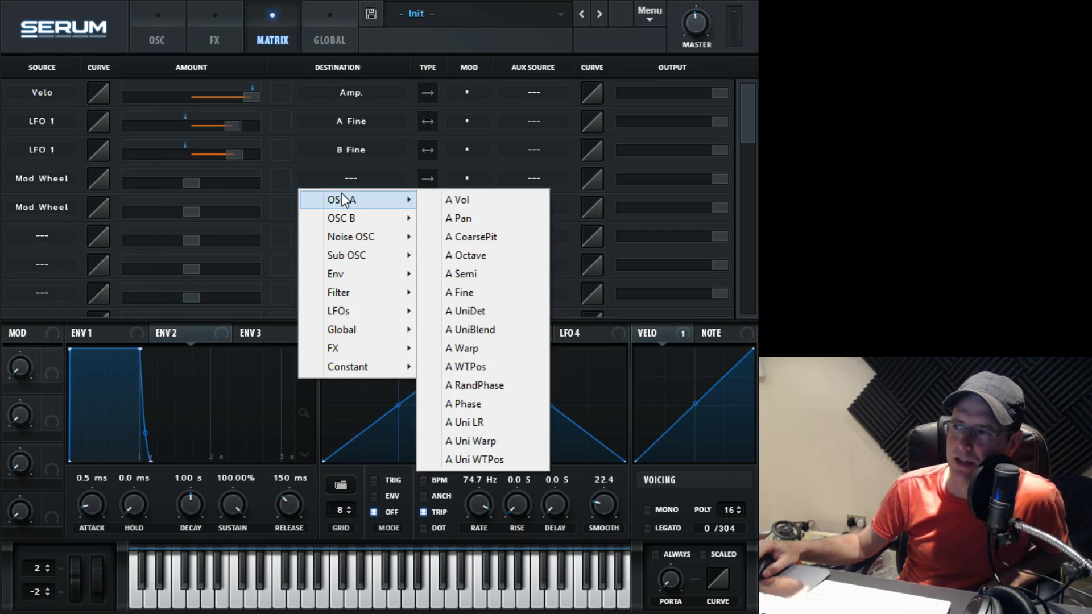
click(464, 311)
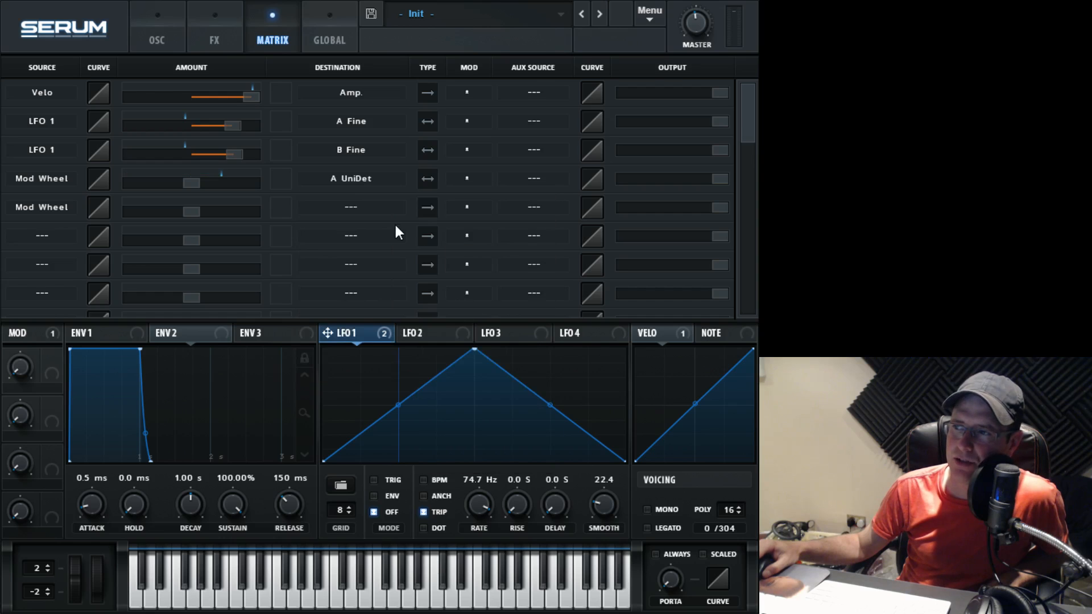
click(351, 207)
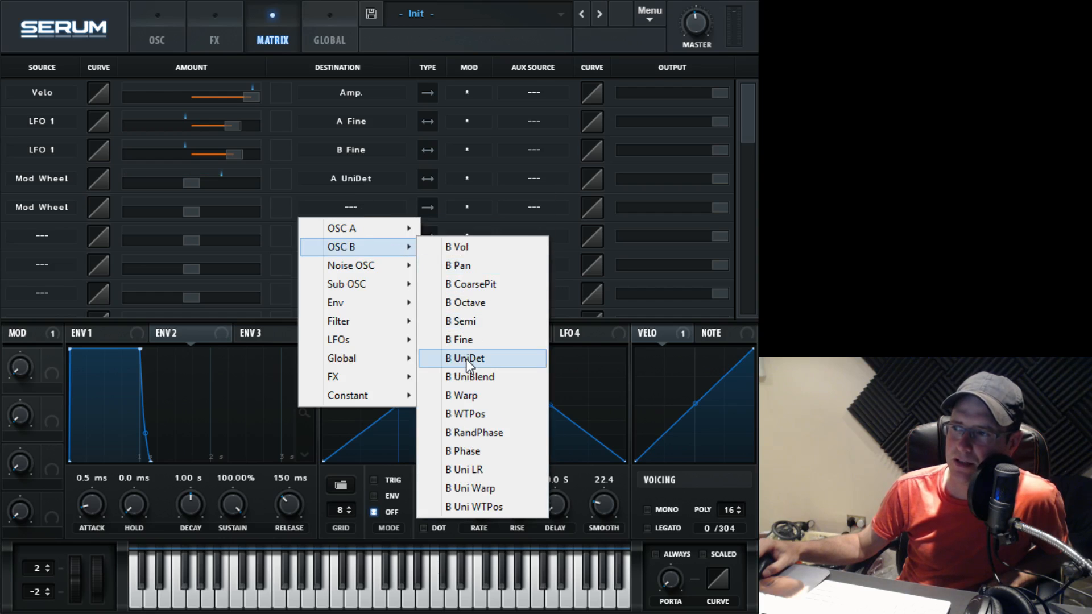
click(464, 358)
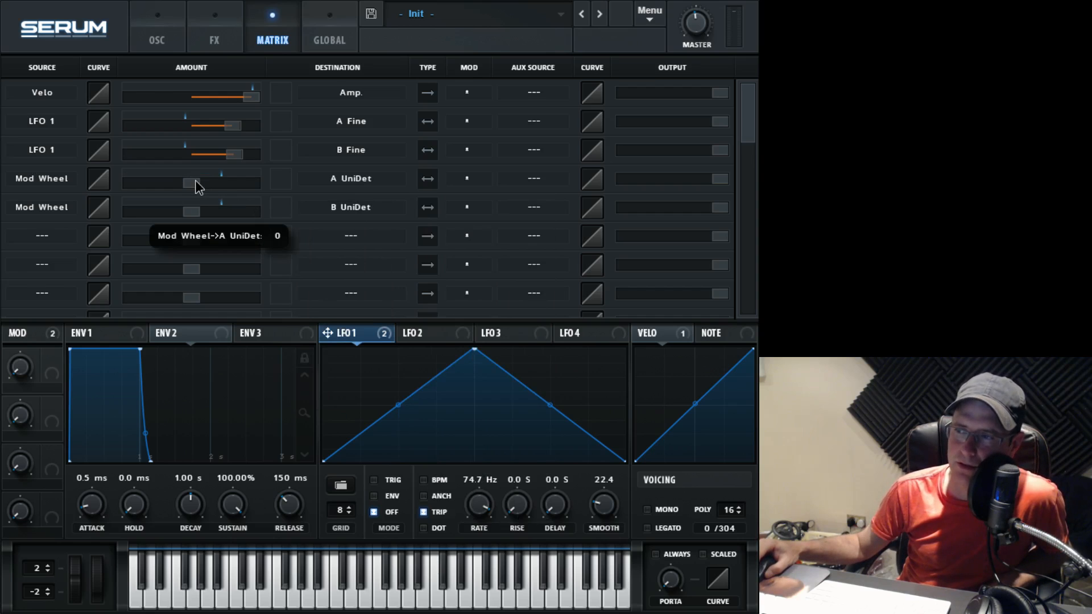
Give both mod wheel detune routings small modulation amounts.
drag(192, 184, 198, 184)
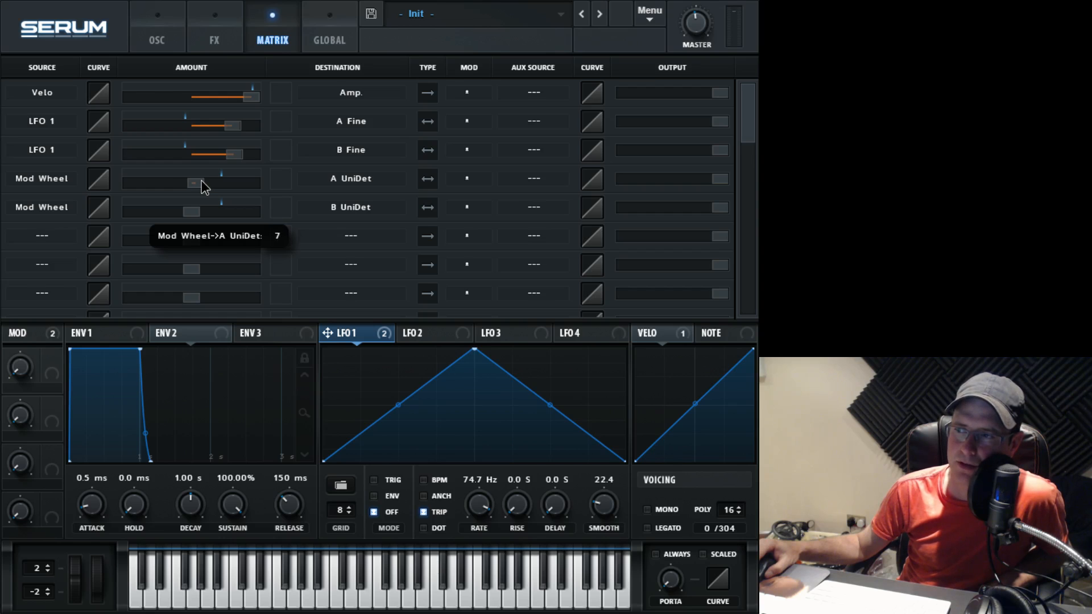
drag(193, 182, 186, 183)
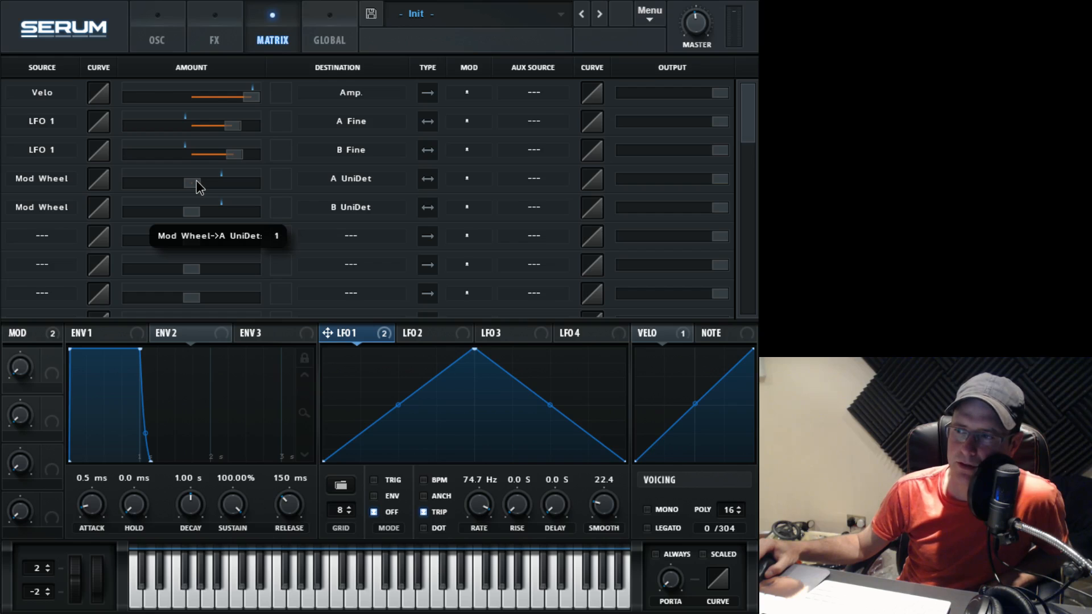
drag(188, 183, 202, 183)
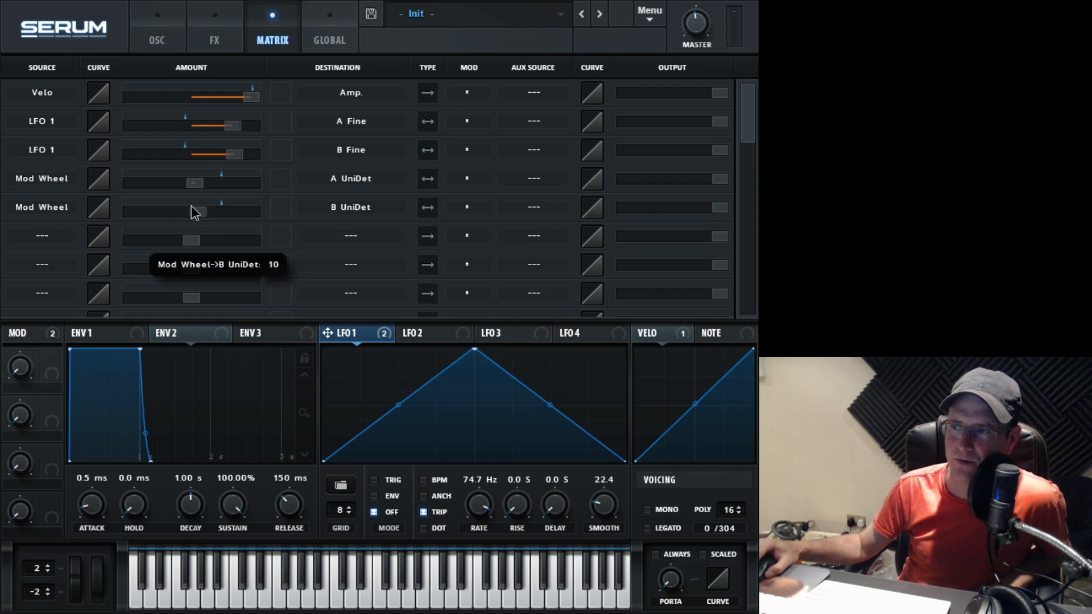
mouse_move(542, 159)
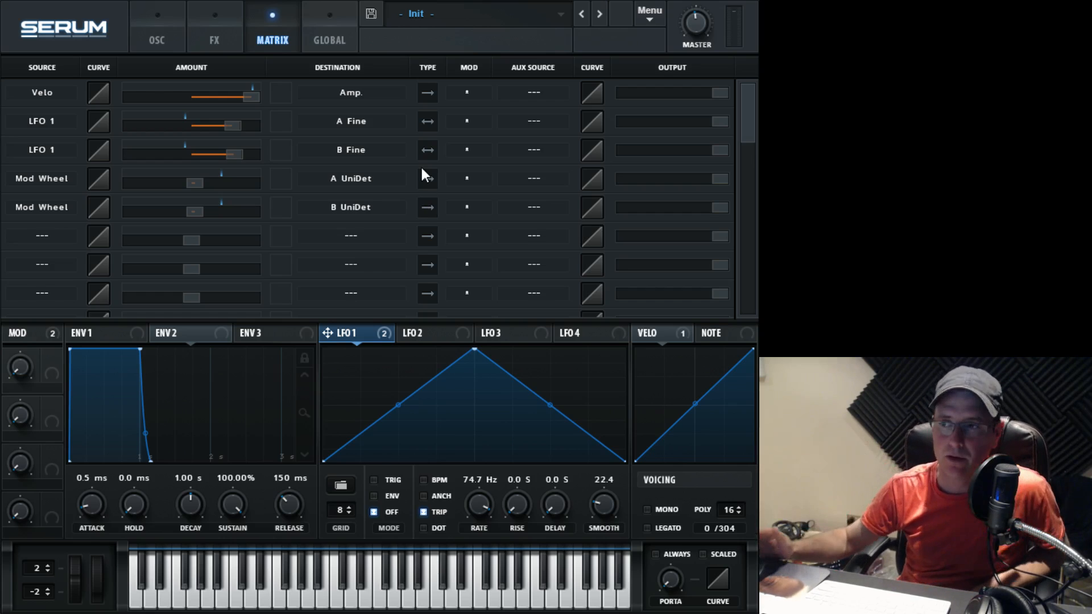
mouse_move(99, 146)
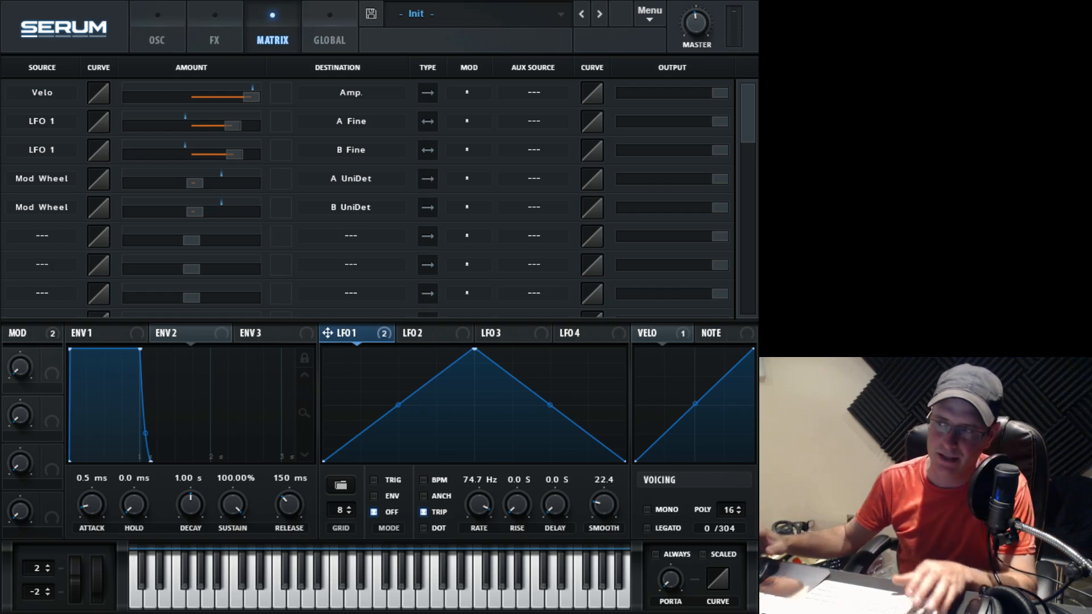
Audition the patch from the oscillator page, then set mod wheel A detune amount to 5.
click(157, 28)
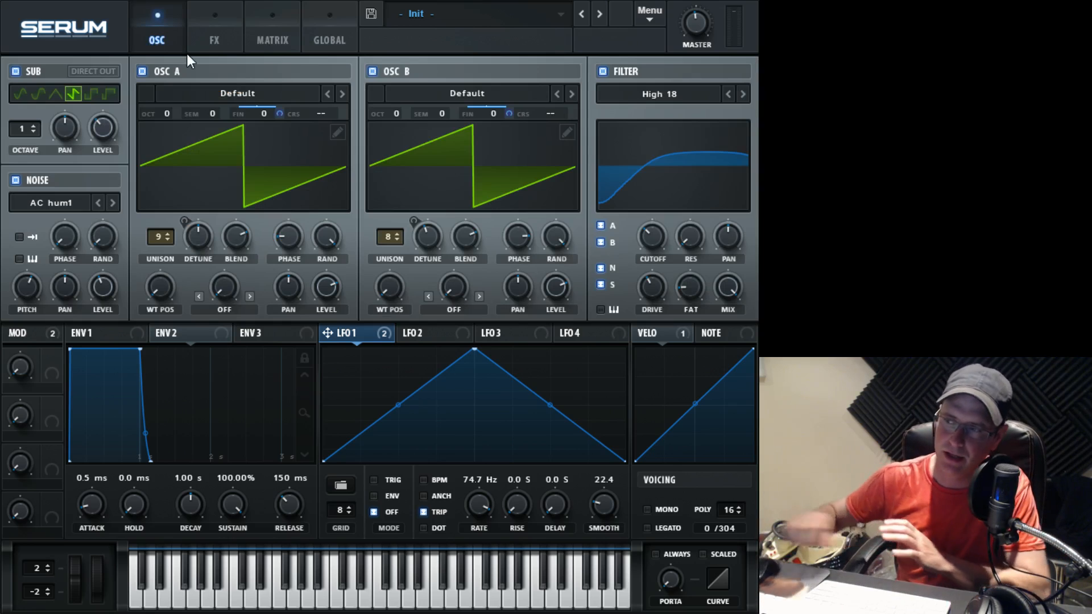
mouse_move(226, 248)
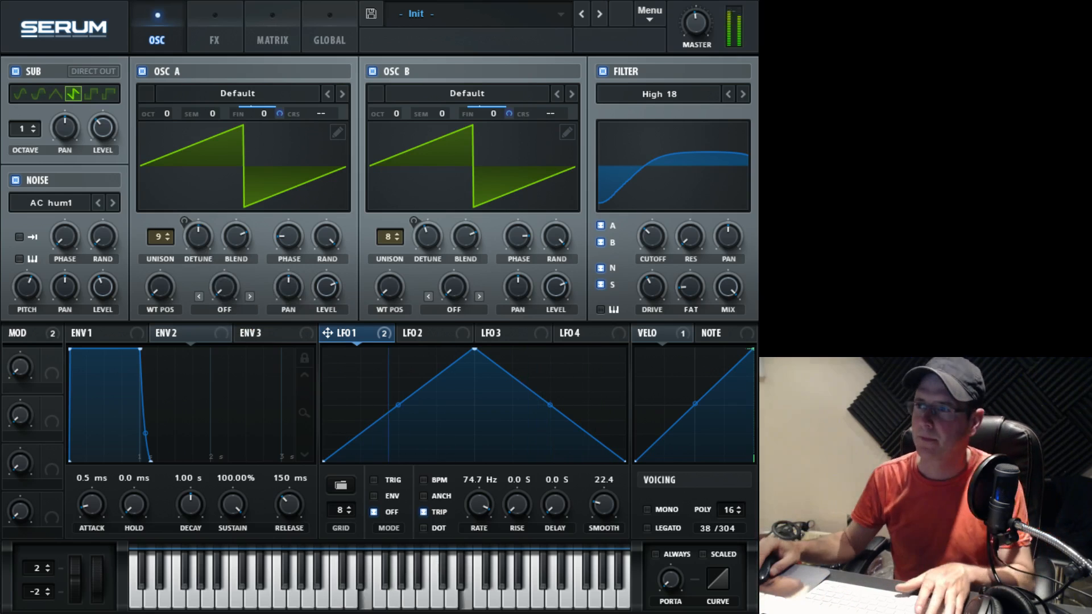
click(272, 40)
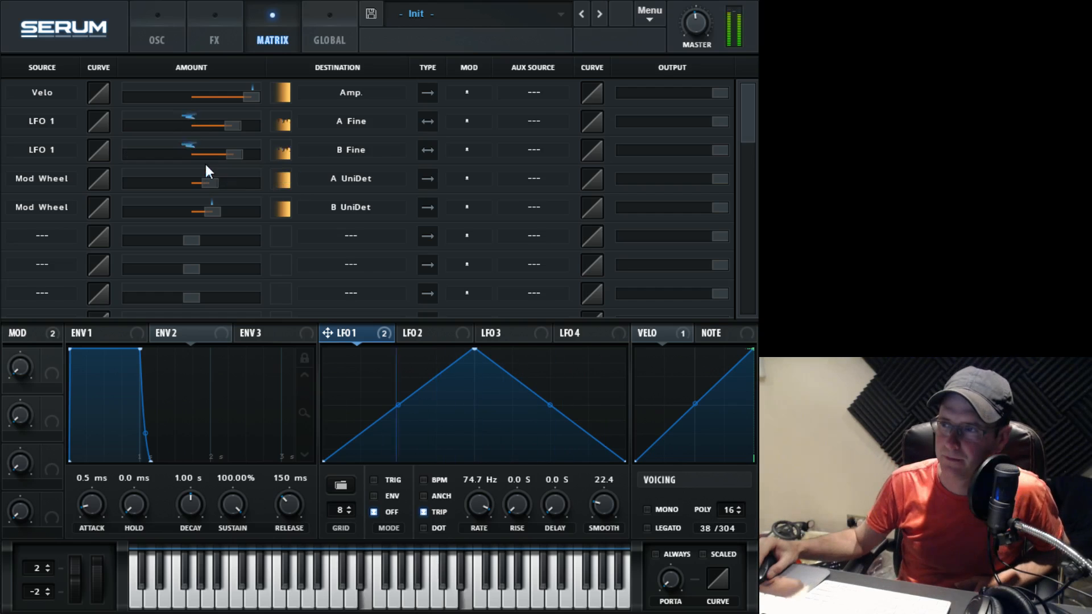
drag(202, 182, 198, 182)
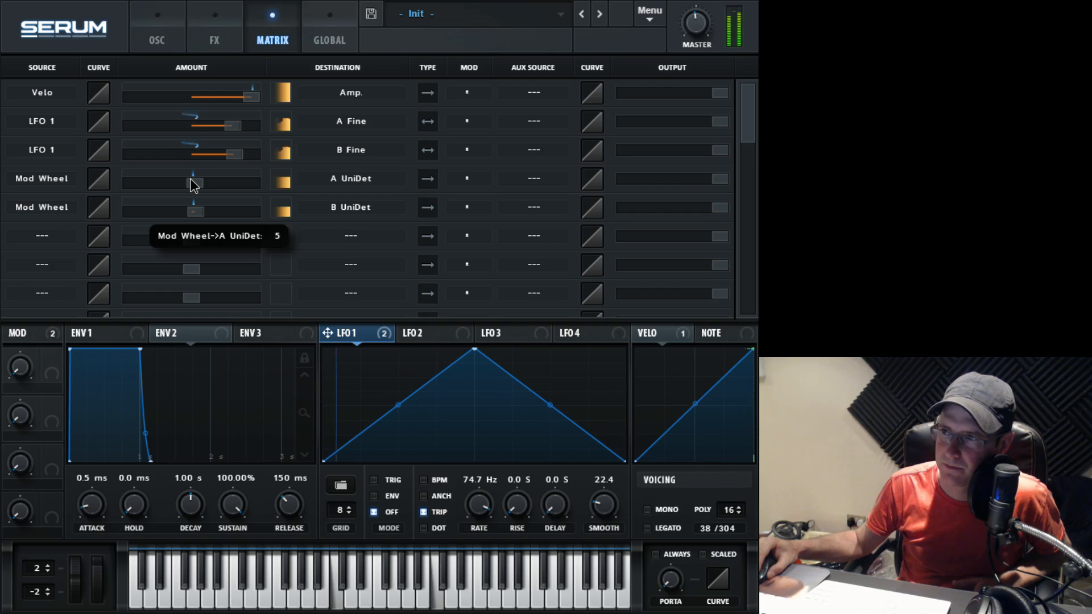
drag(195, 183, 193, 183)
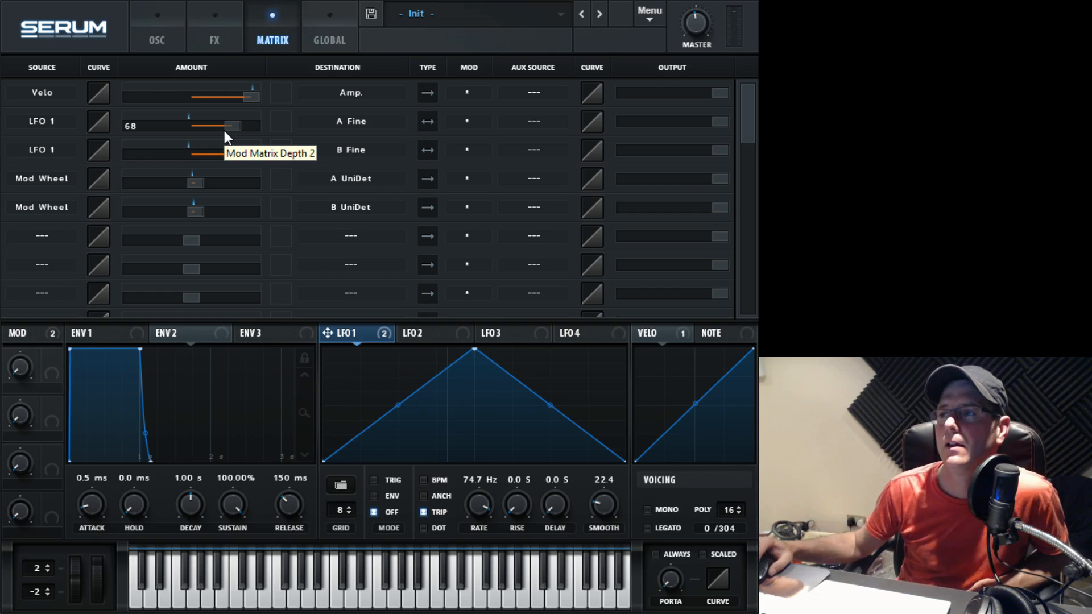
mouse_move(129, 66)
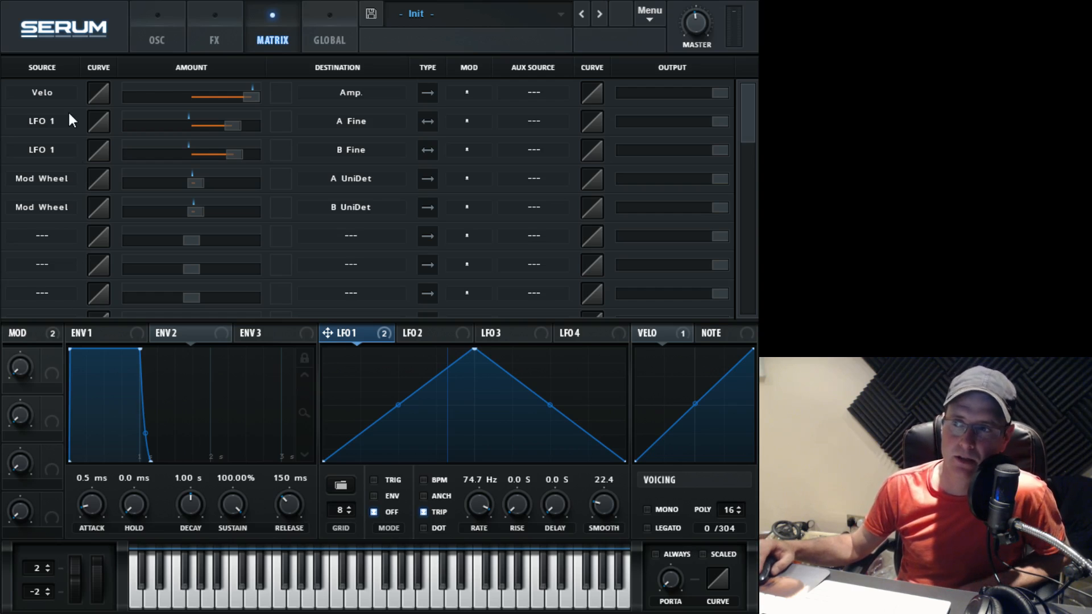
mouse_move(379, 149)
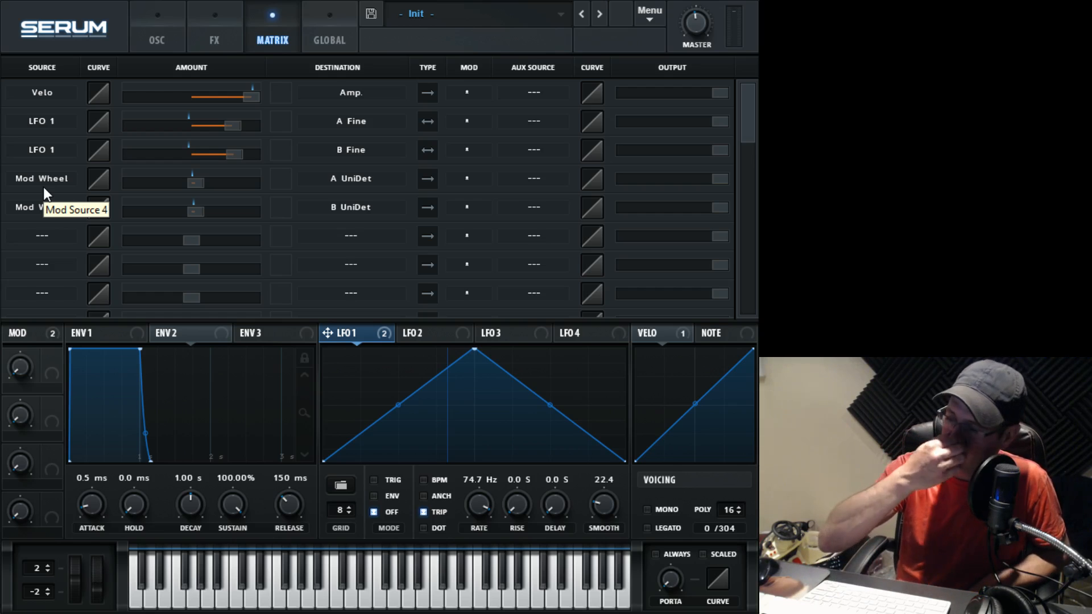
Review the Delay, Reverb and EQ effects, then return to oscillators A and B.
click(157, 27)
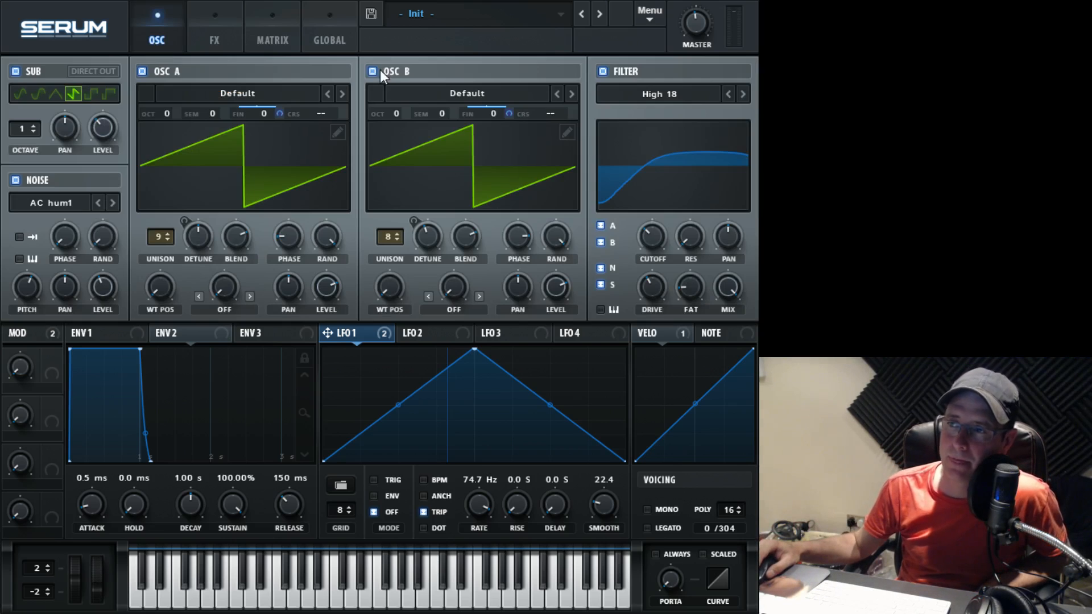
click(213, 27)
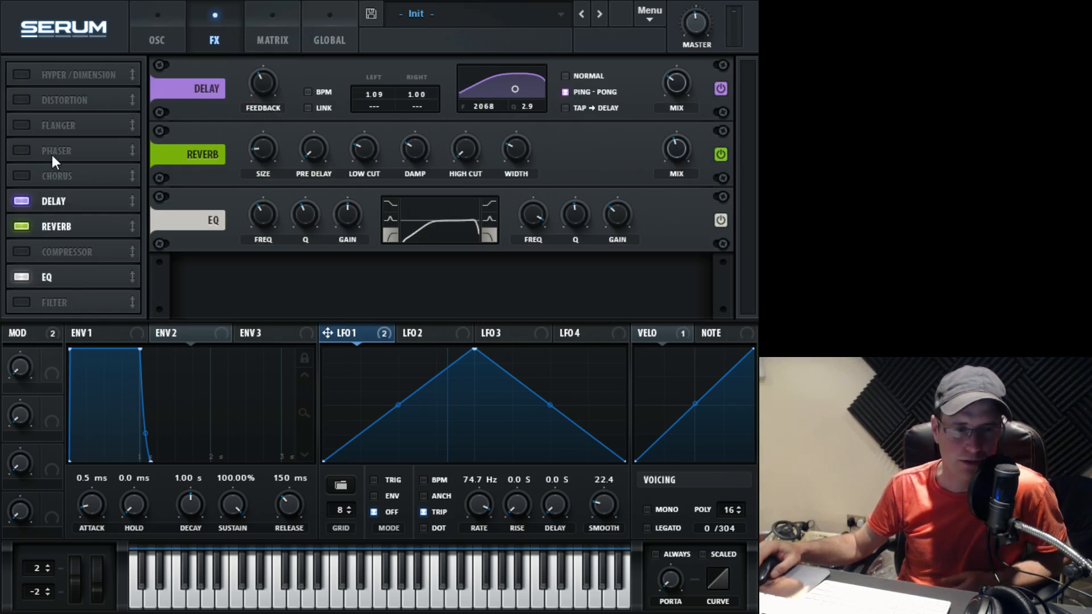
mouse_move(94, 82)
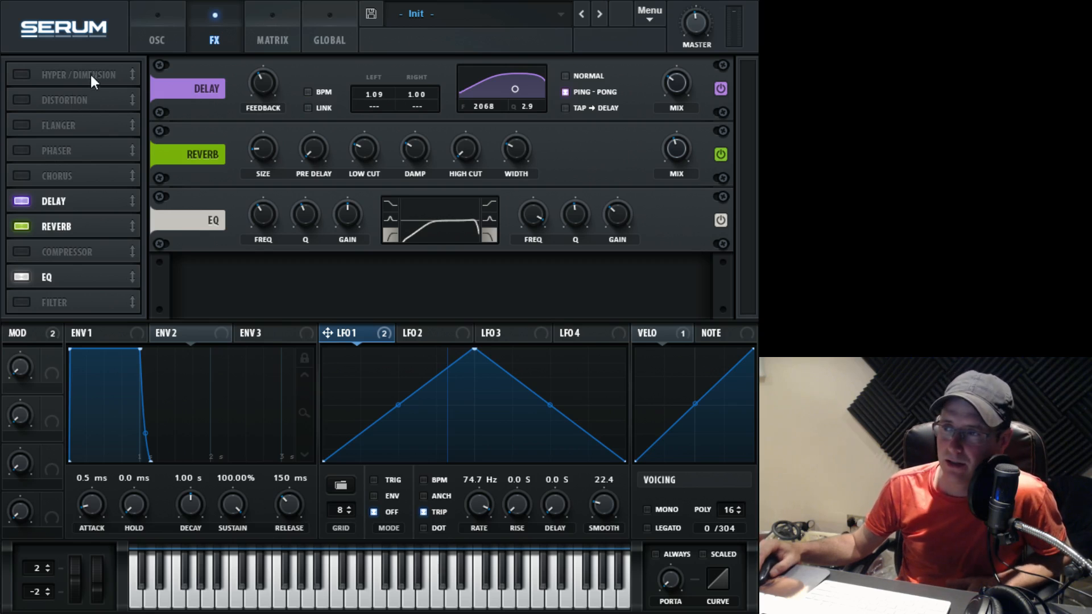
click(157, 28)
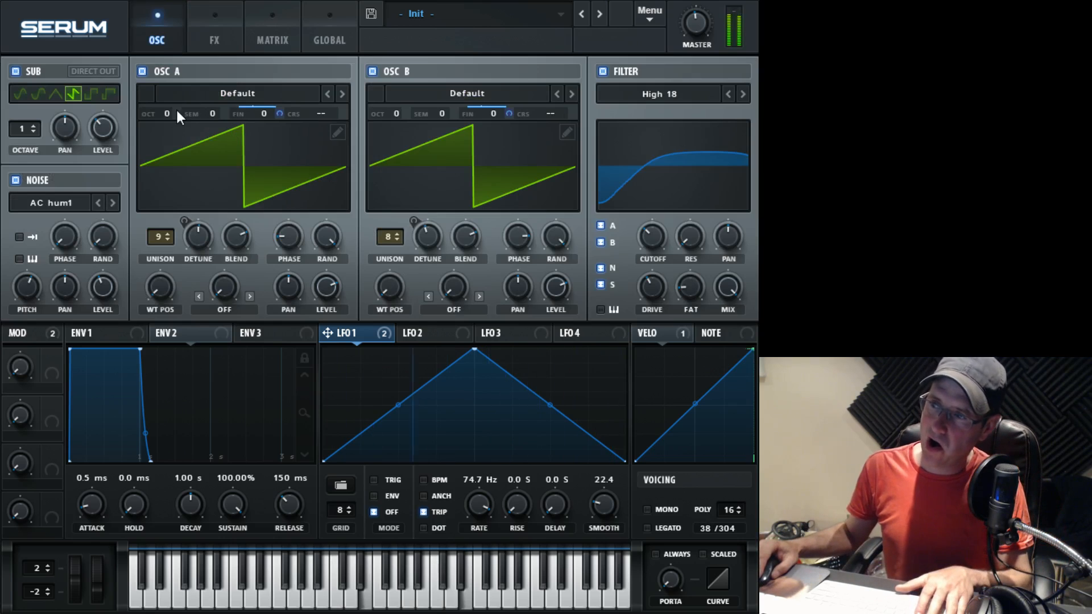
Set oscillator A's octave field from 0 to +1.
click(166, 114)
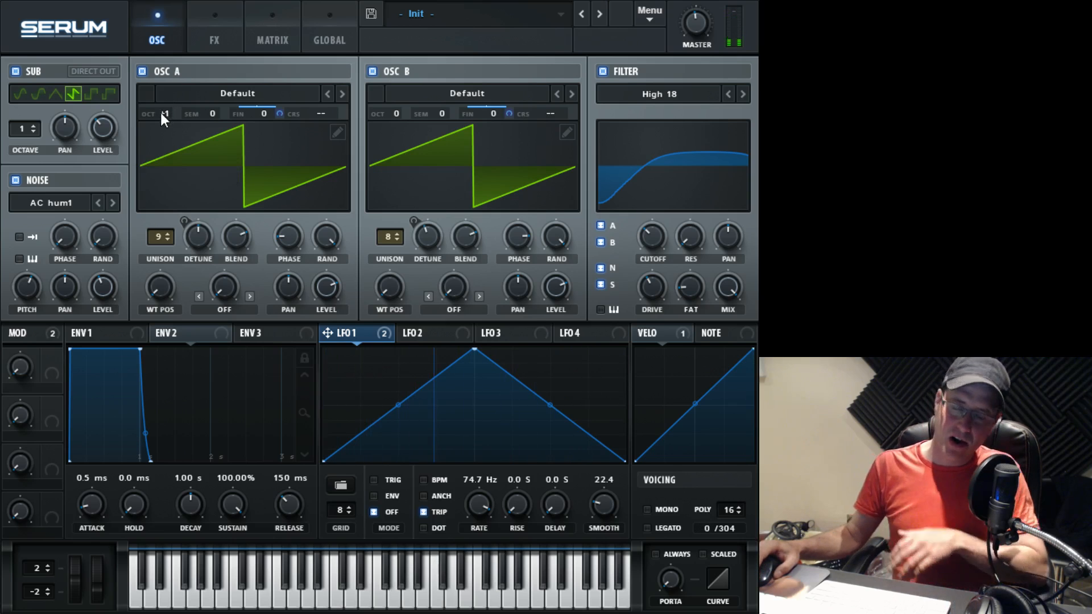
mouse_move(165, 114)
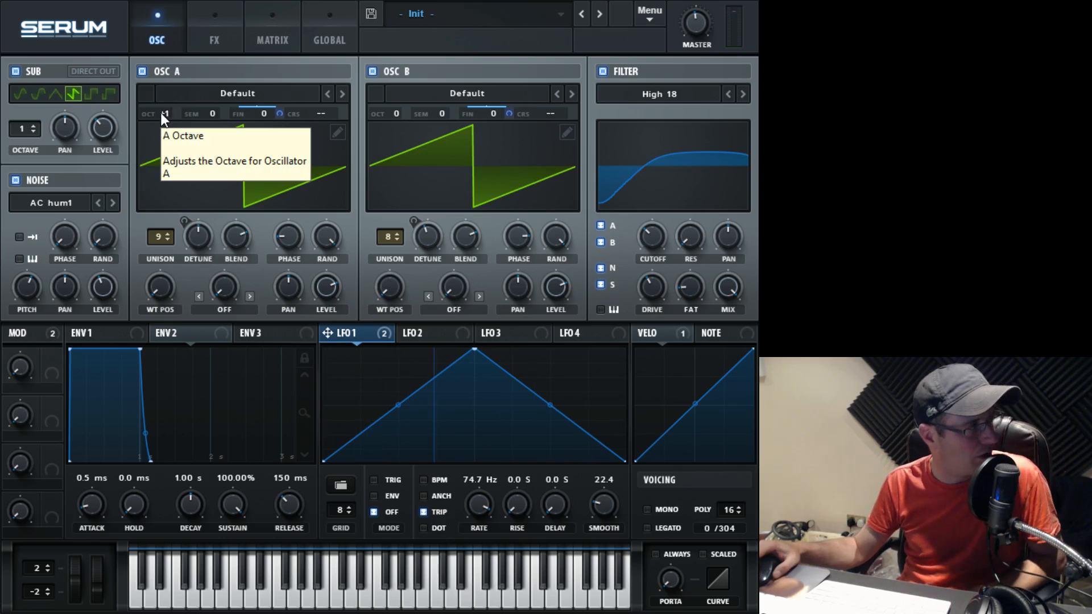
mouse_move(175, 83)
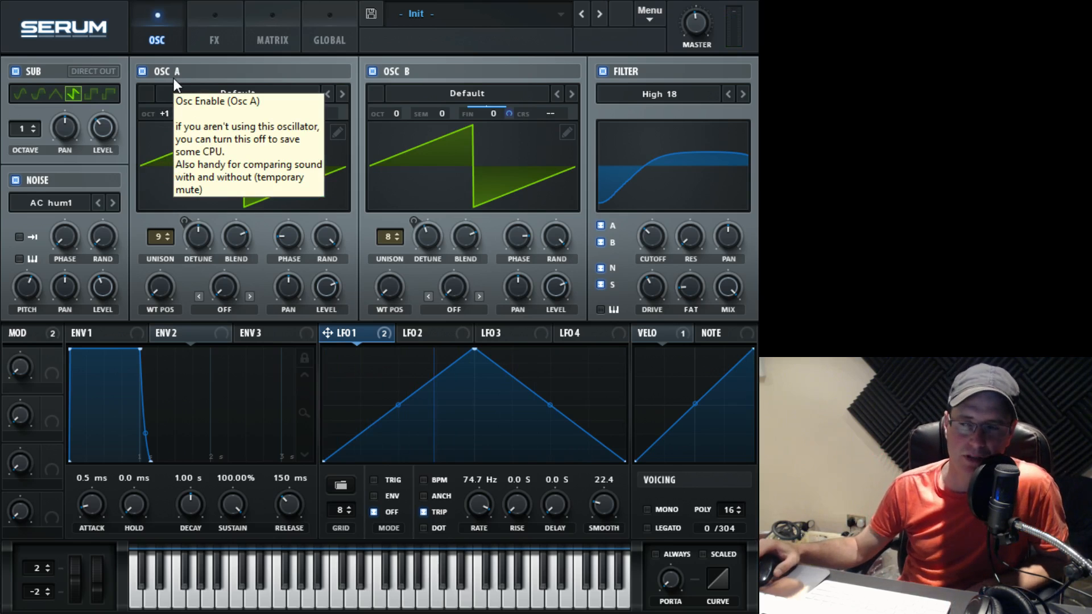
mouse_move(505, 155)
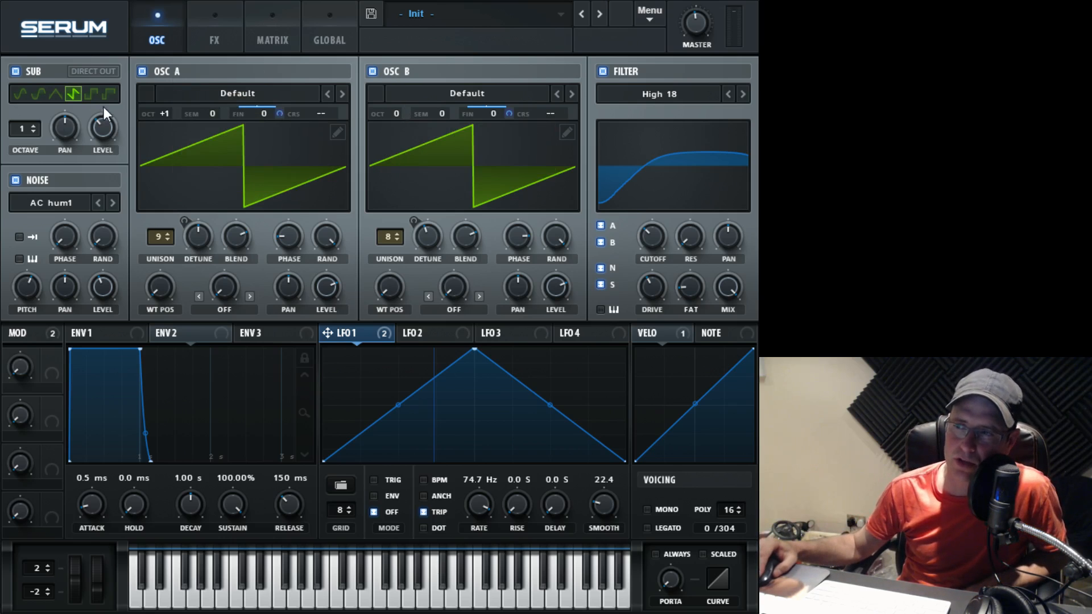
mouse_move(167, 108)
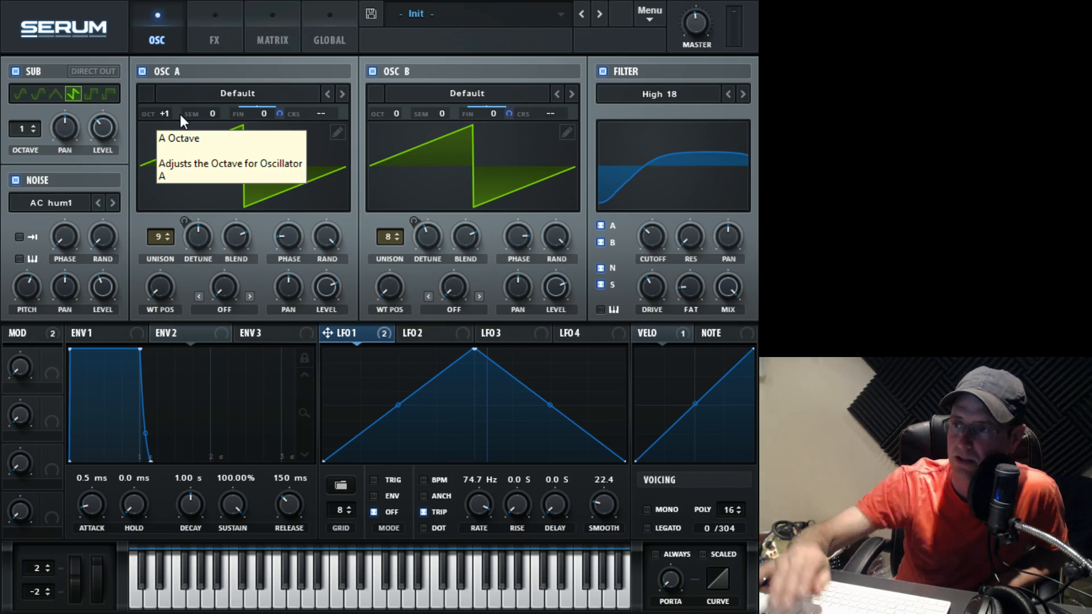
mouse_move(173, 130)
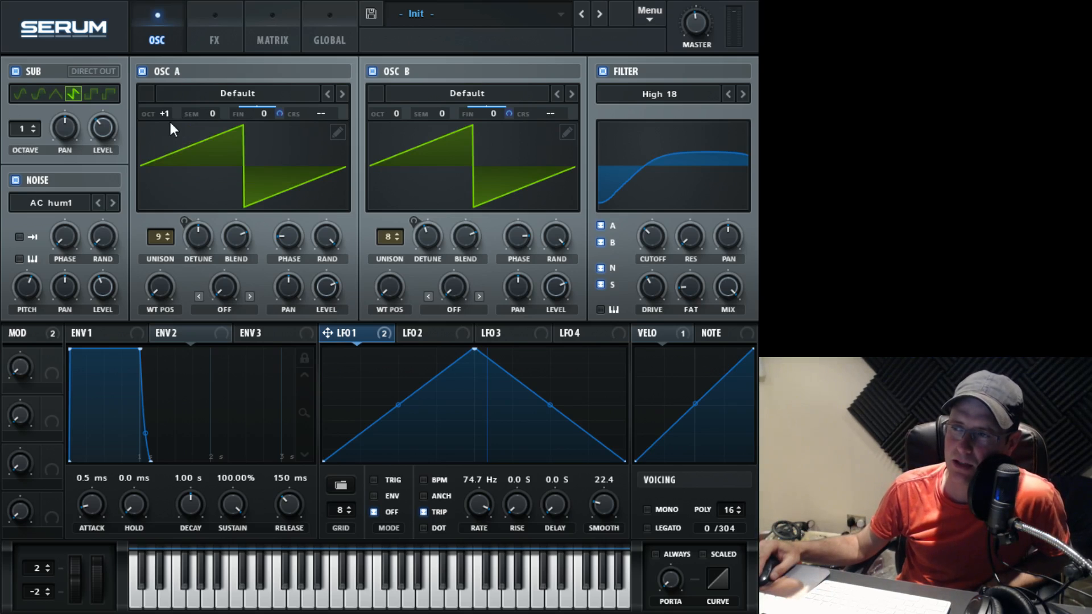
mouse_move(257, 136)
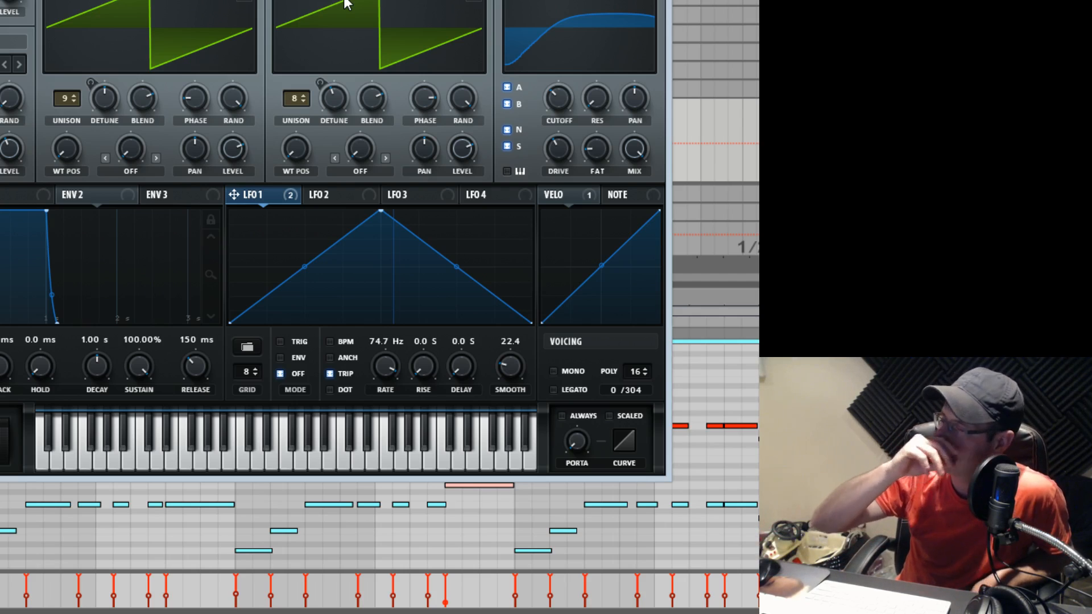
mouse_move(387, 3)
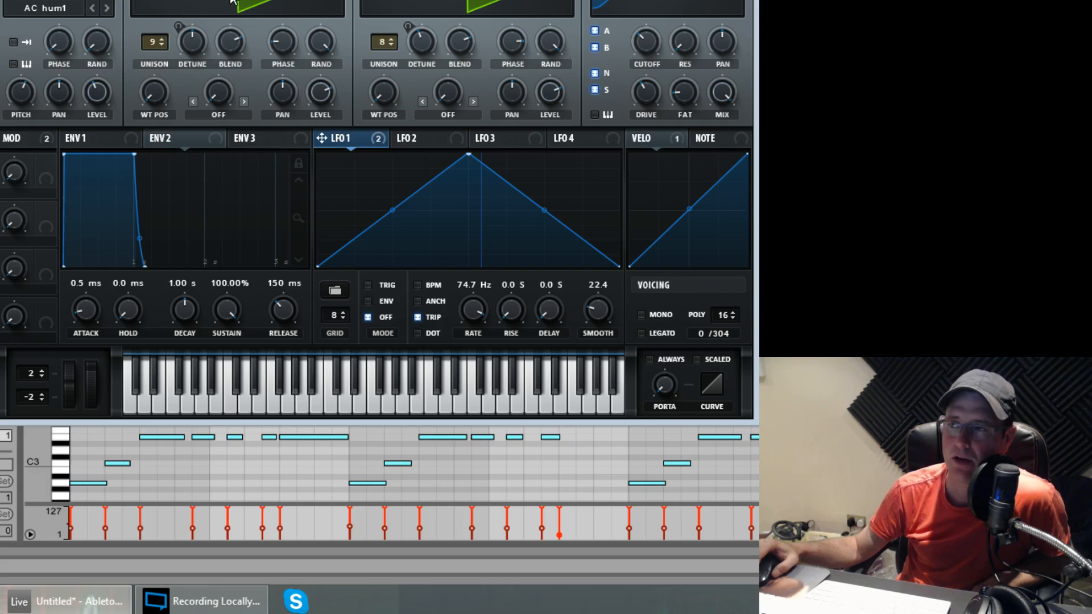
mouse_move(129, 36)
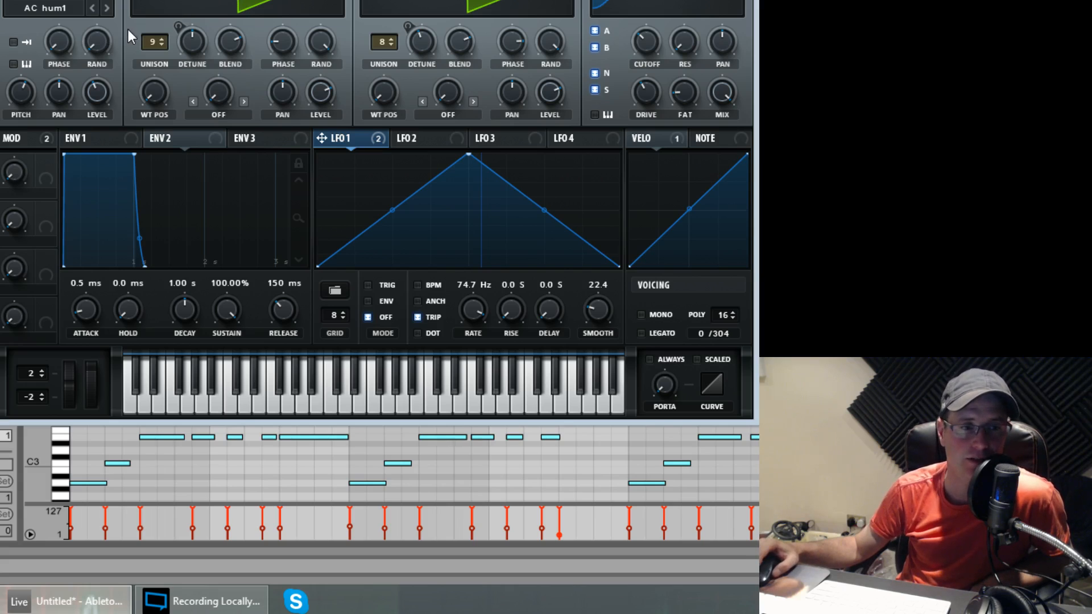